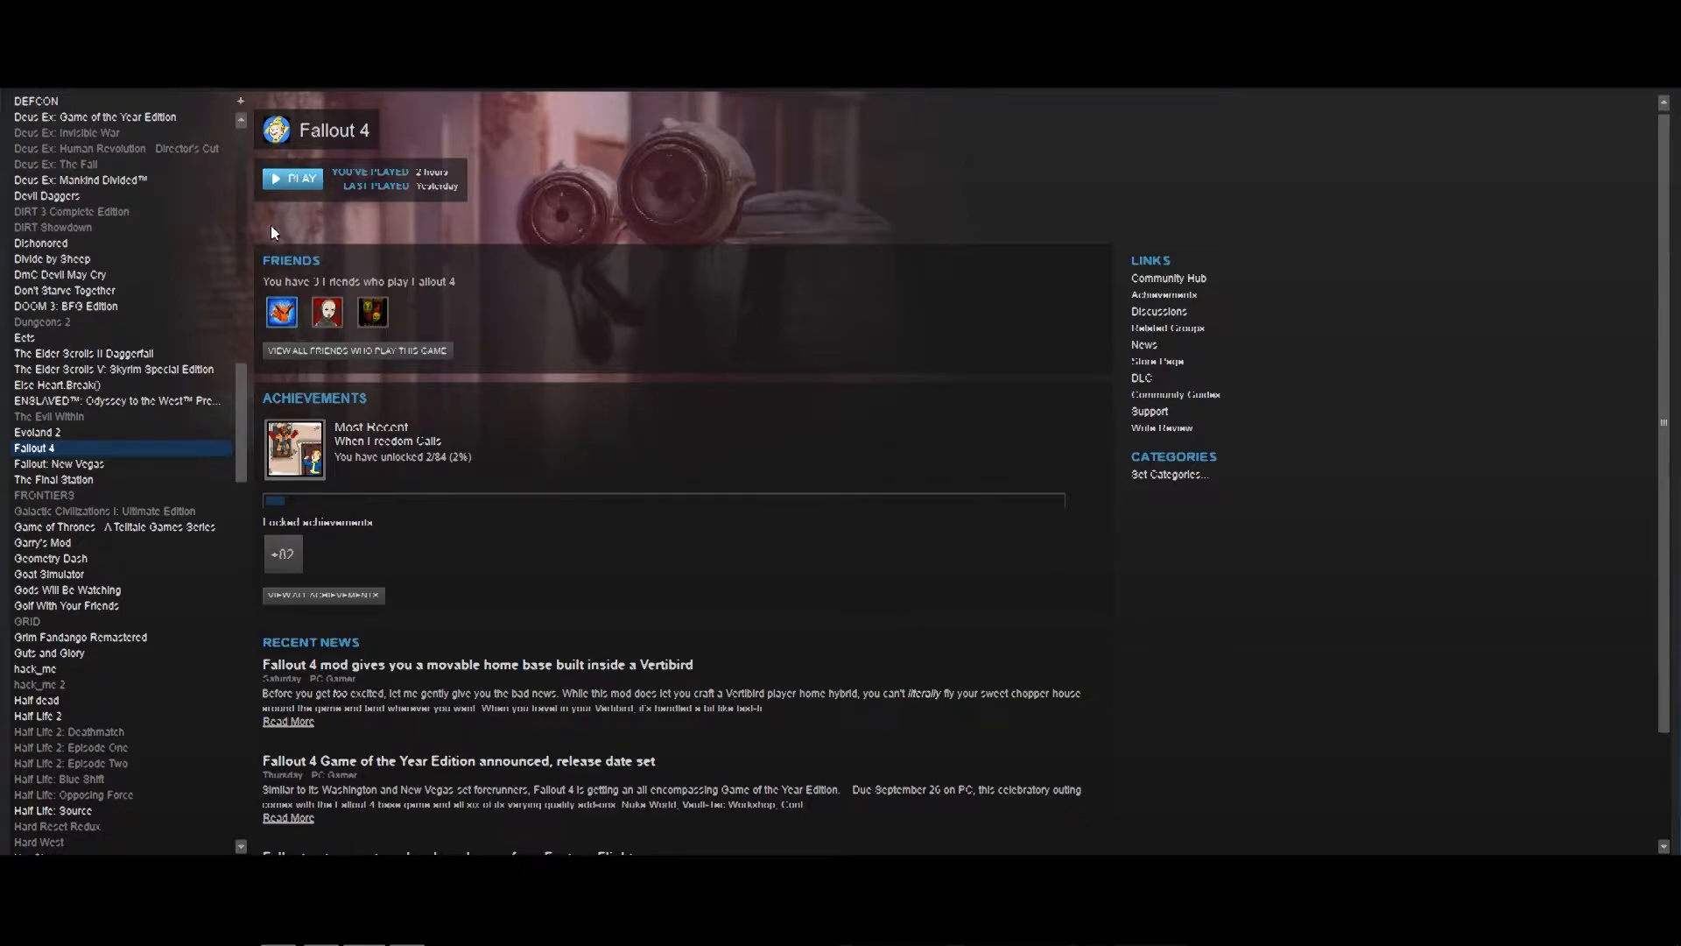
pyautogui.moveTo(249, 503)
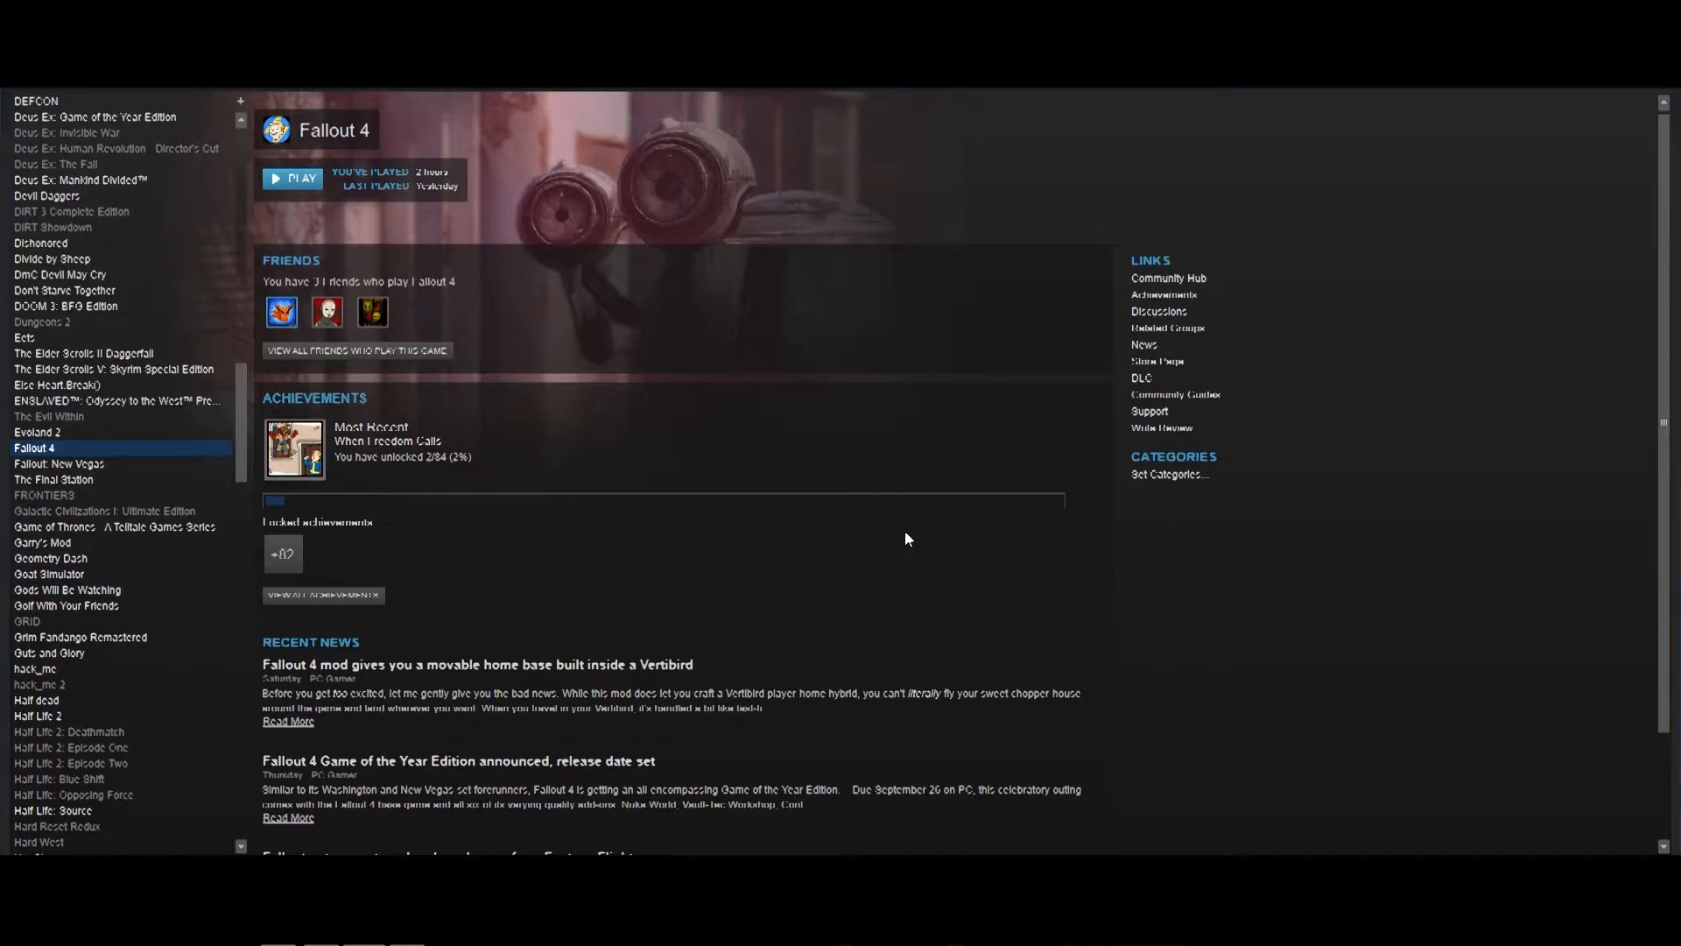
pyautogui.moveTo(879, 535)
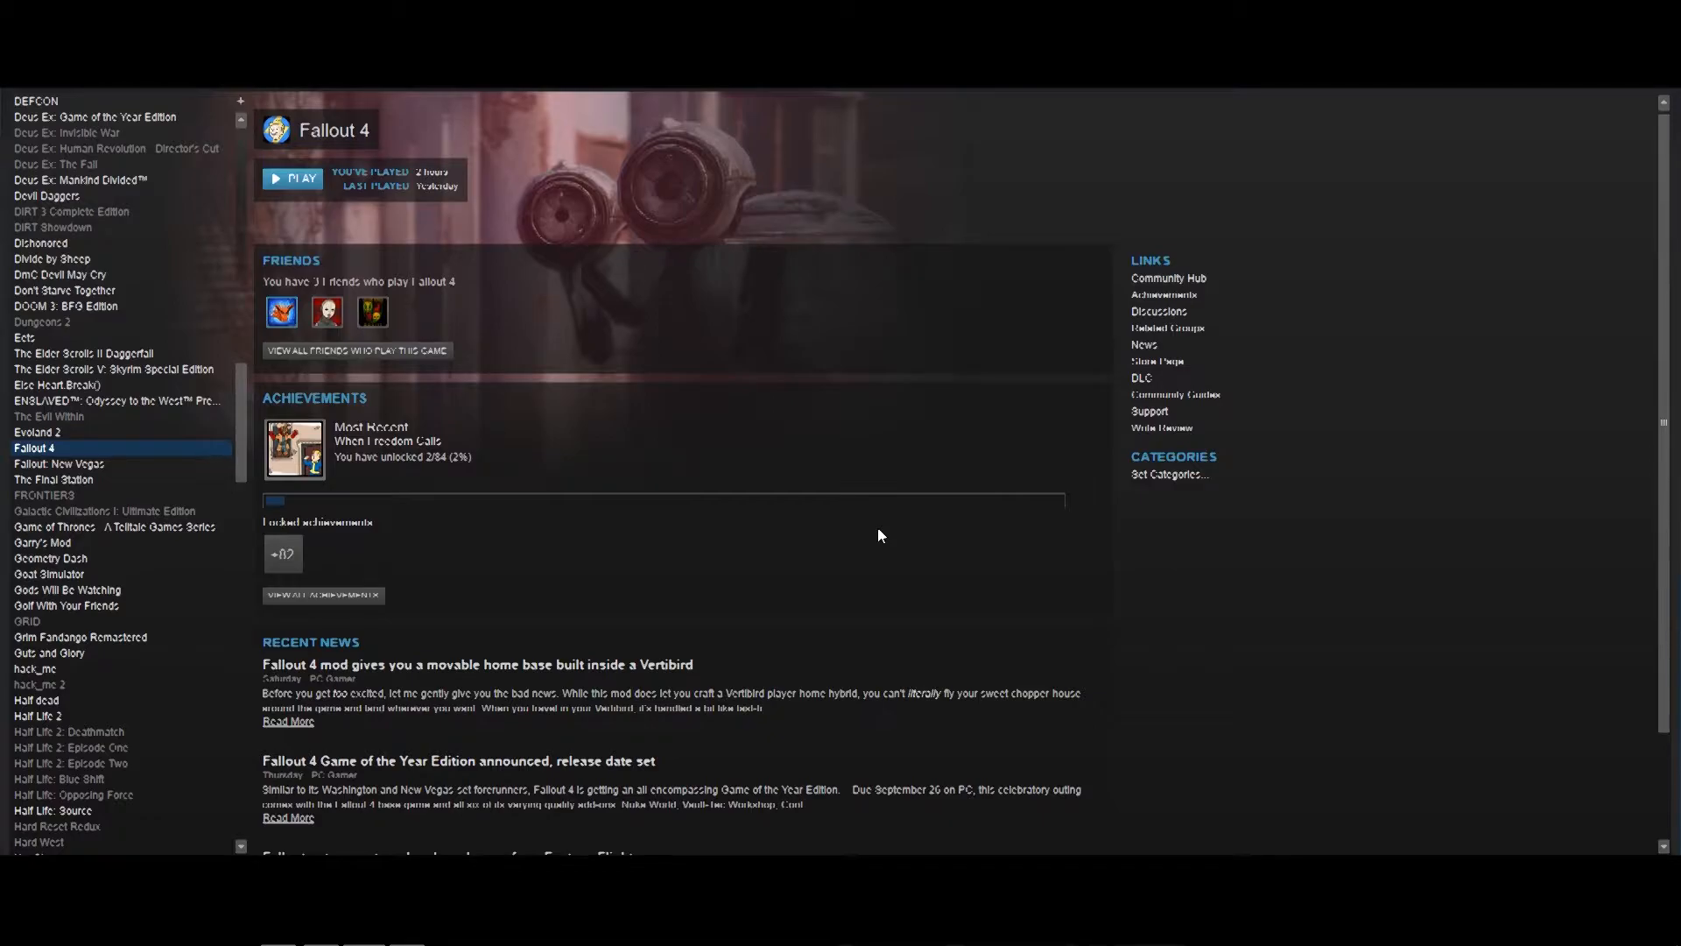
pyautogui.moveTo(742, 479)
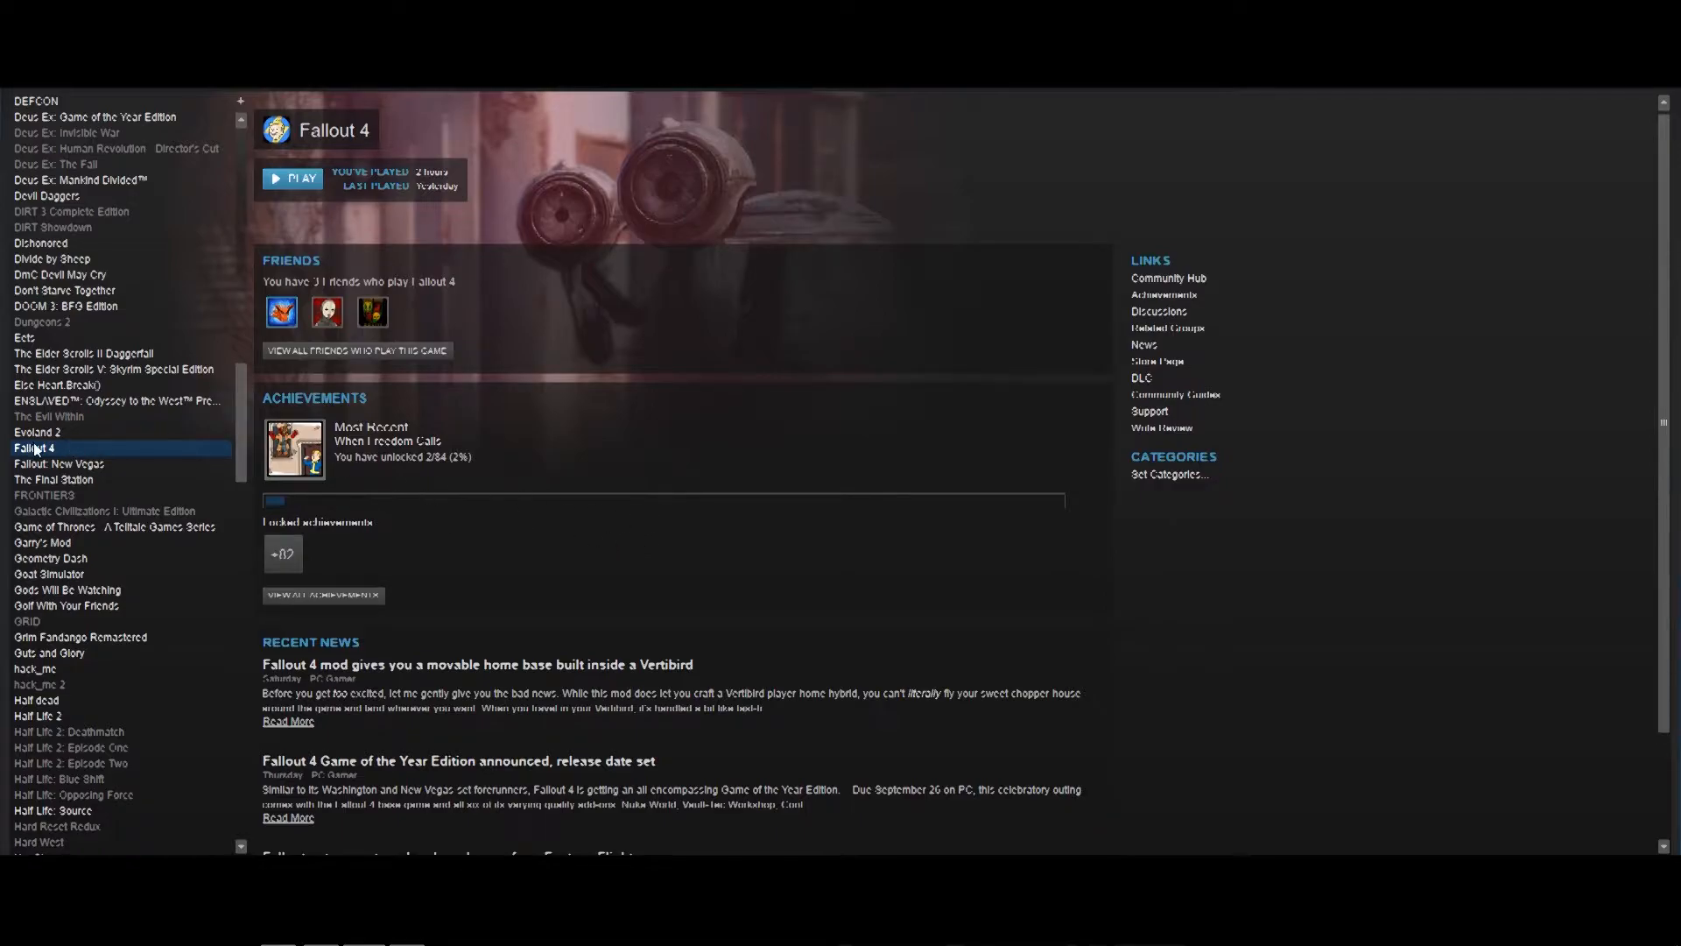
pyautogui.moveTo(153, 507)
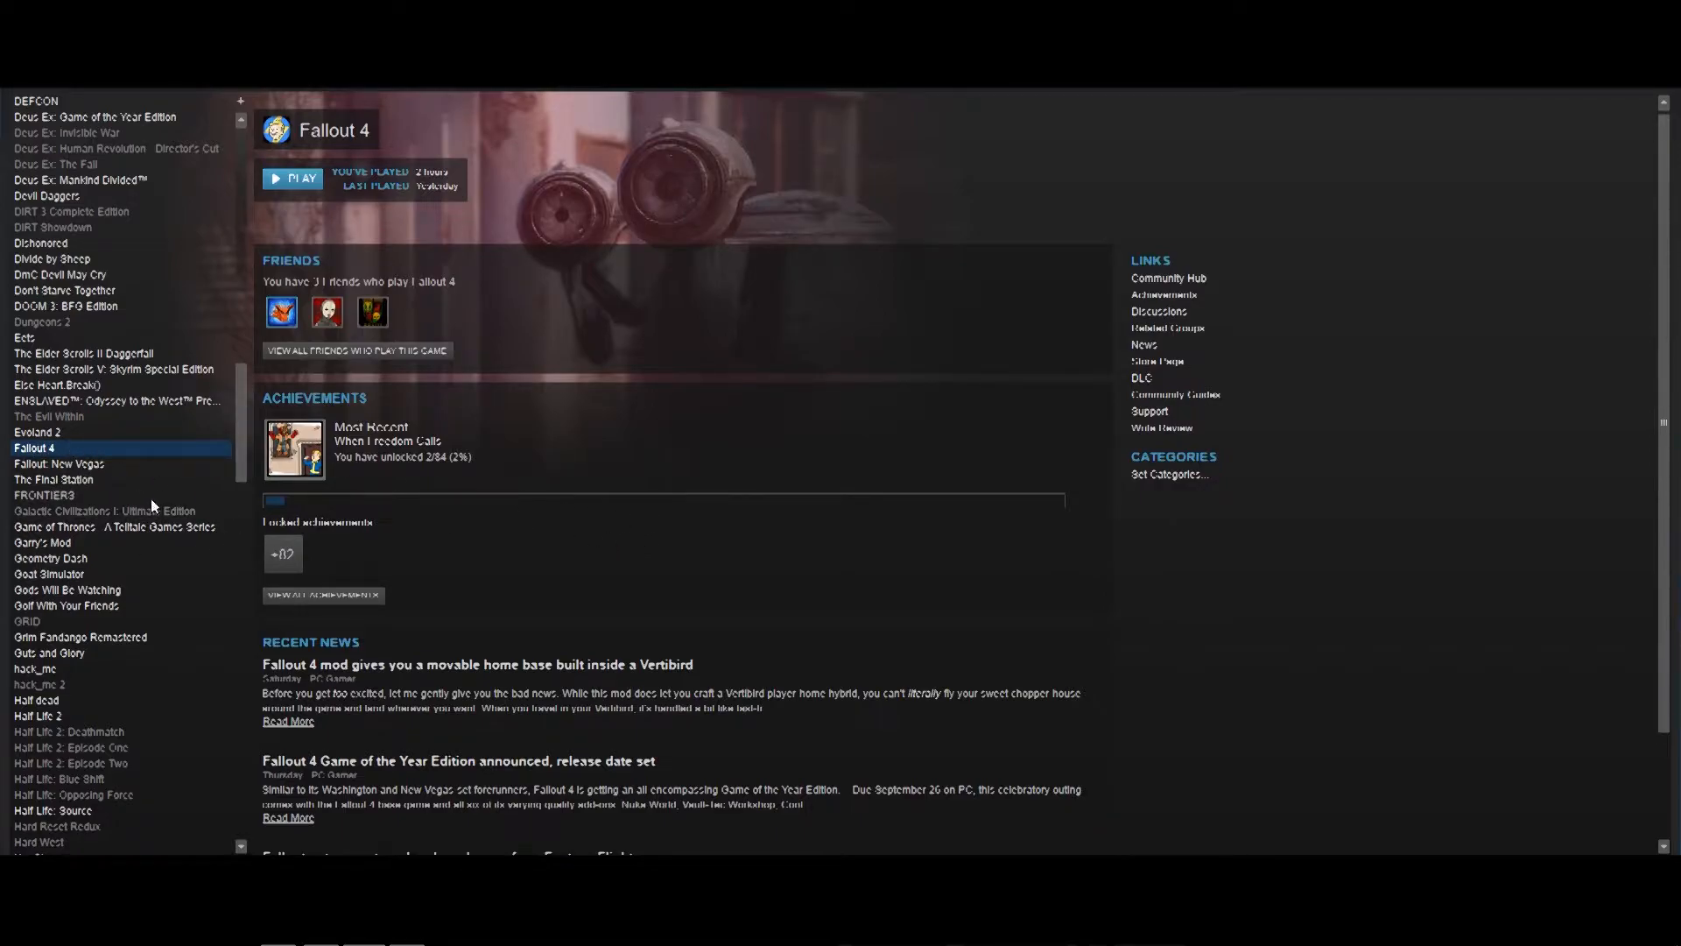
pyautogui.moveTo(100, 476)
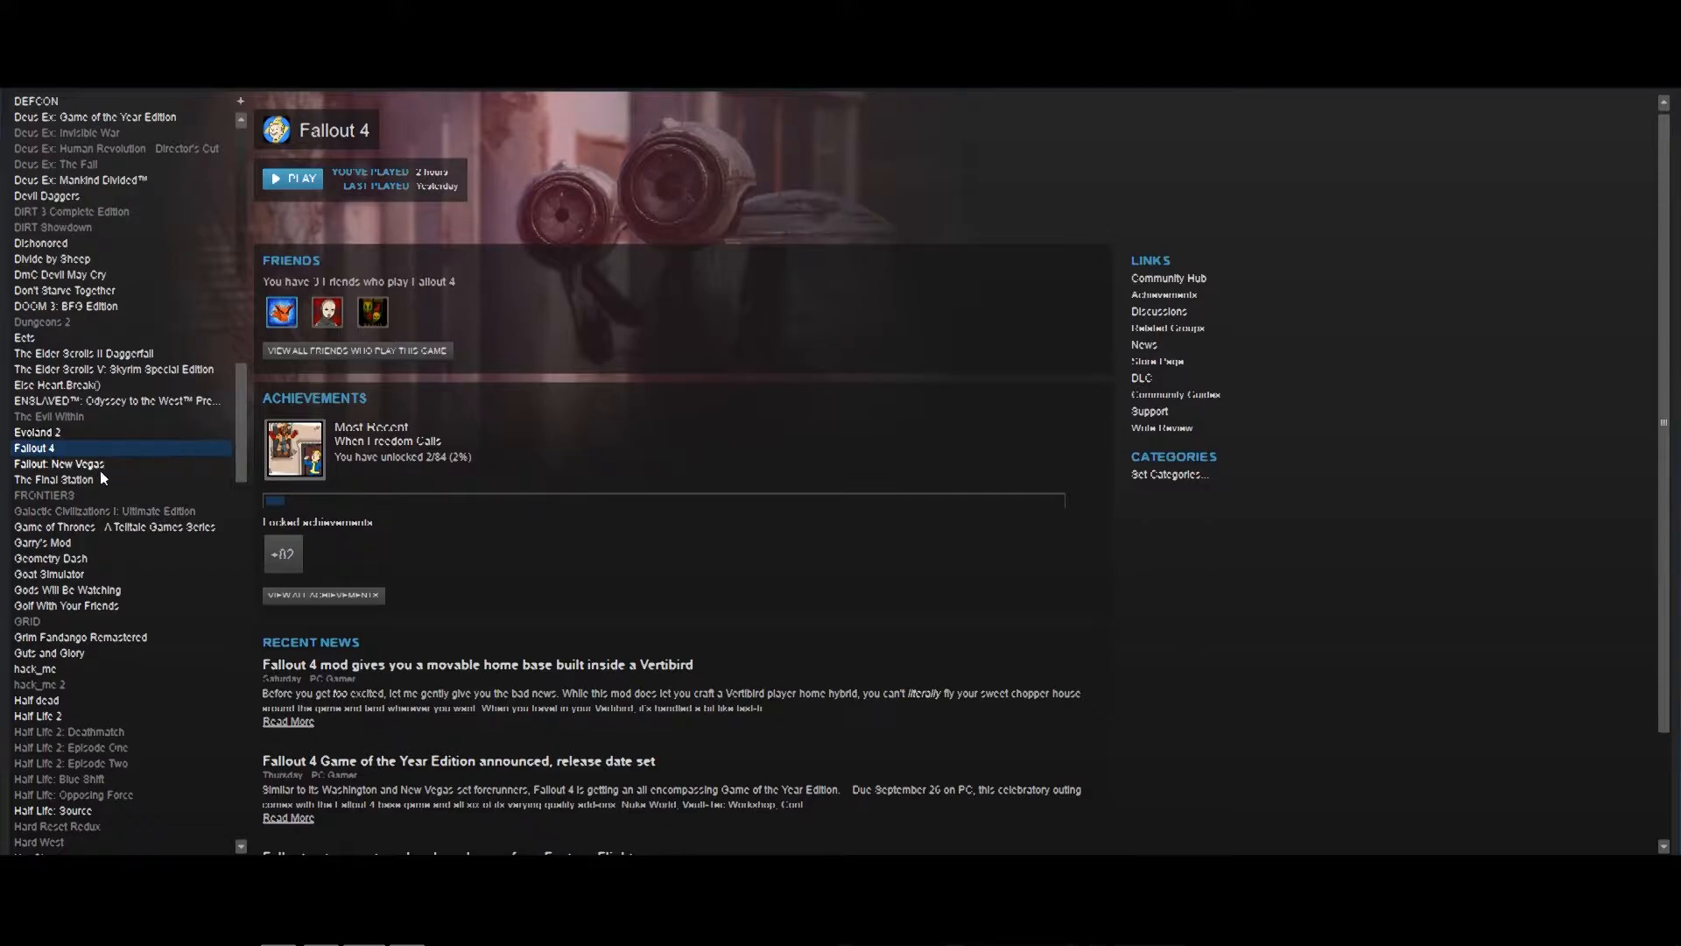
pyautogui.moveTo(46, 456)
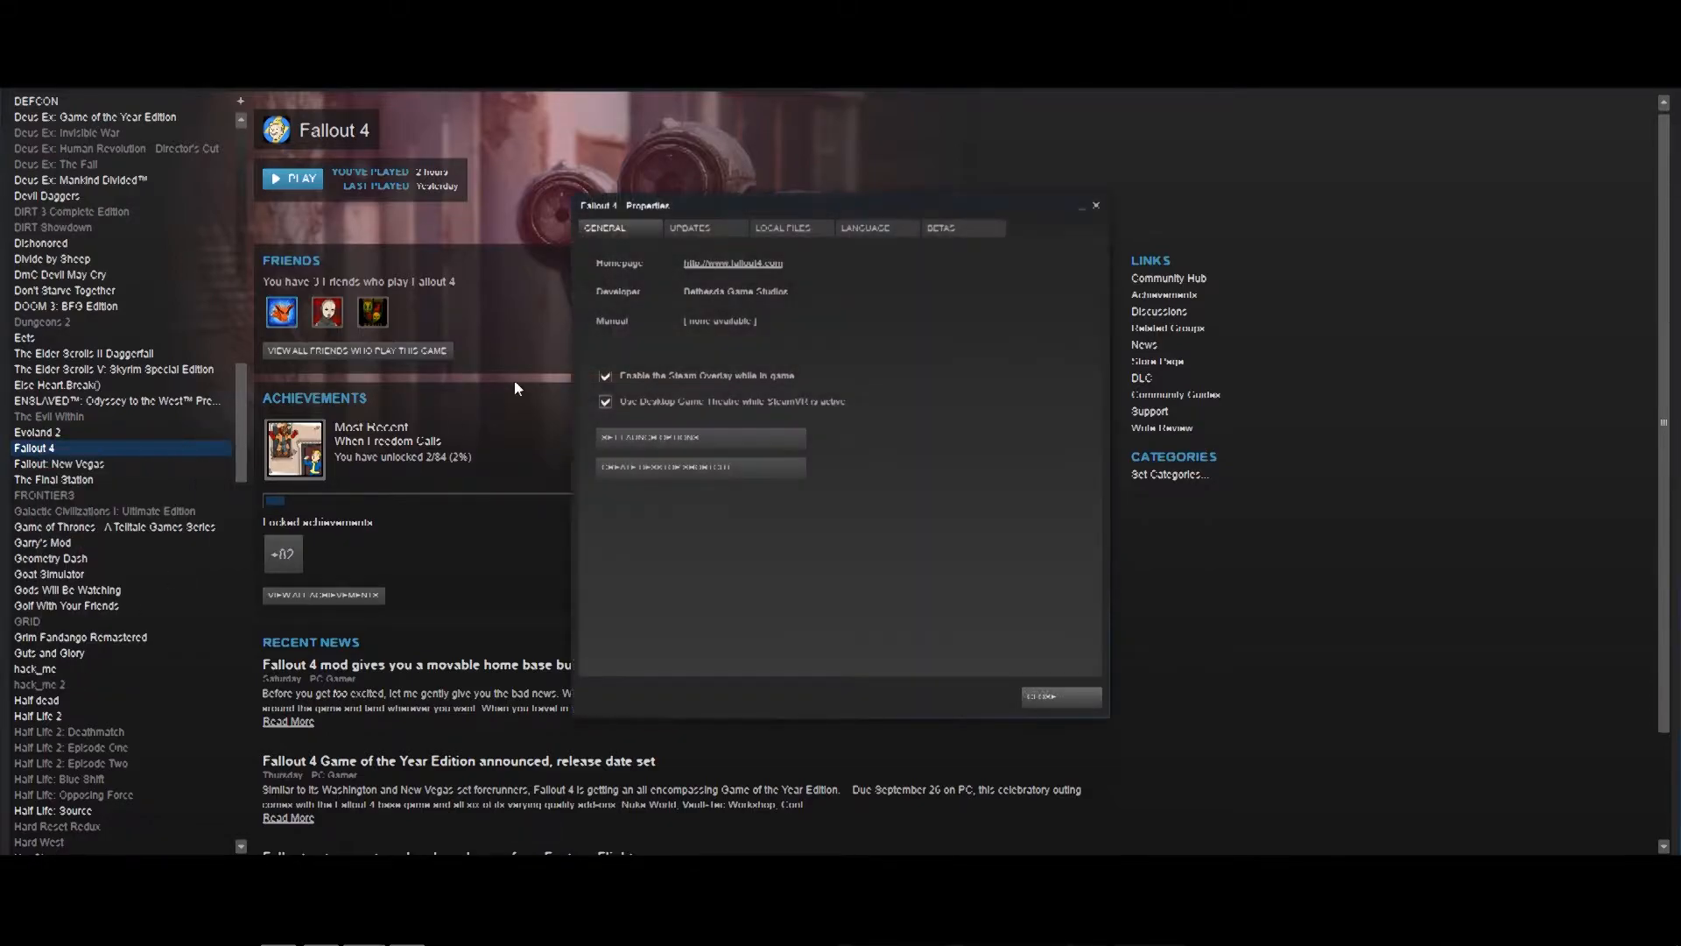
# Browse Fallout 4's local files from its Steam Local Files properties.
pyautogui.click(789, 228)
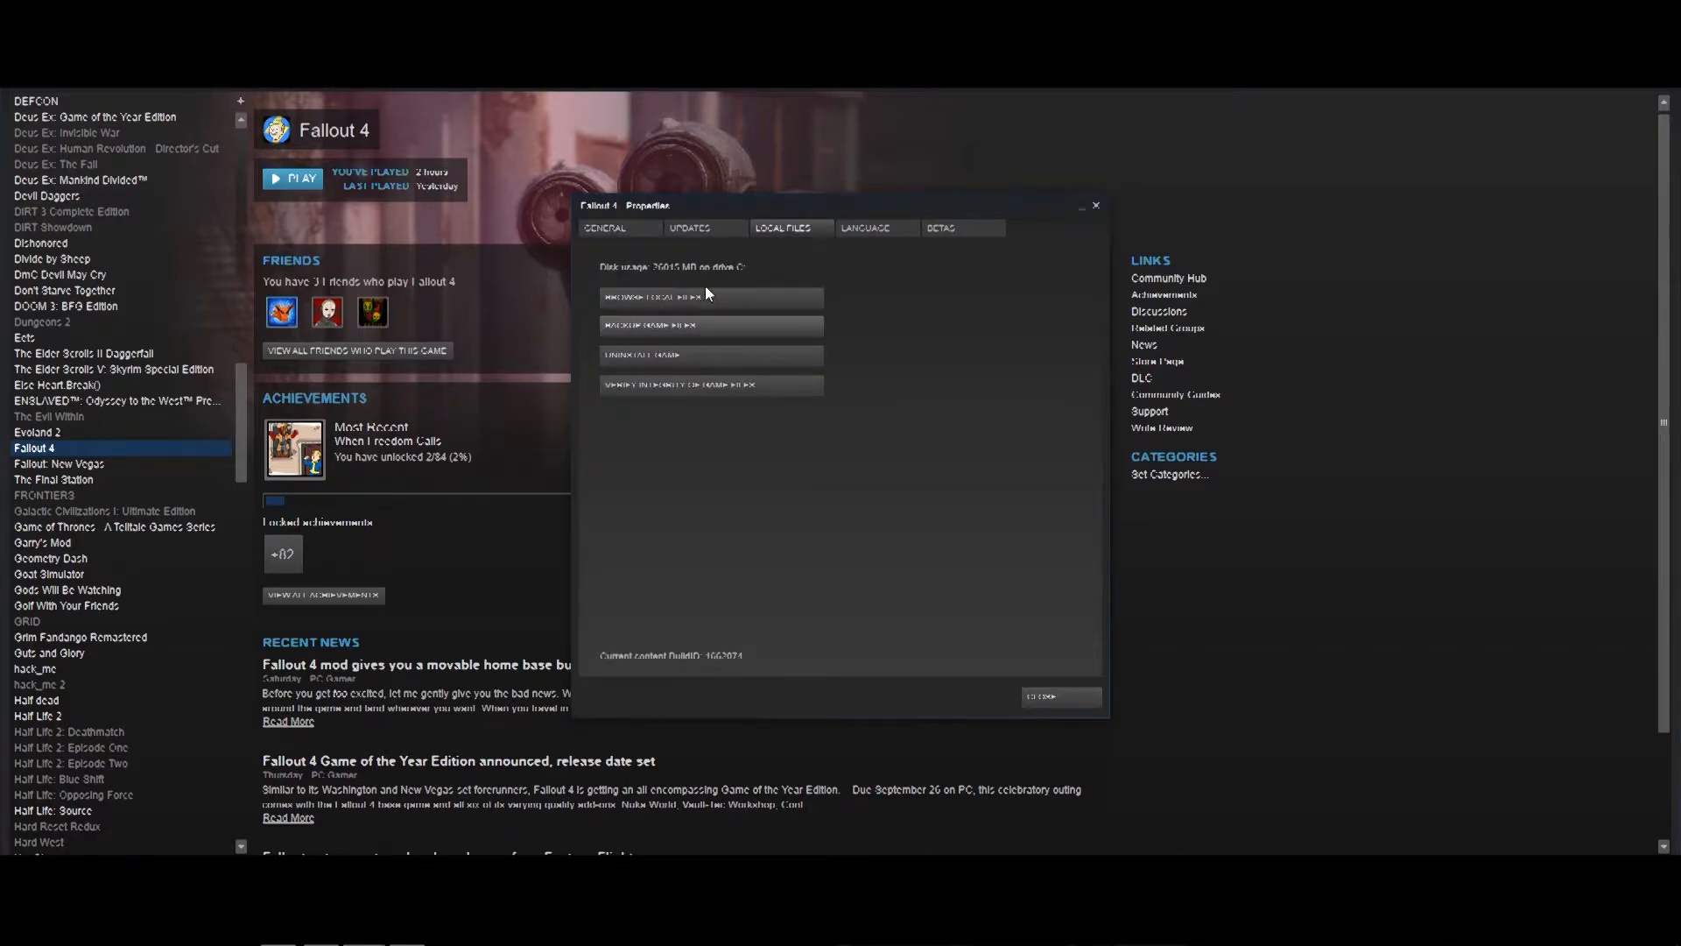
pyautogui.click(671, 297)
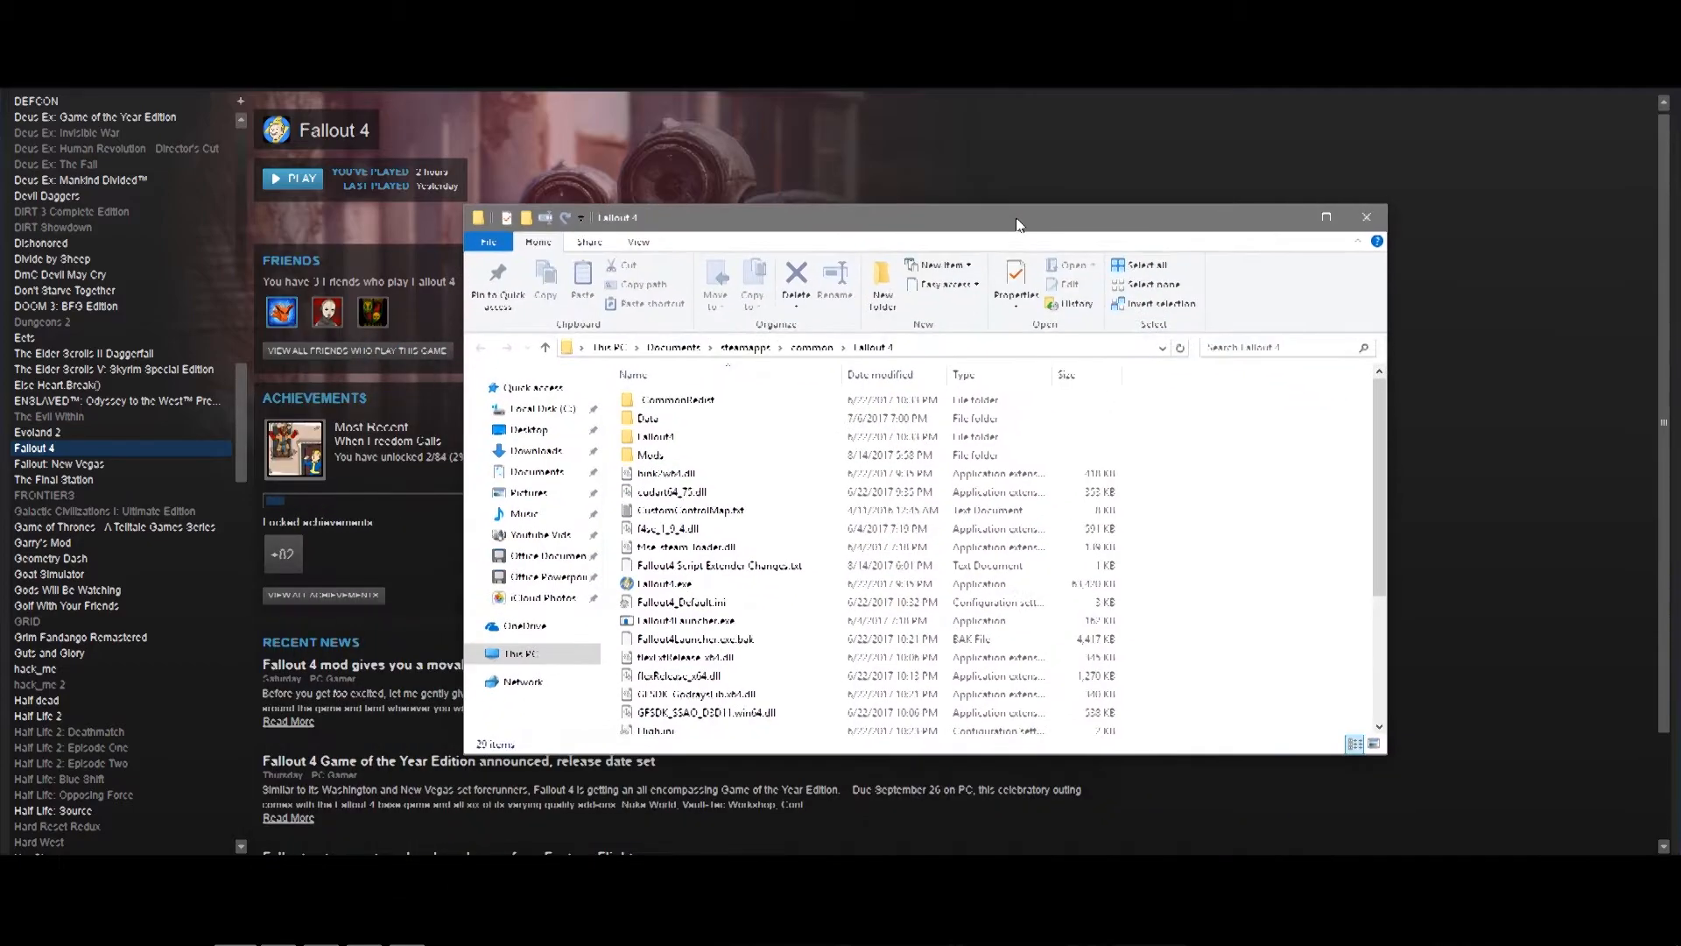
pyautogui.click(654, 437)
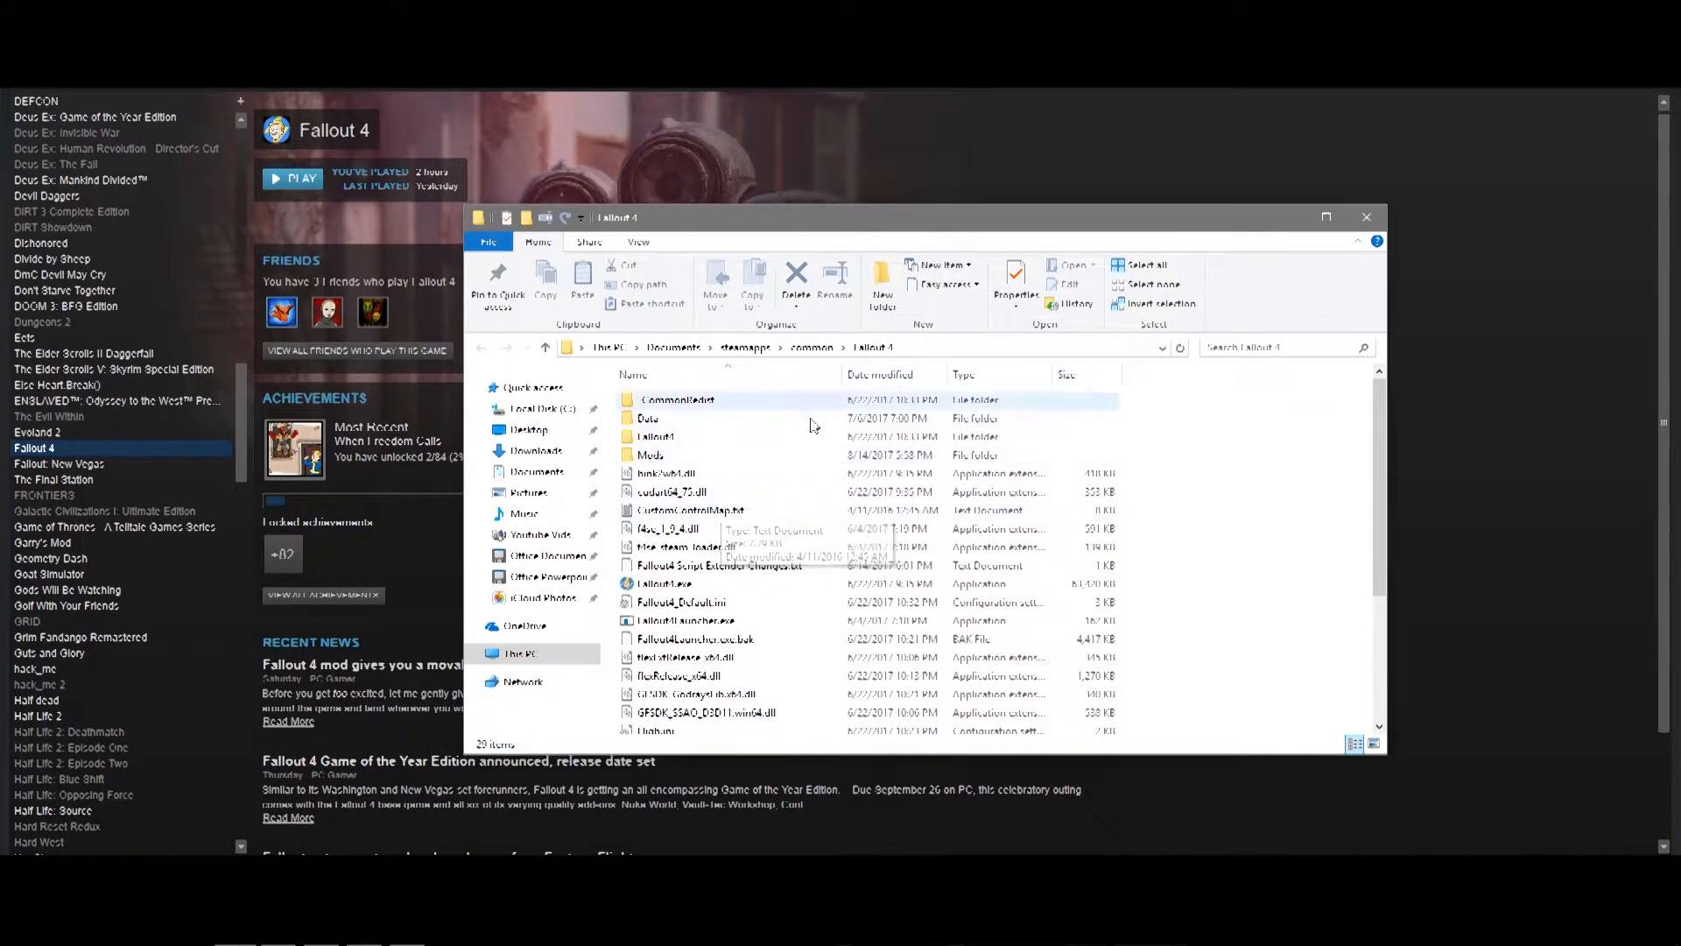
pyautogui.moveTo(932, 342)
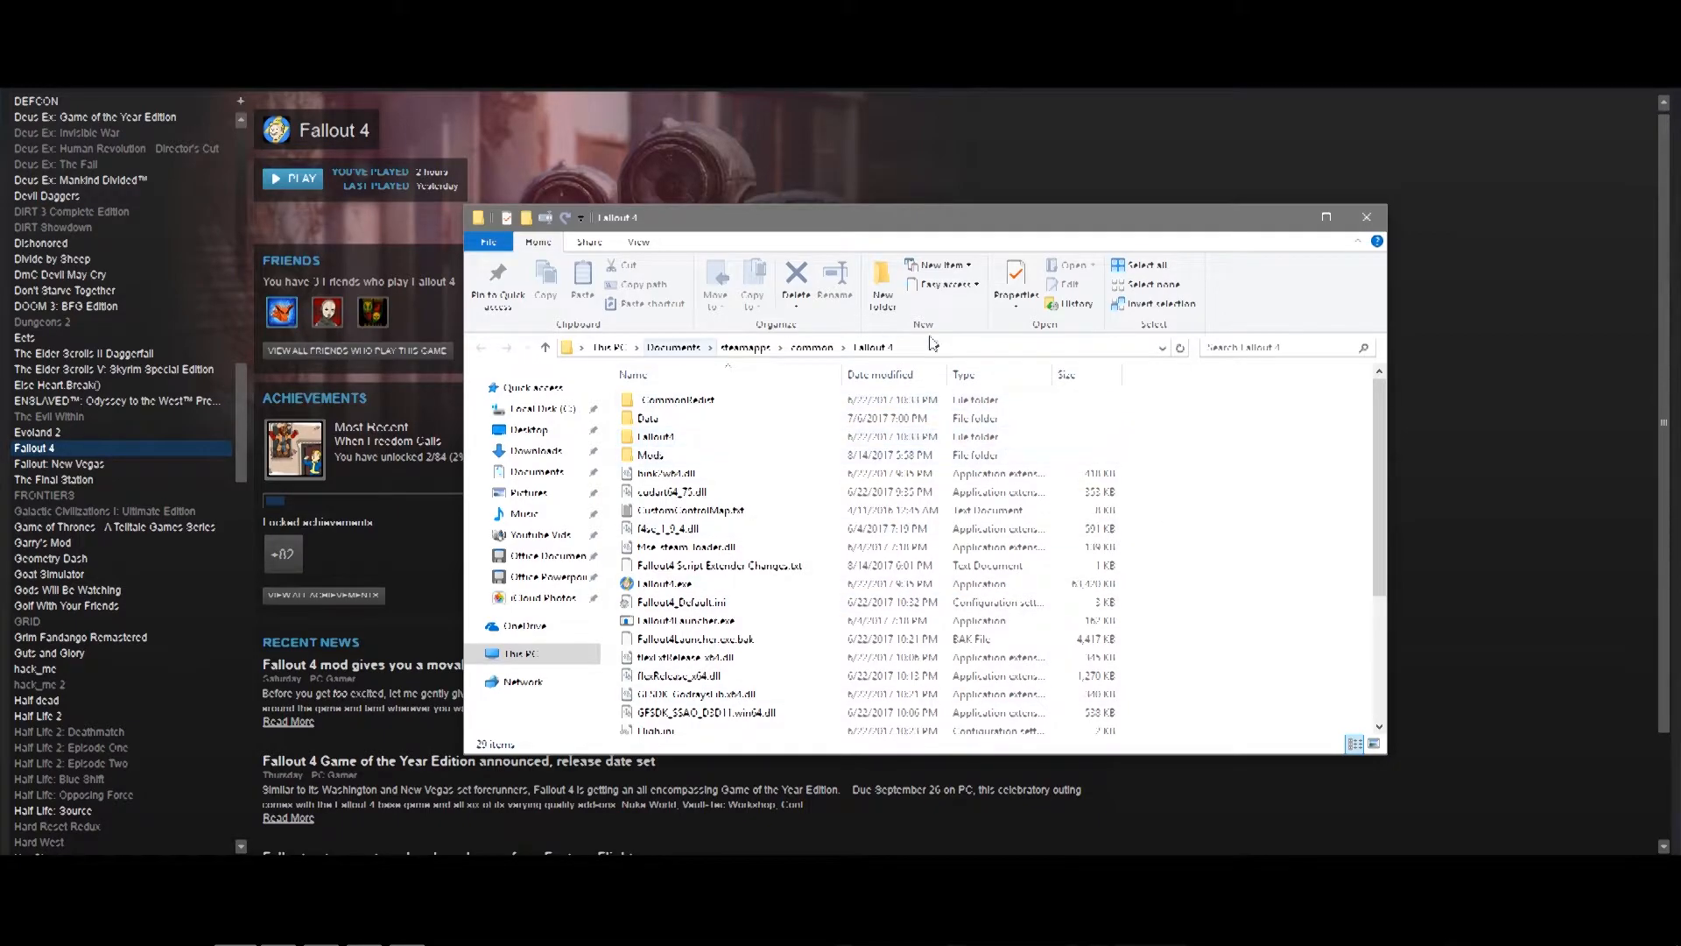
pyautogui.click(651, 455)
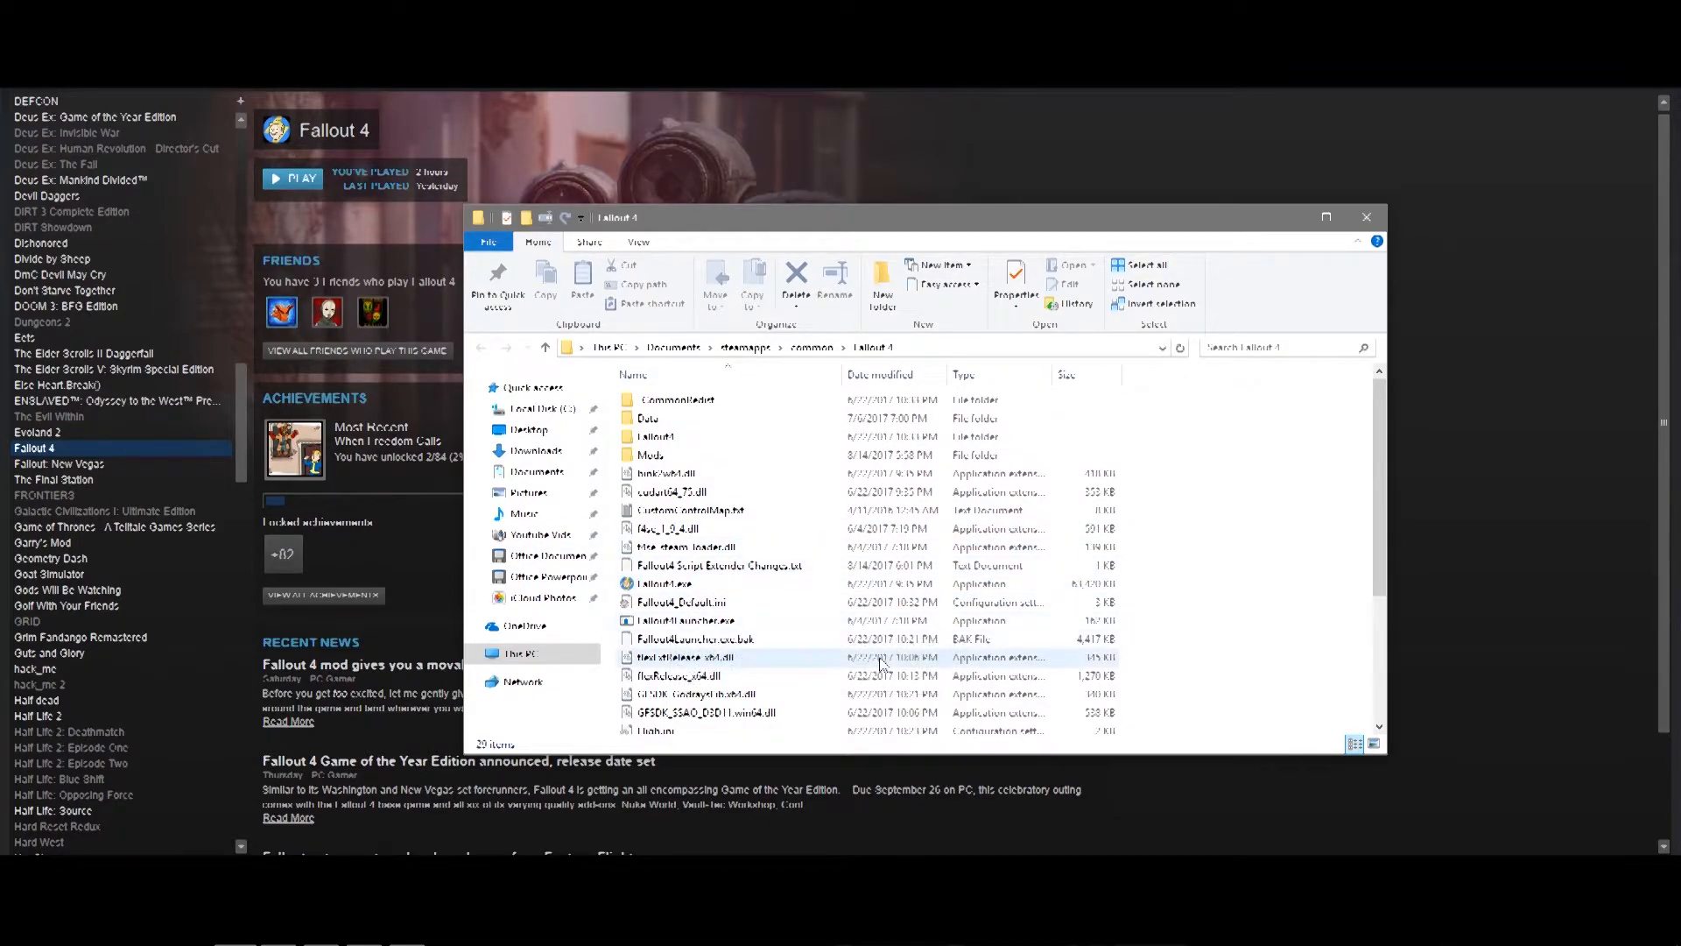
pyautogui.click(694, 638)
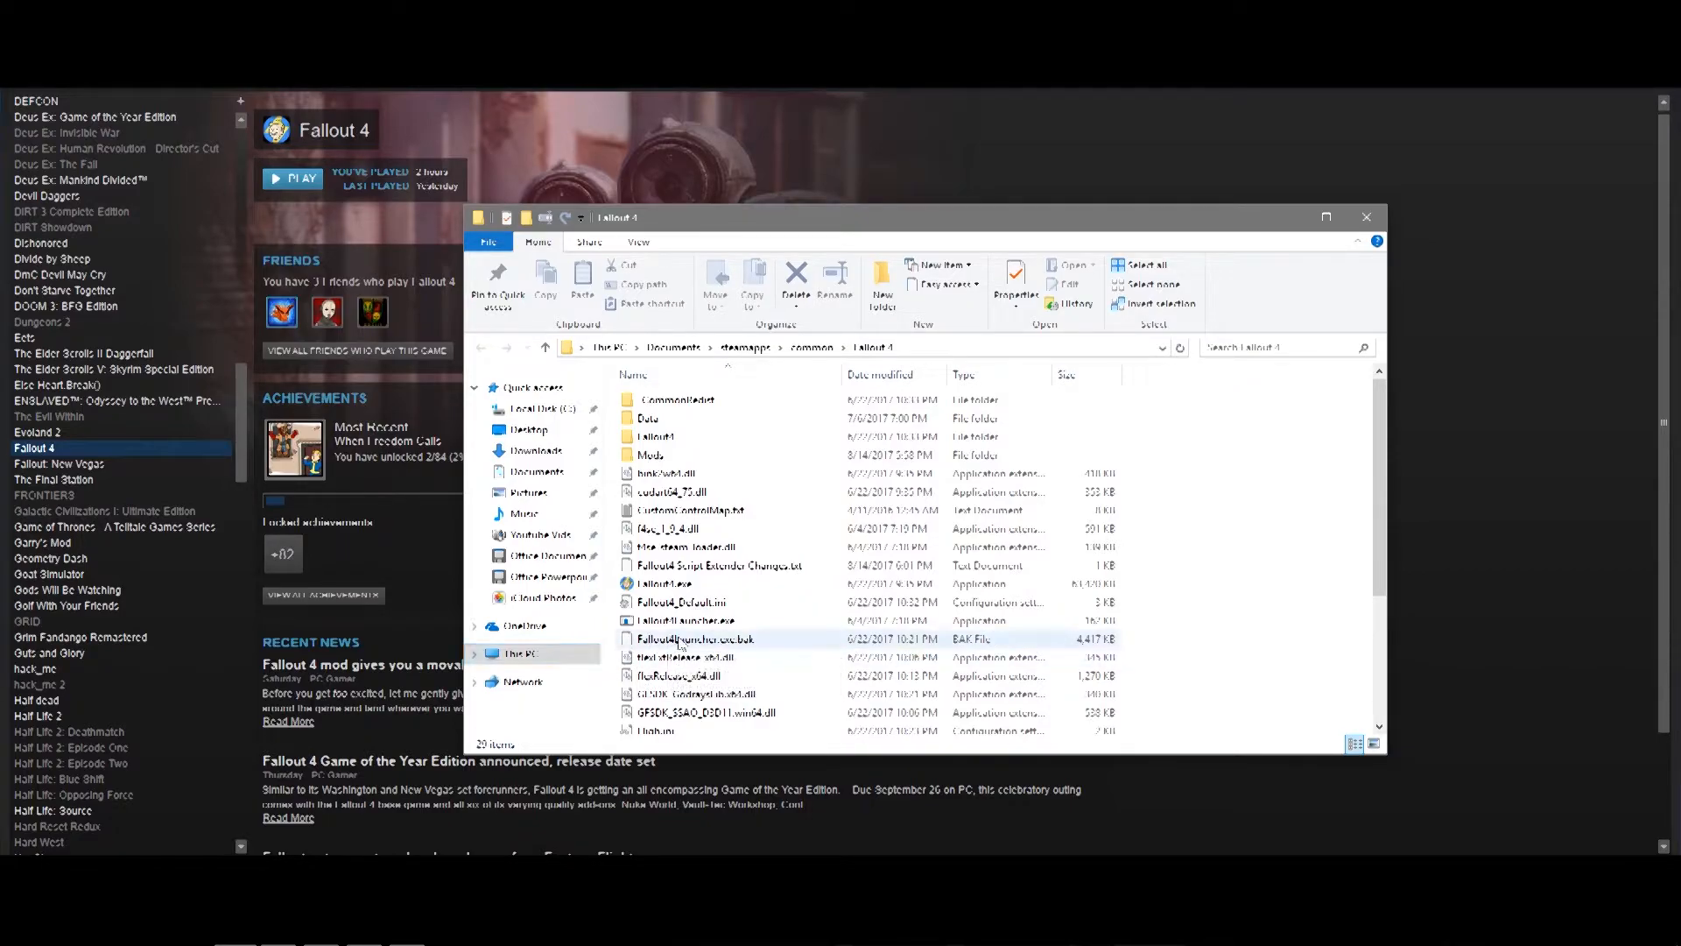
pyautogui.moveTo(696, 649)
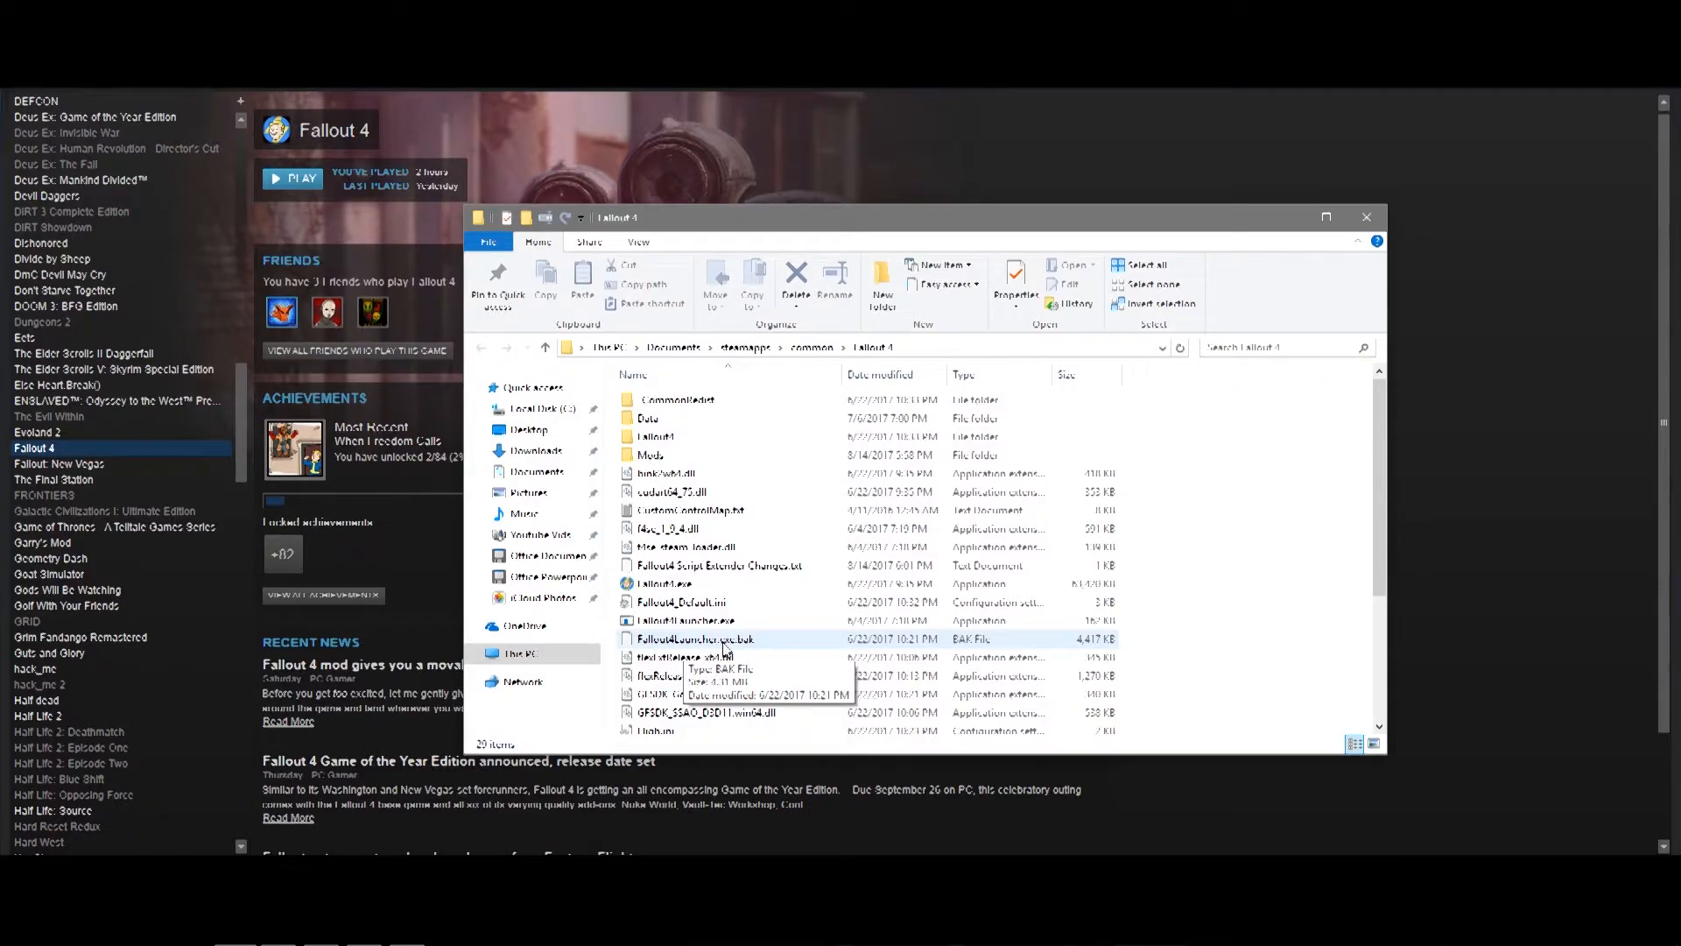
pyautogui.moveTo(742, 651)
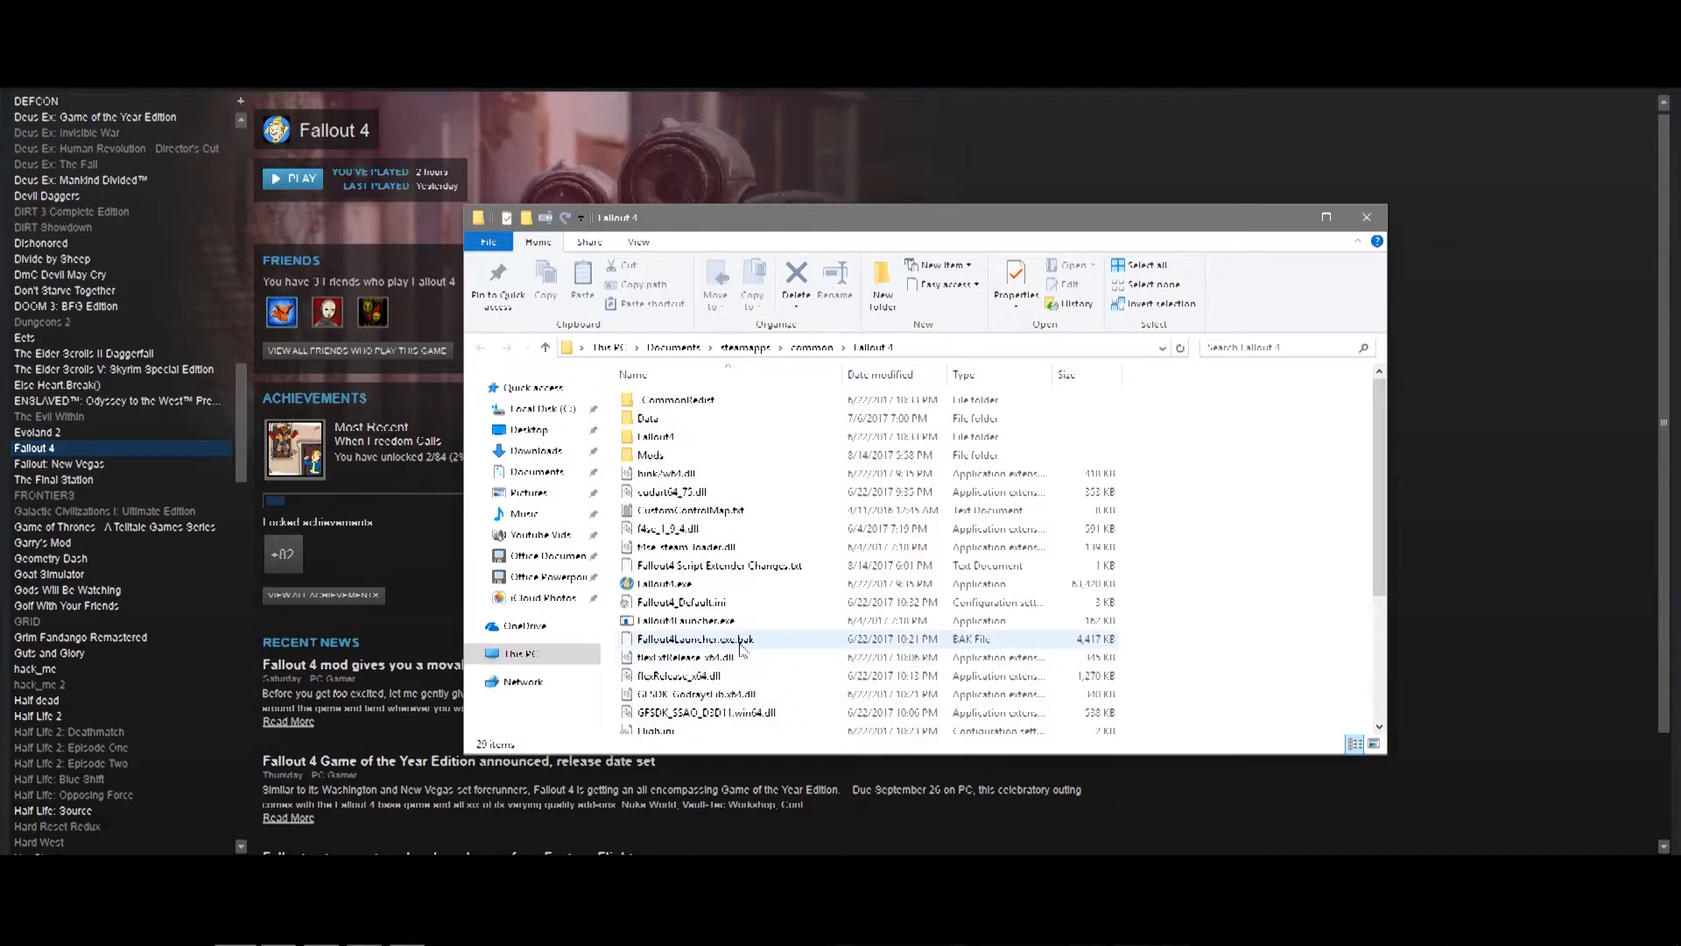
pyautogui.moveTo(687, 657)
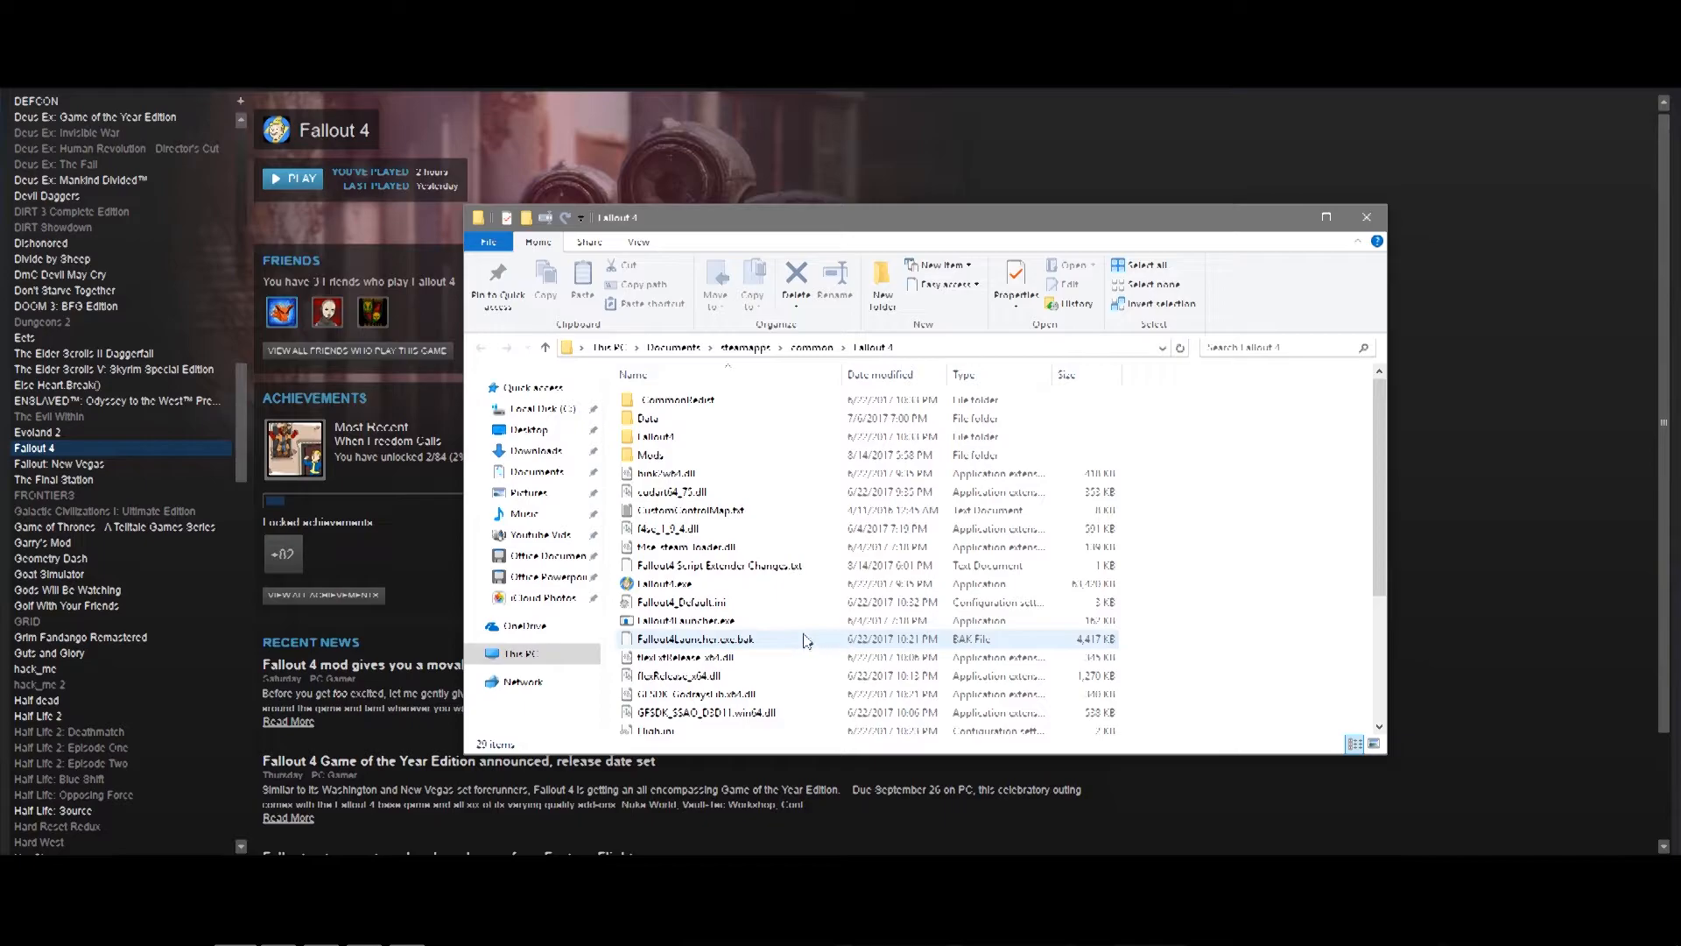
pyautogui.moveTo(703, 648)
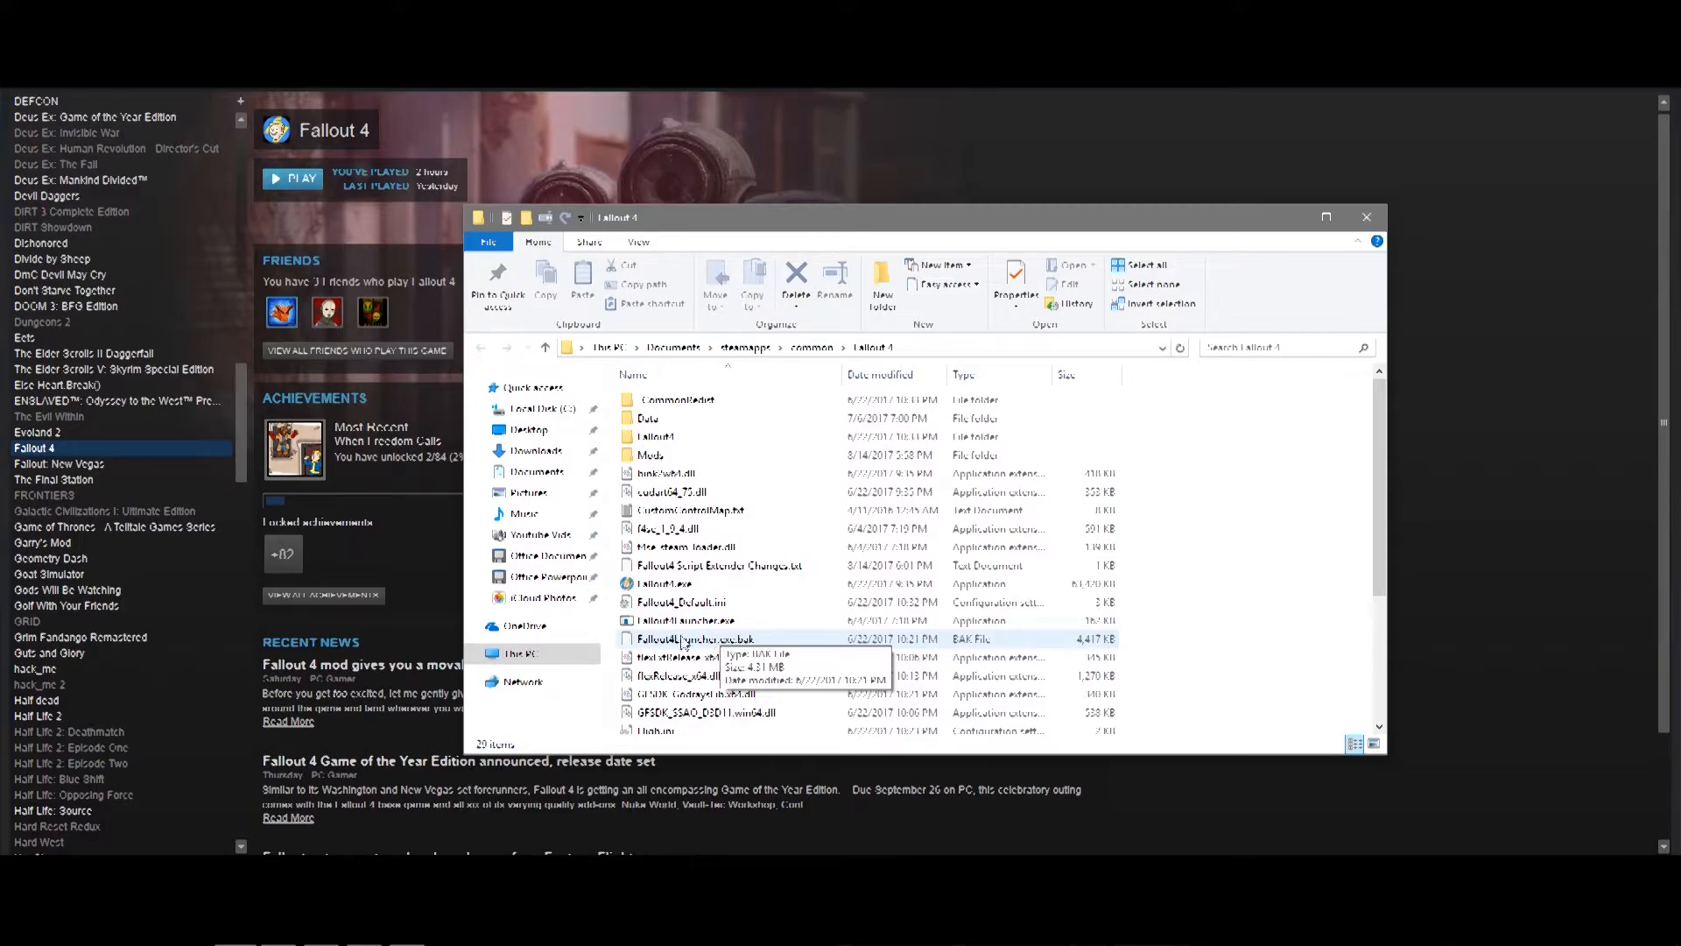
pyautogui.moveTo(685, 621)
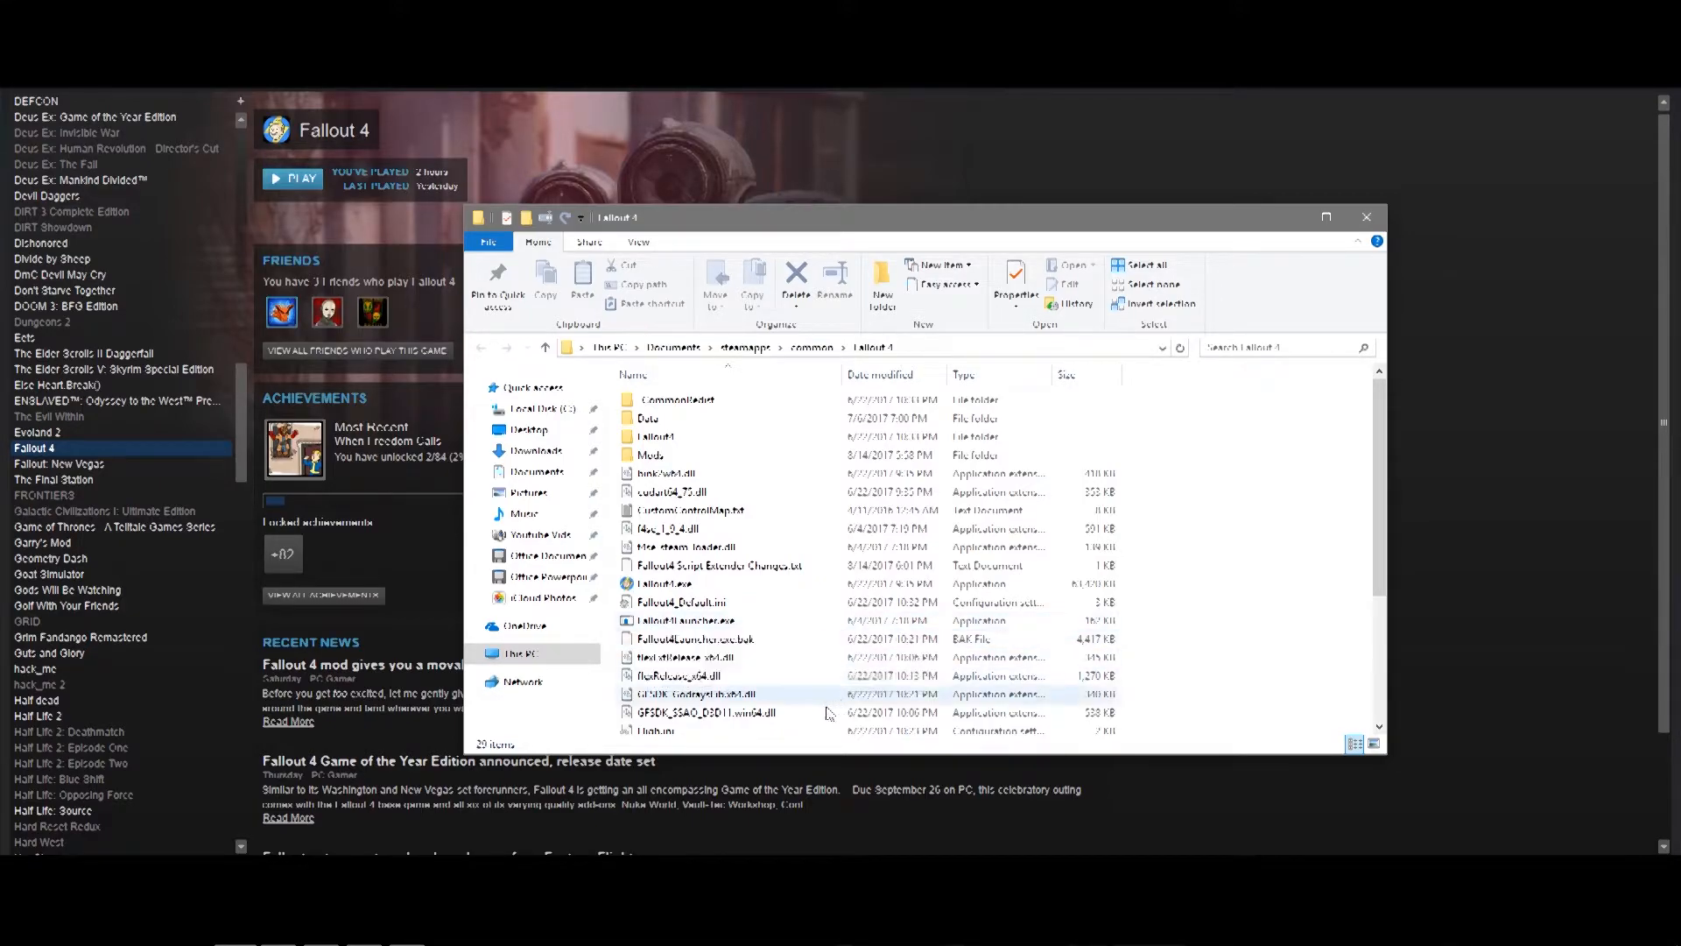
pyautogui.moveTo(660, 665)
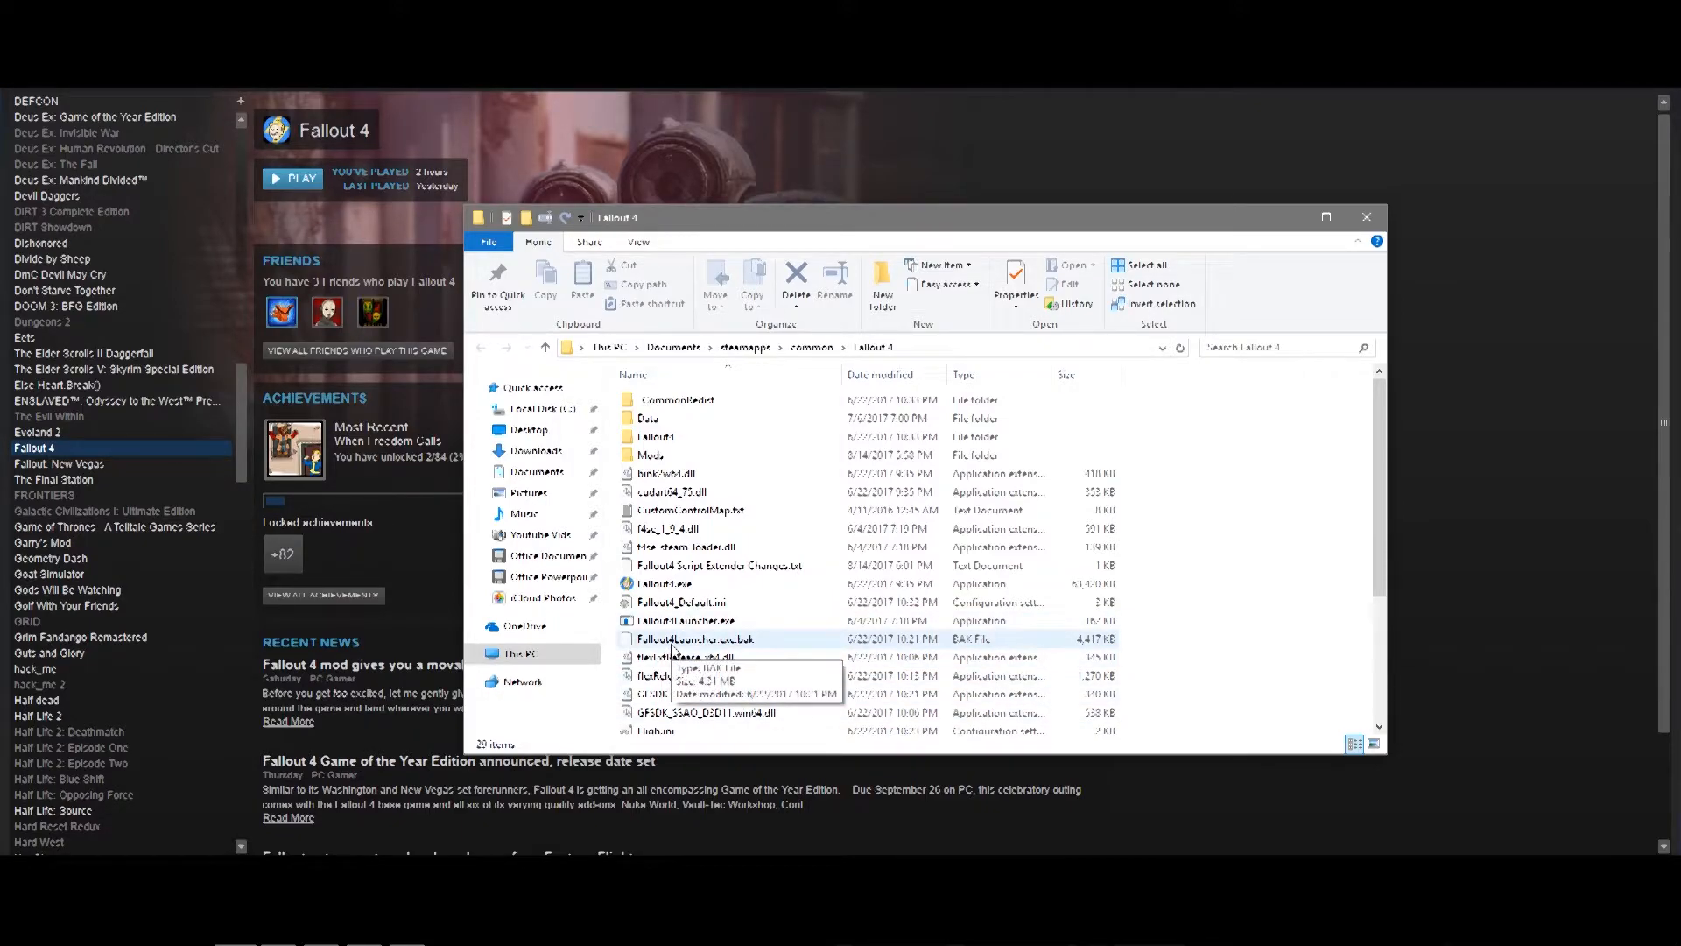
pyautogui.moveTo(750, 648)
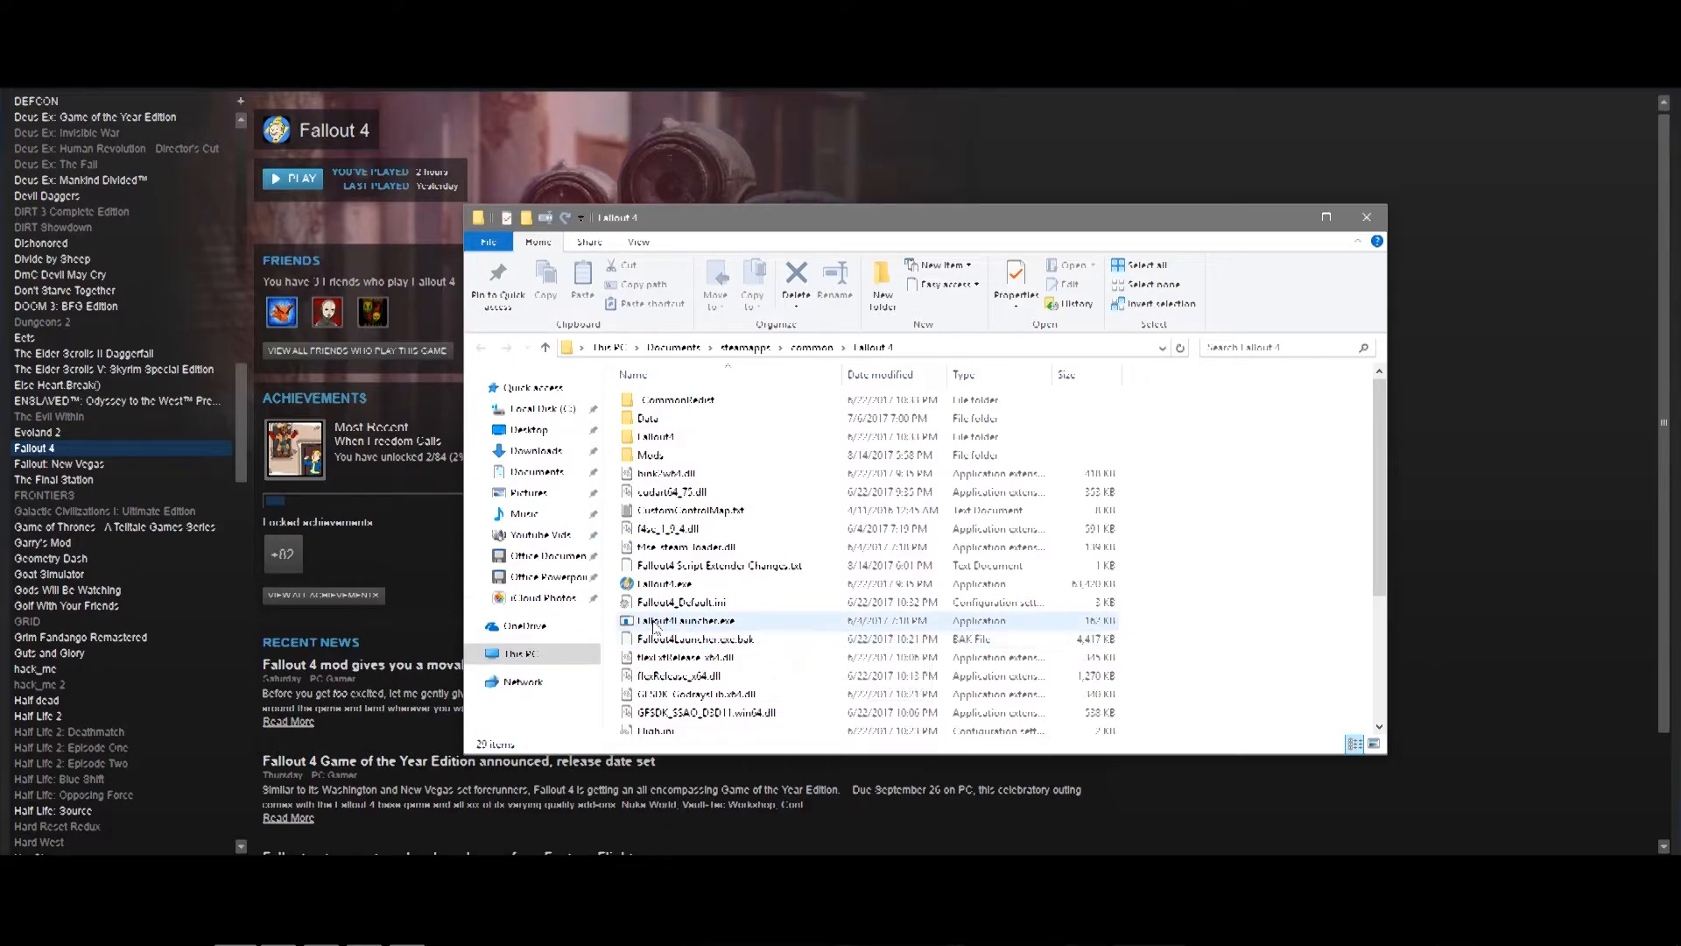
pyautogui.moveTo(655, 621)
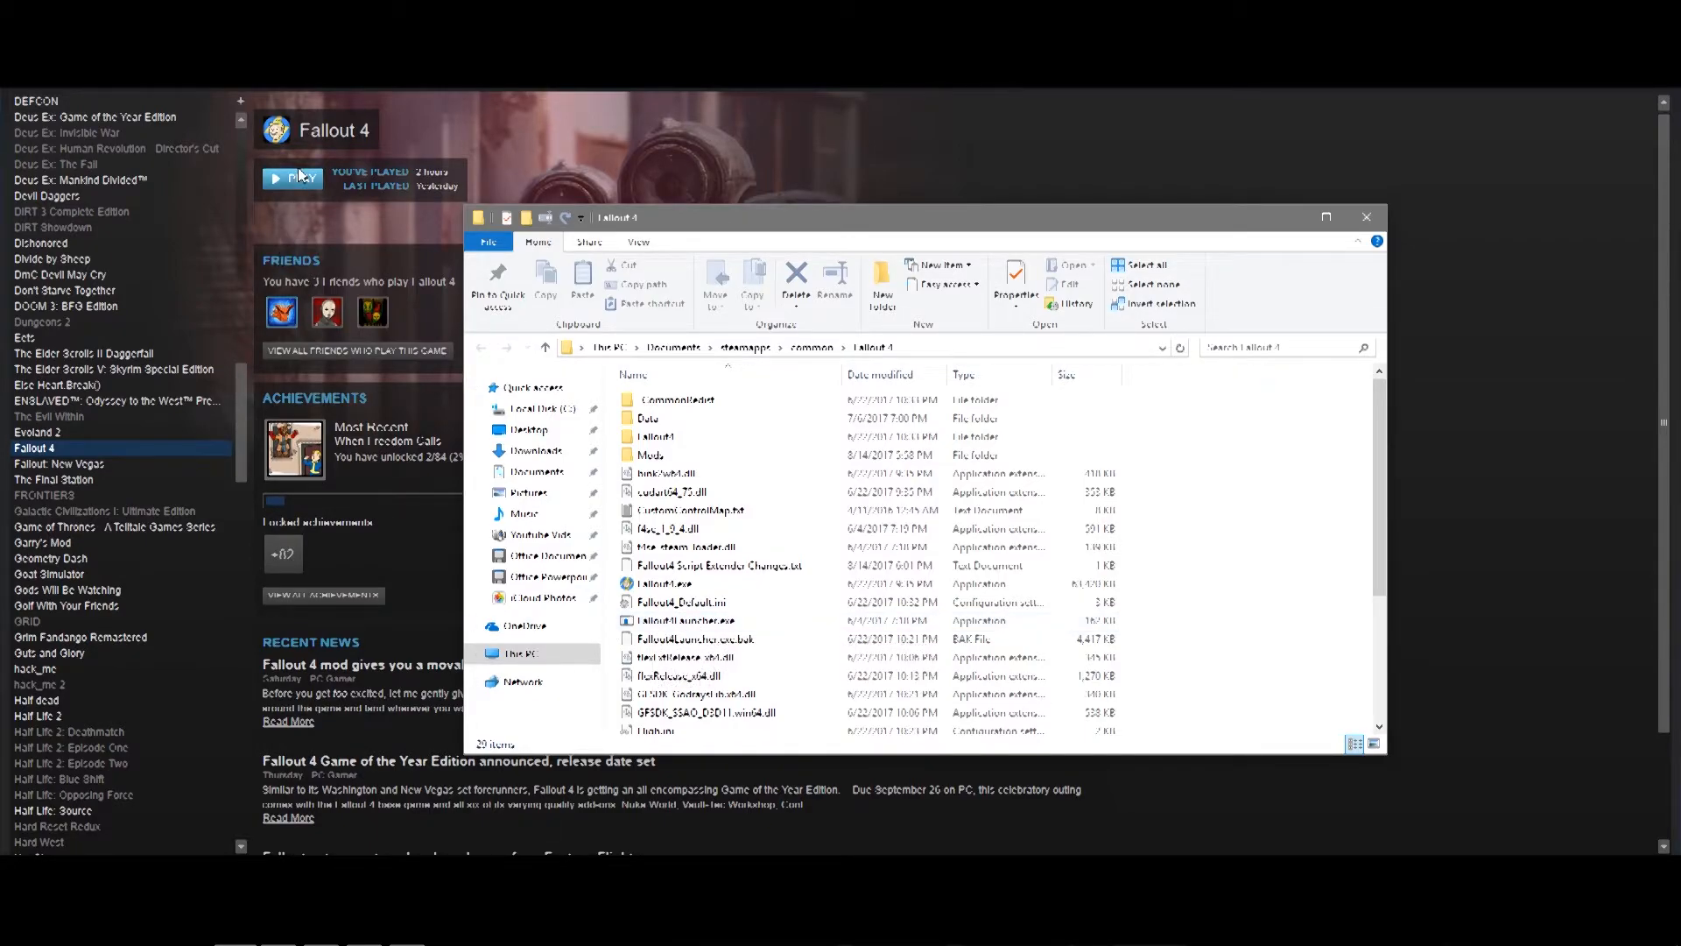
pyautogui.click(685, 620)
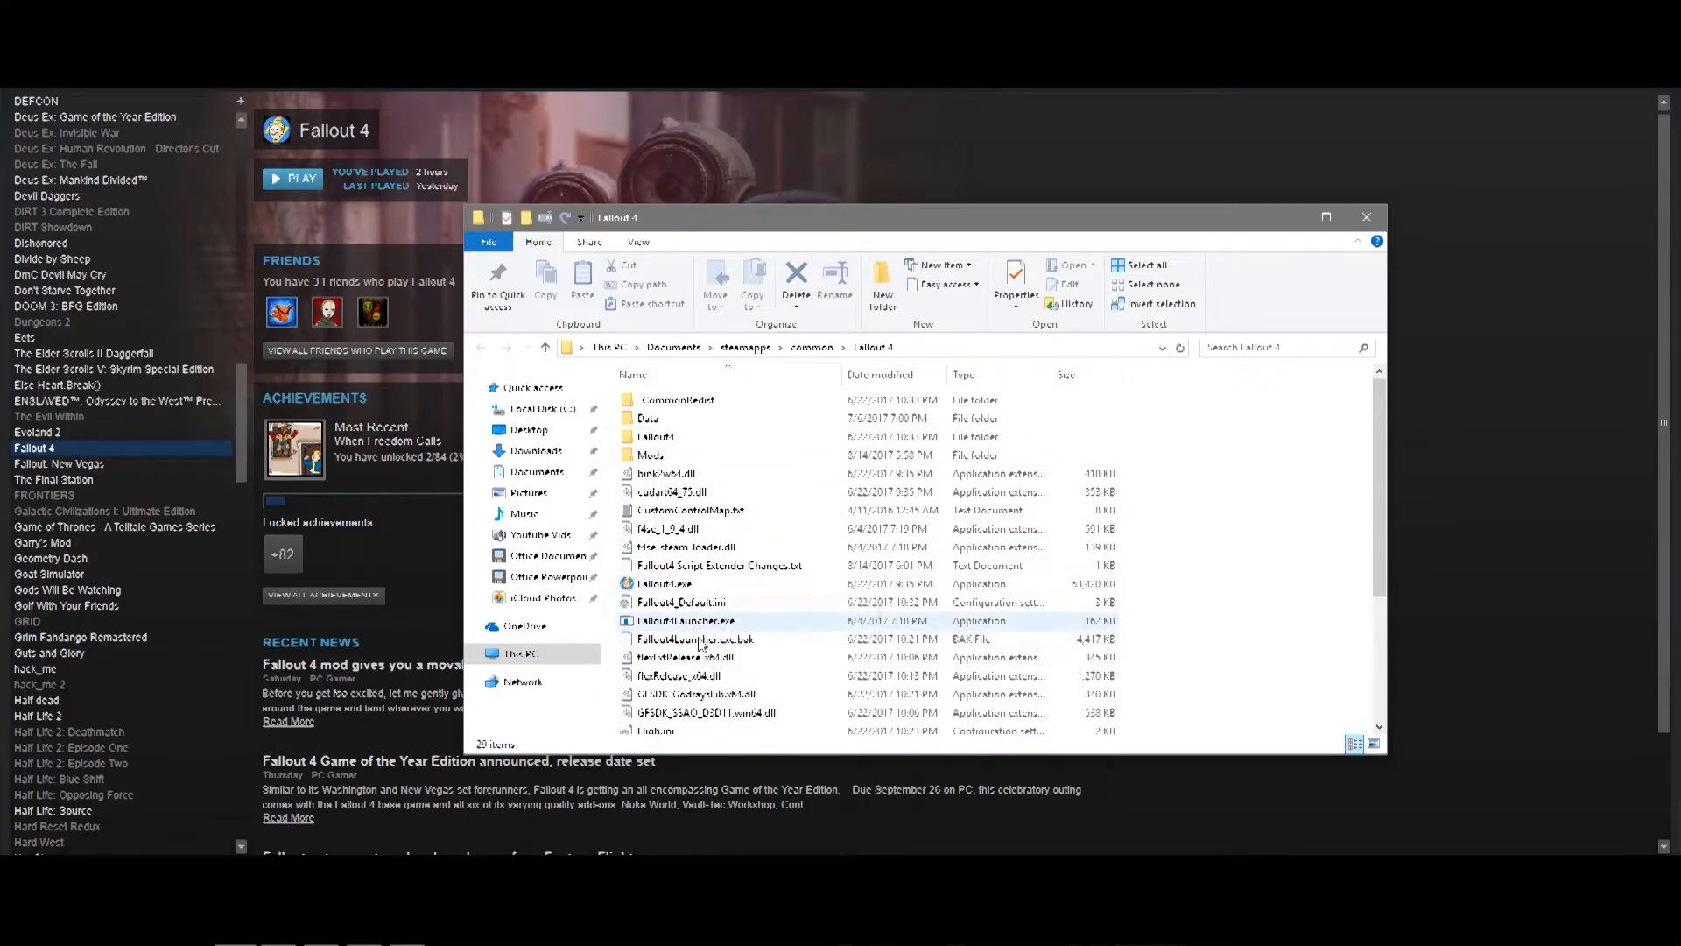
pyautogui.moveTo(675, 630)
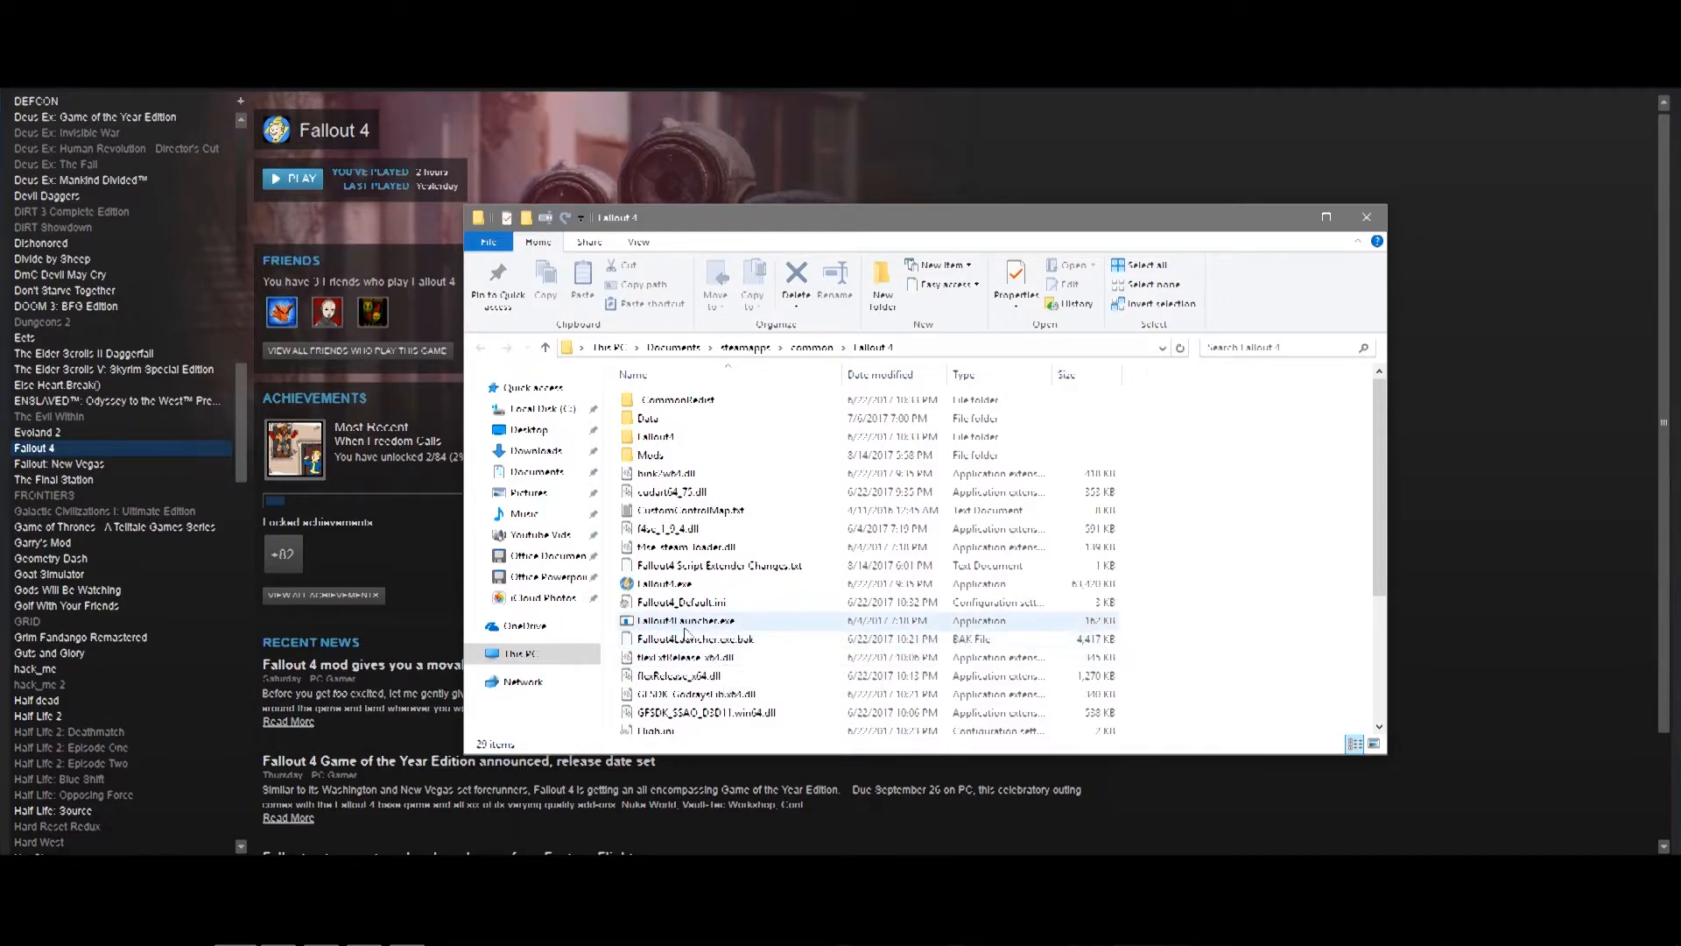
pyautogui.moveTo(658, 643)
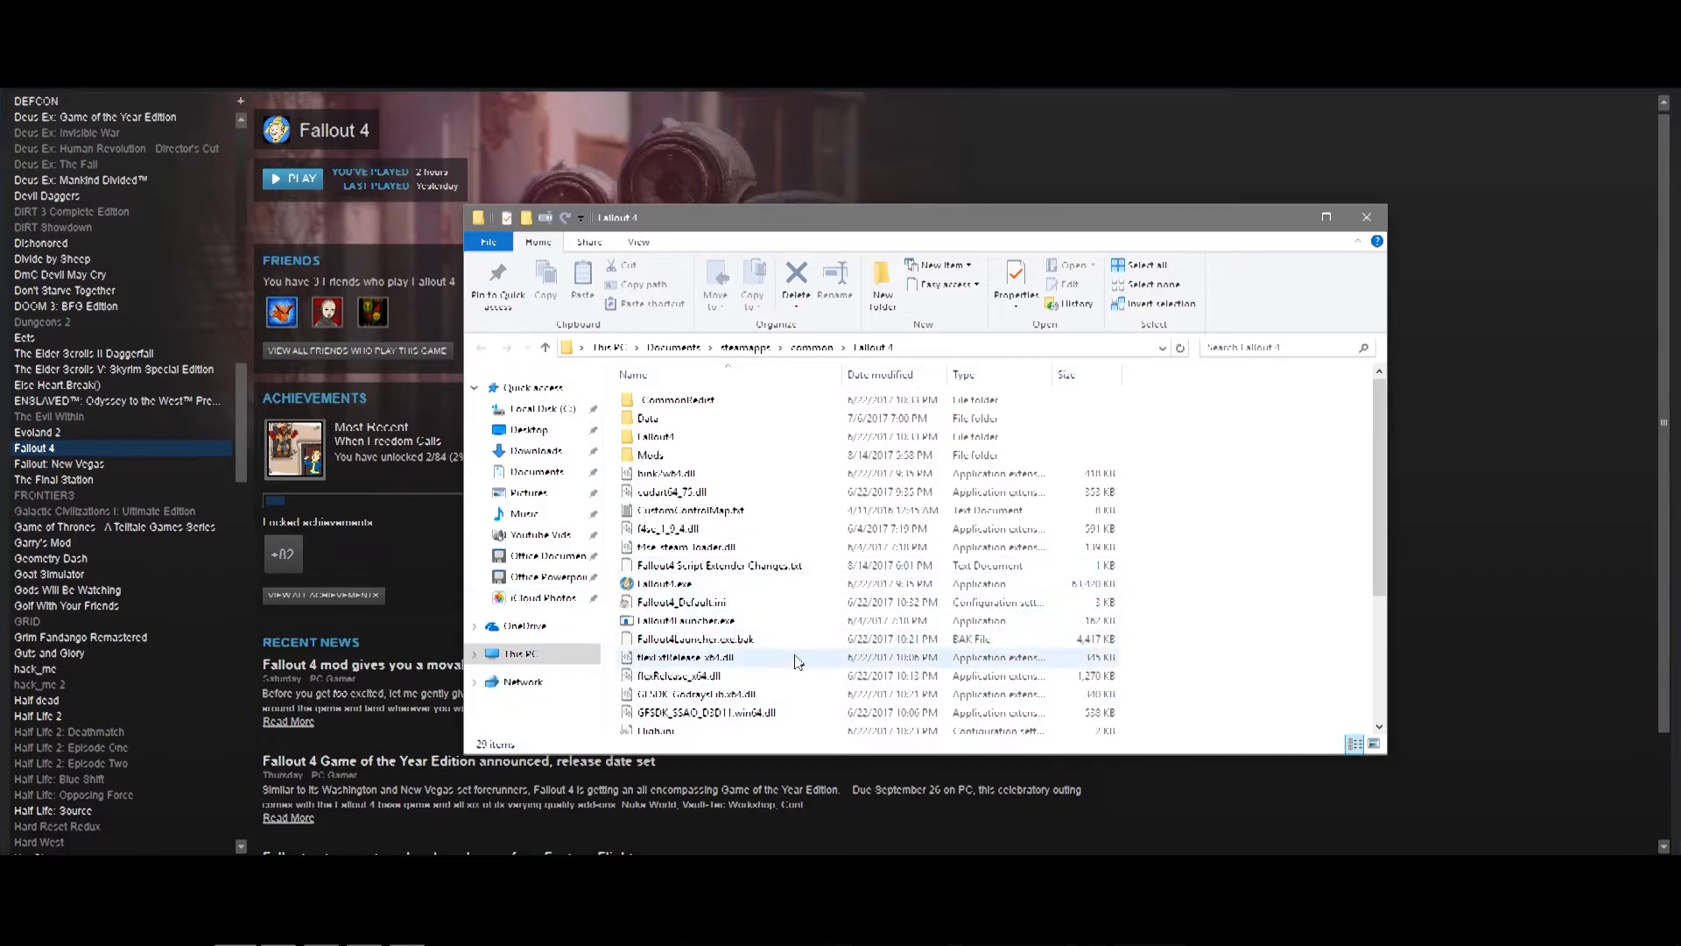
pyautogui.click(694, 638)
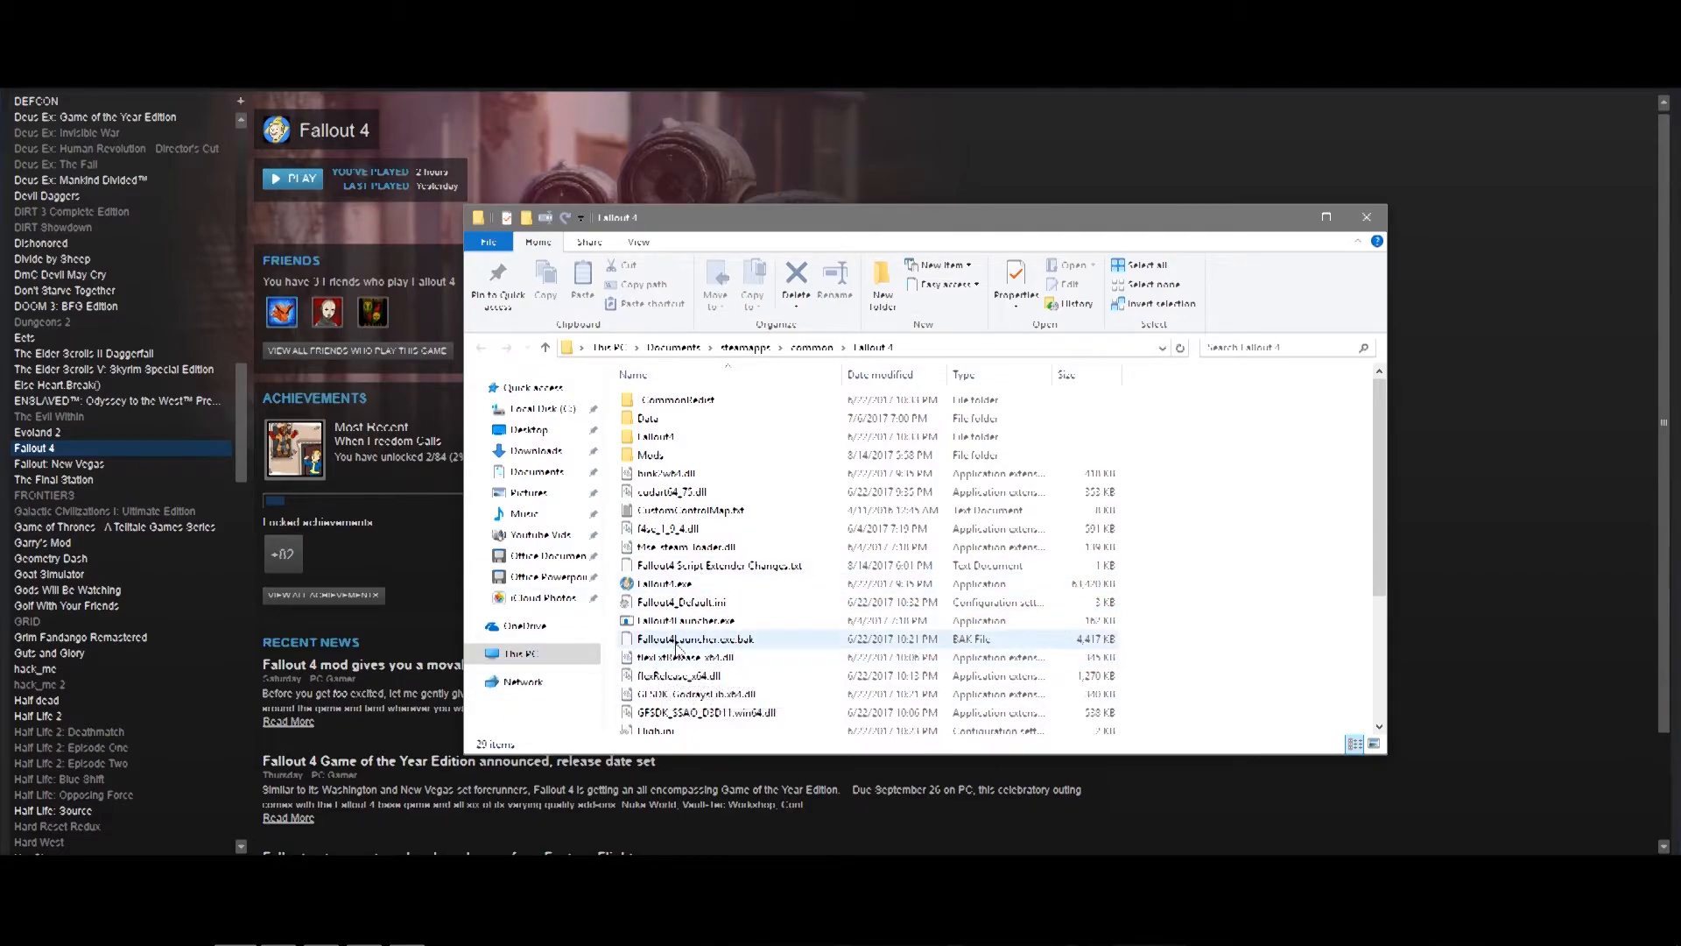
pyautogui.moveTo(683, 620)
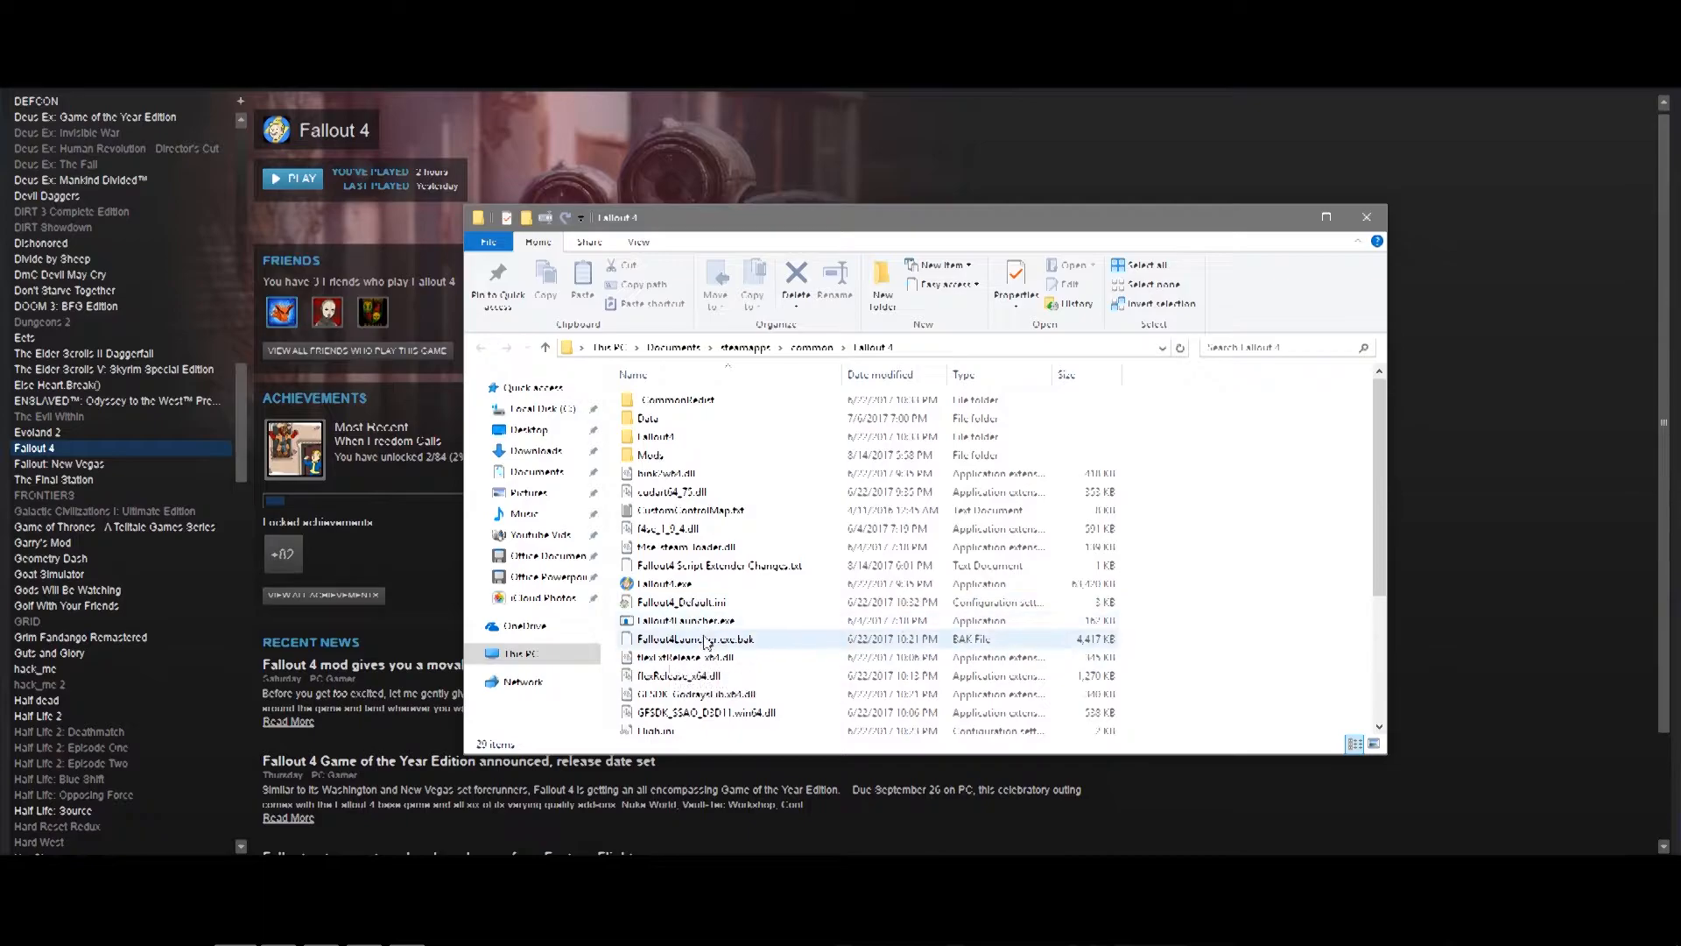
pyautogui.click(685, 656)
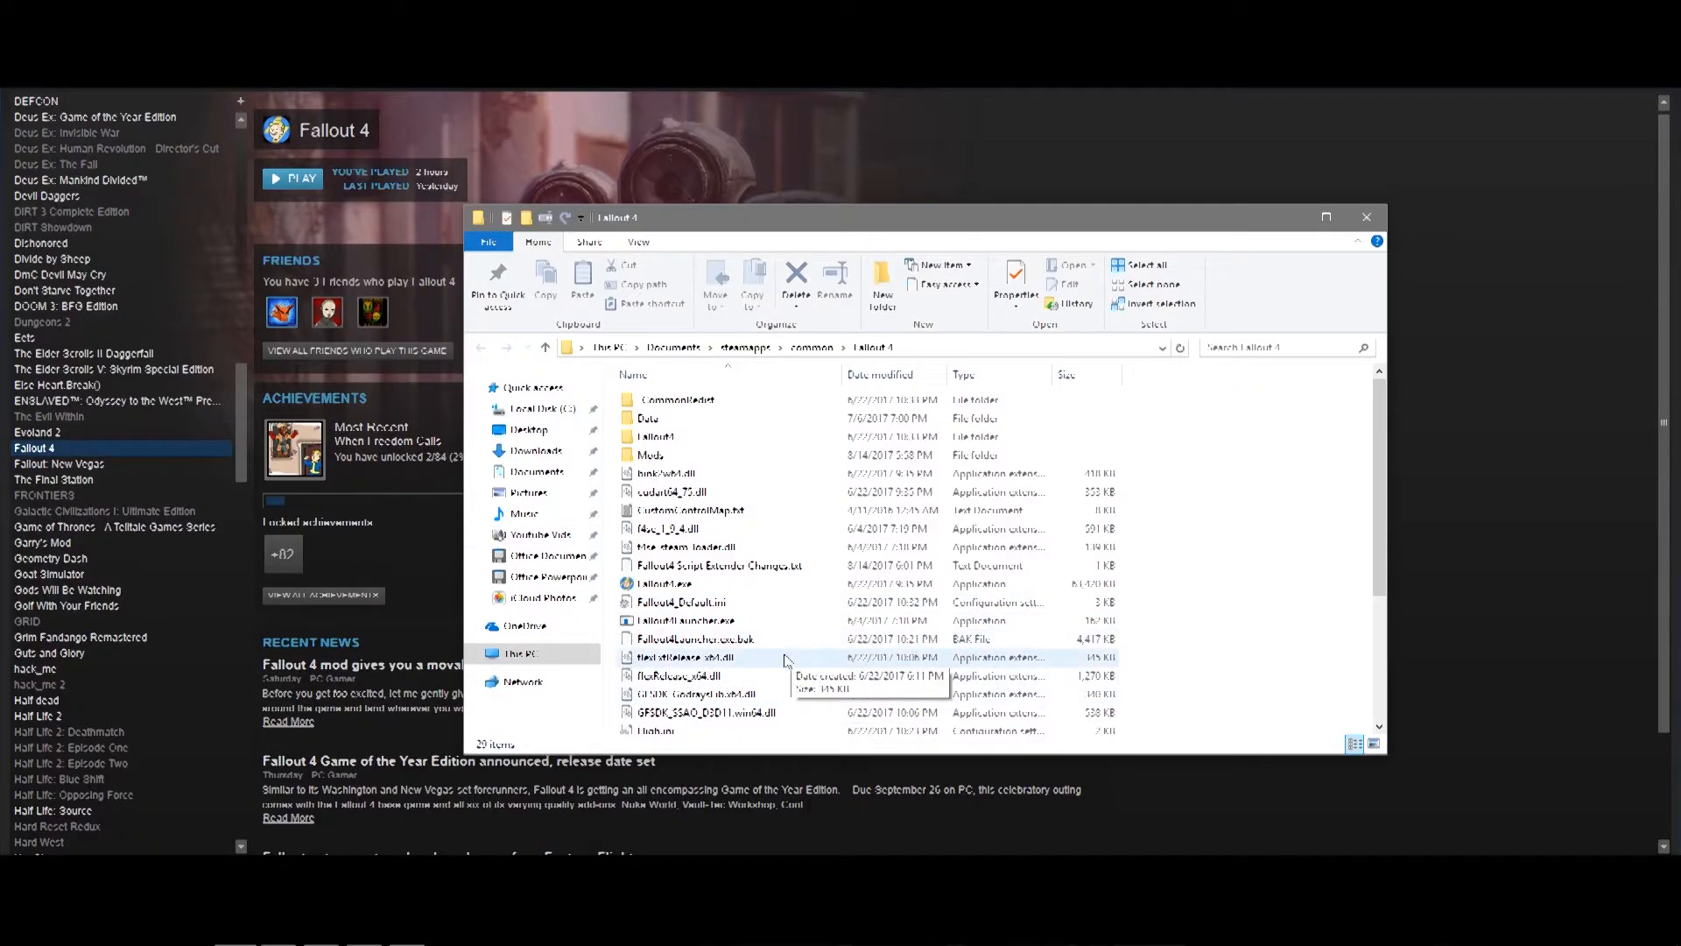
pyautogui.click(686, 619)
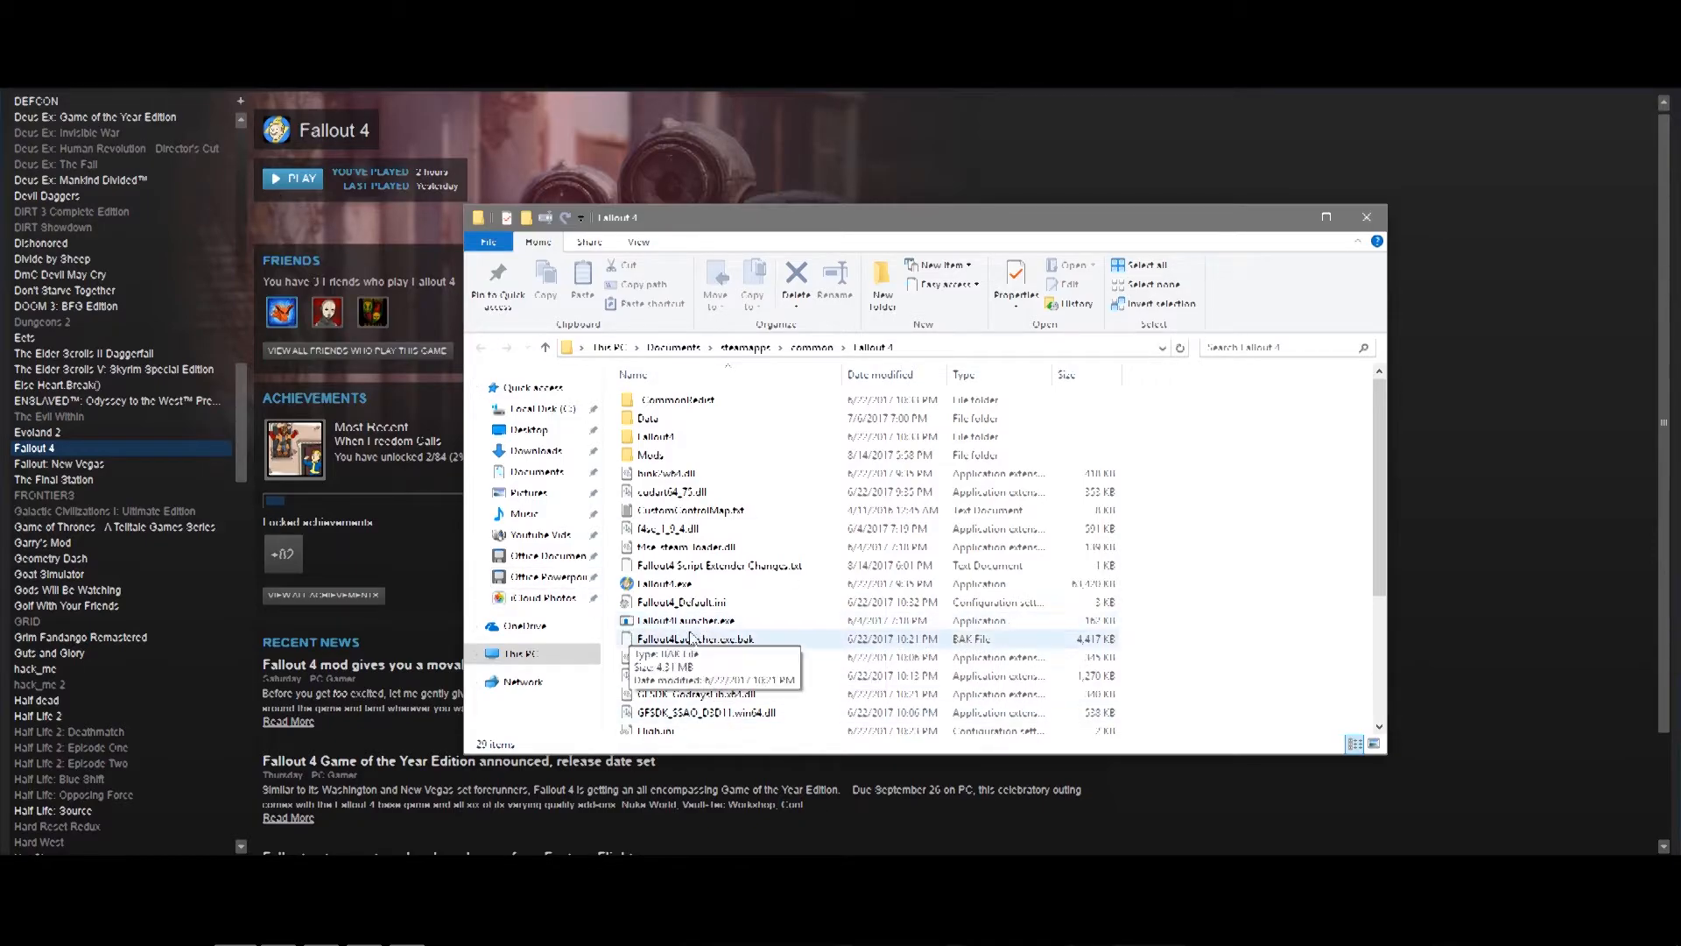
pyautogui.moveTo(609, 646)
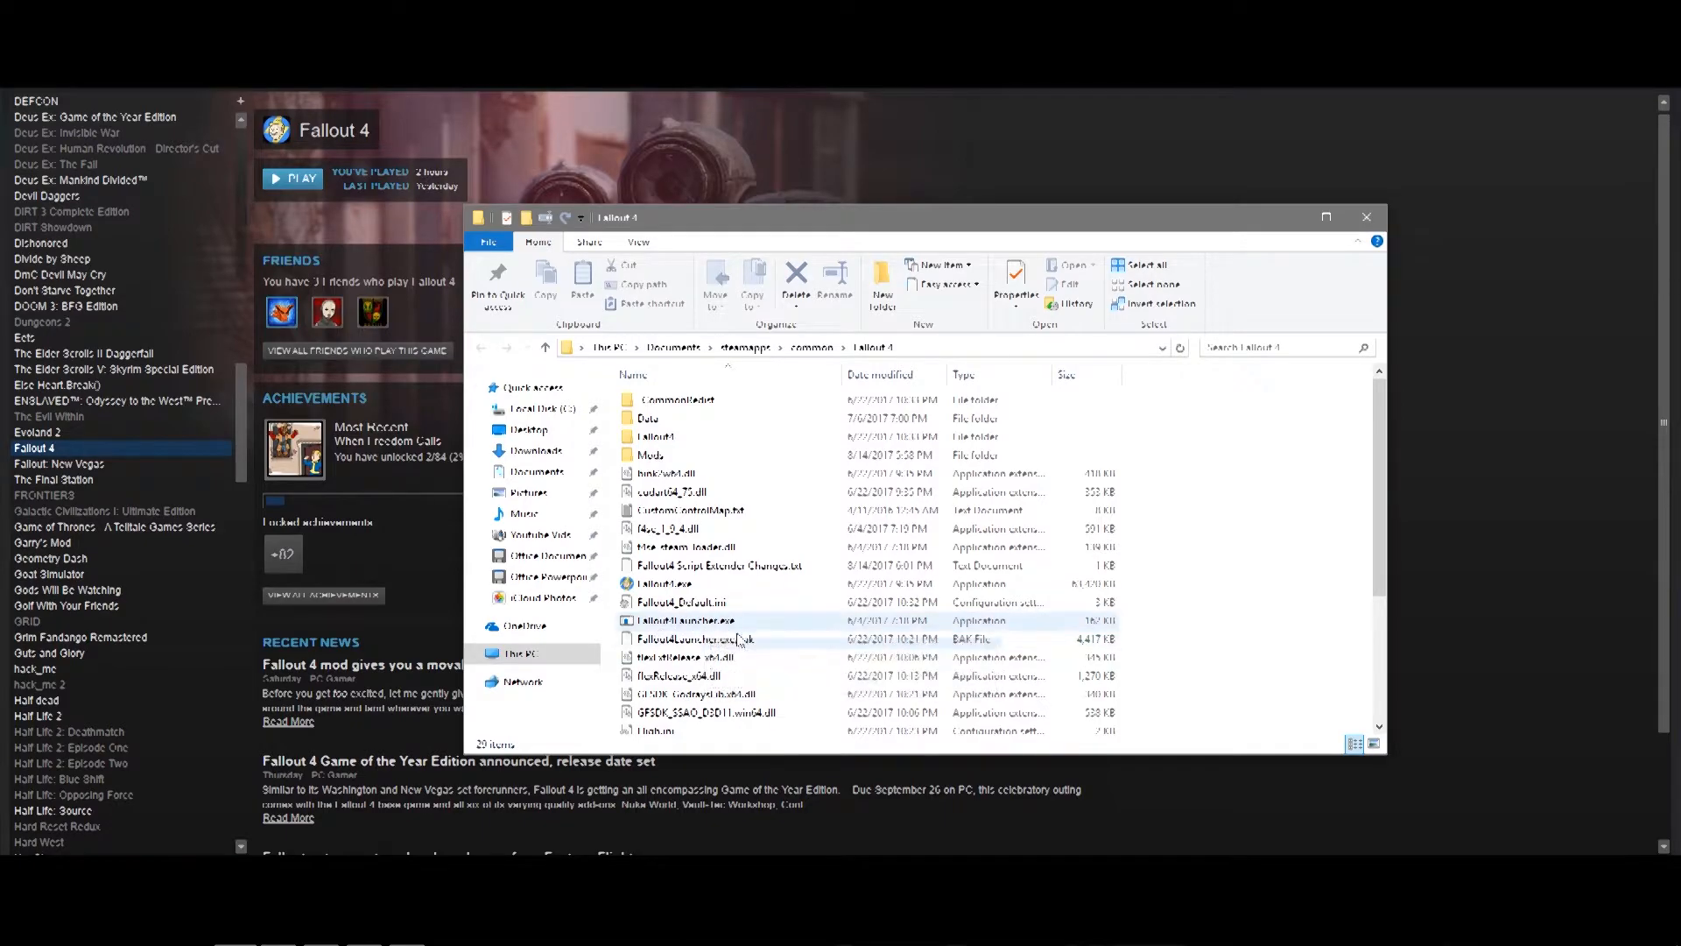
pyautogui.moveTo(690, 583)
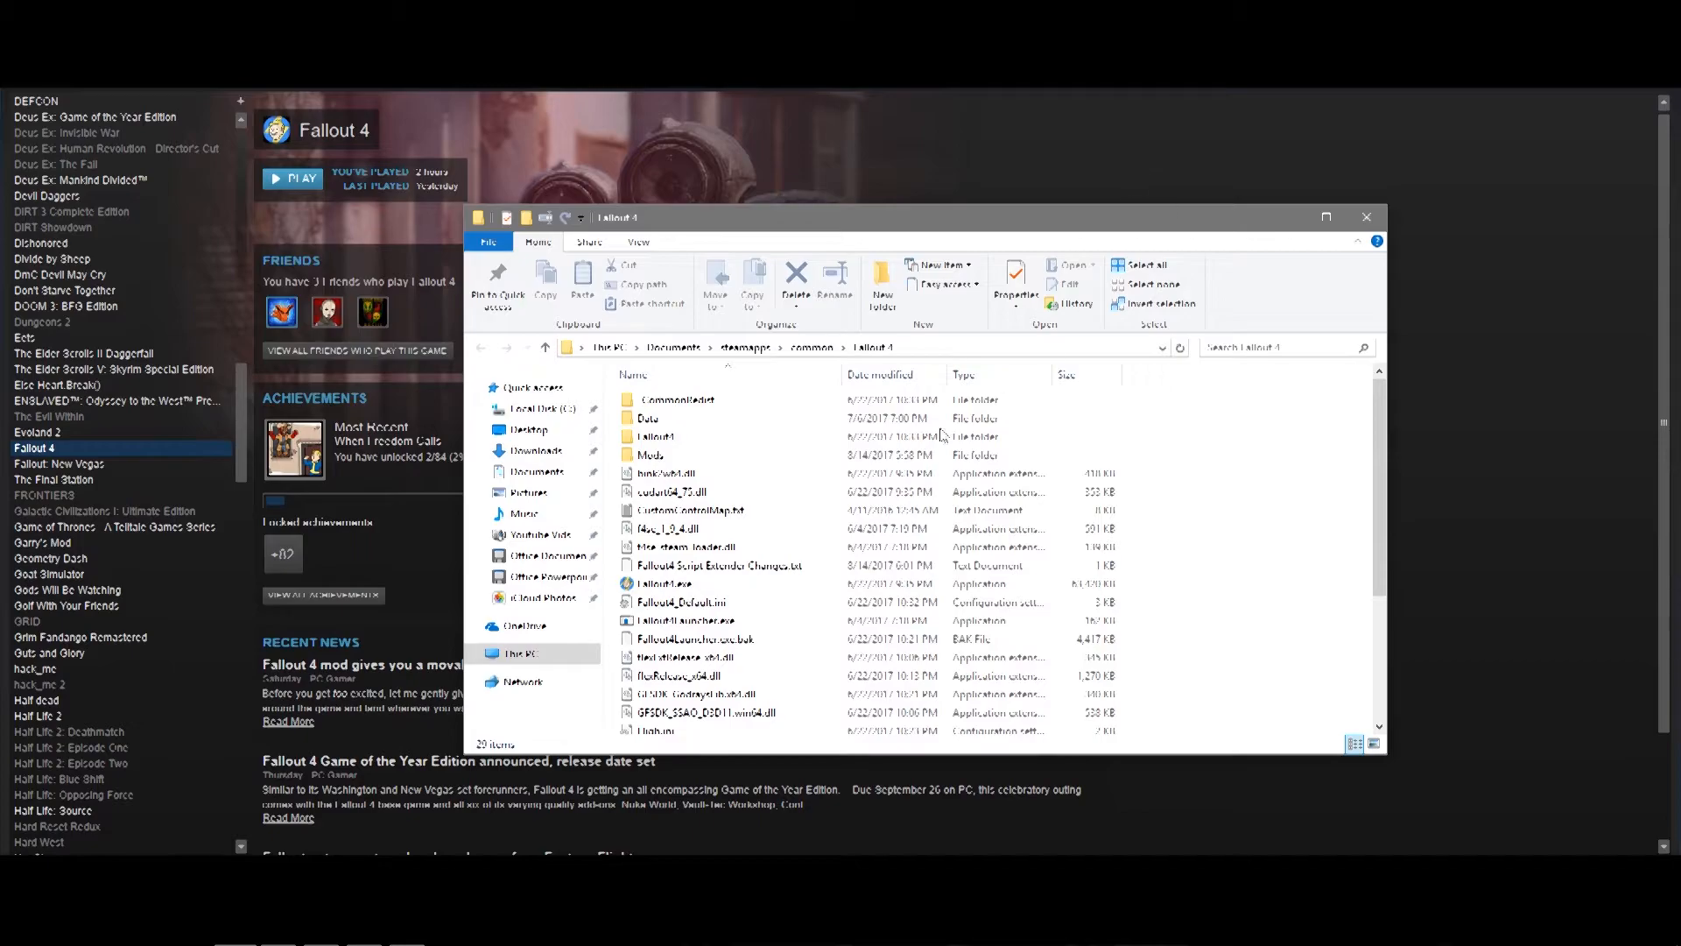
pyautogui.moveTo(750, 547)
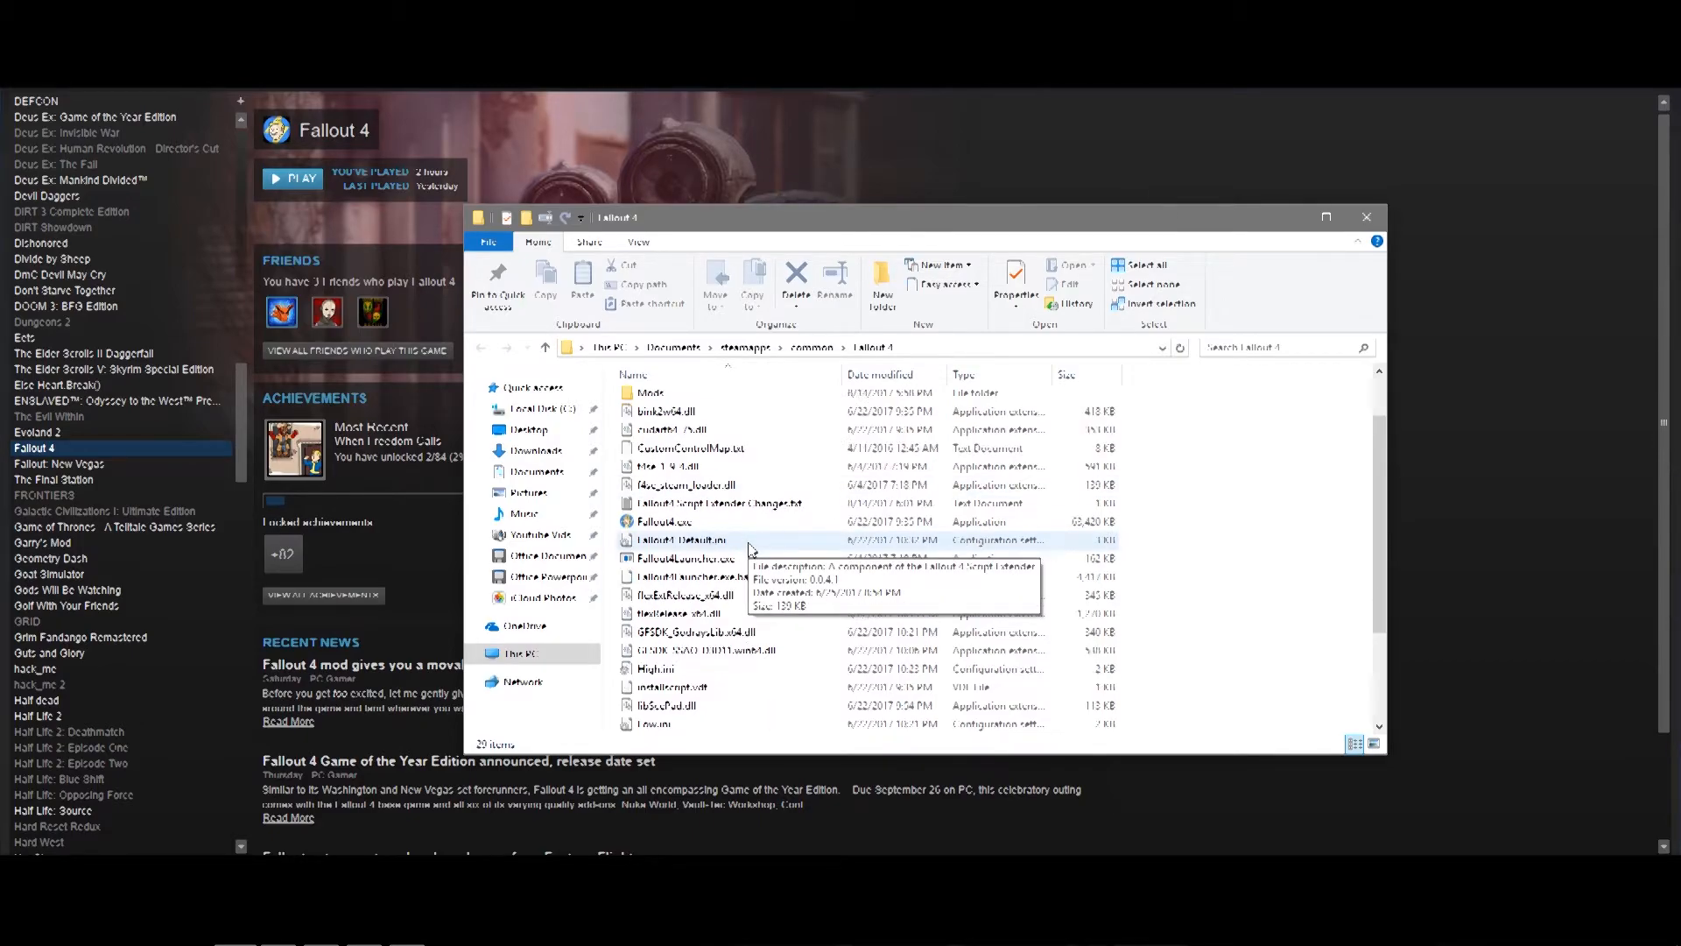
# Scroll the Fallout 4 folder and select the Fallout4 game executable.
pyautogui.scroll(-3)
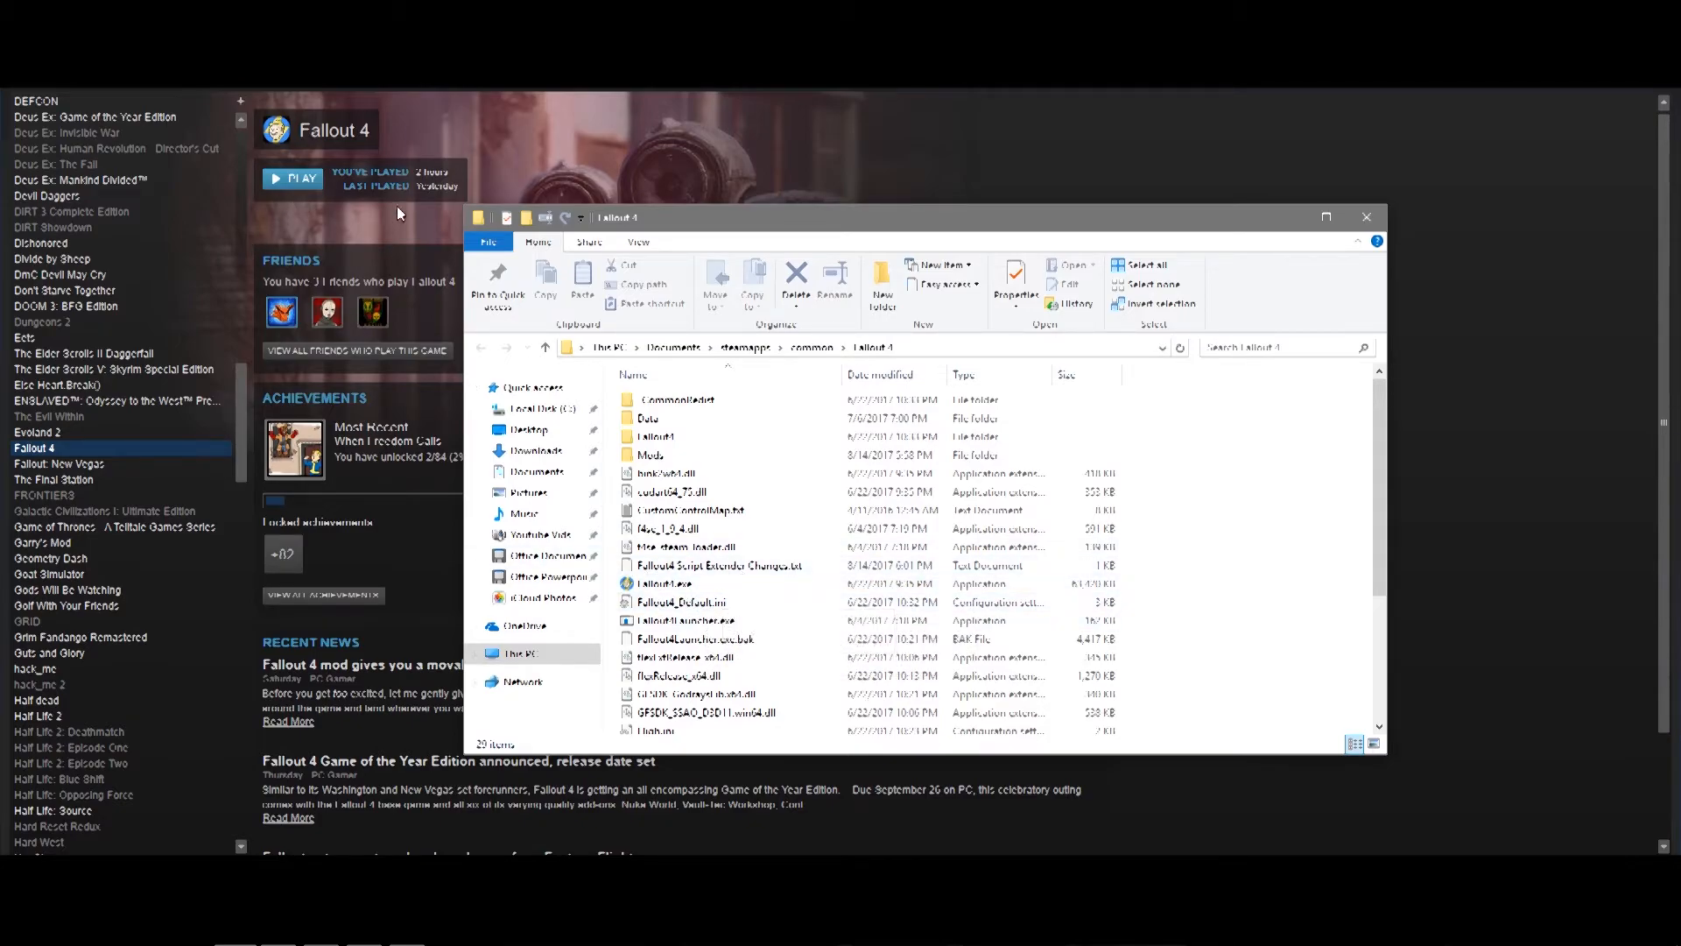
pyautogui.click(662, 583)
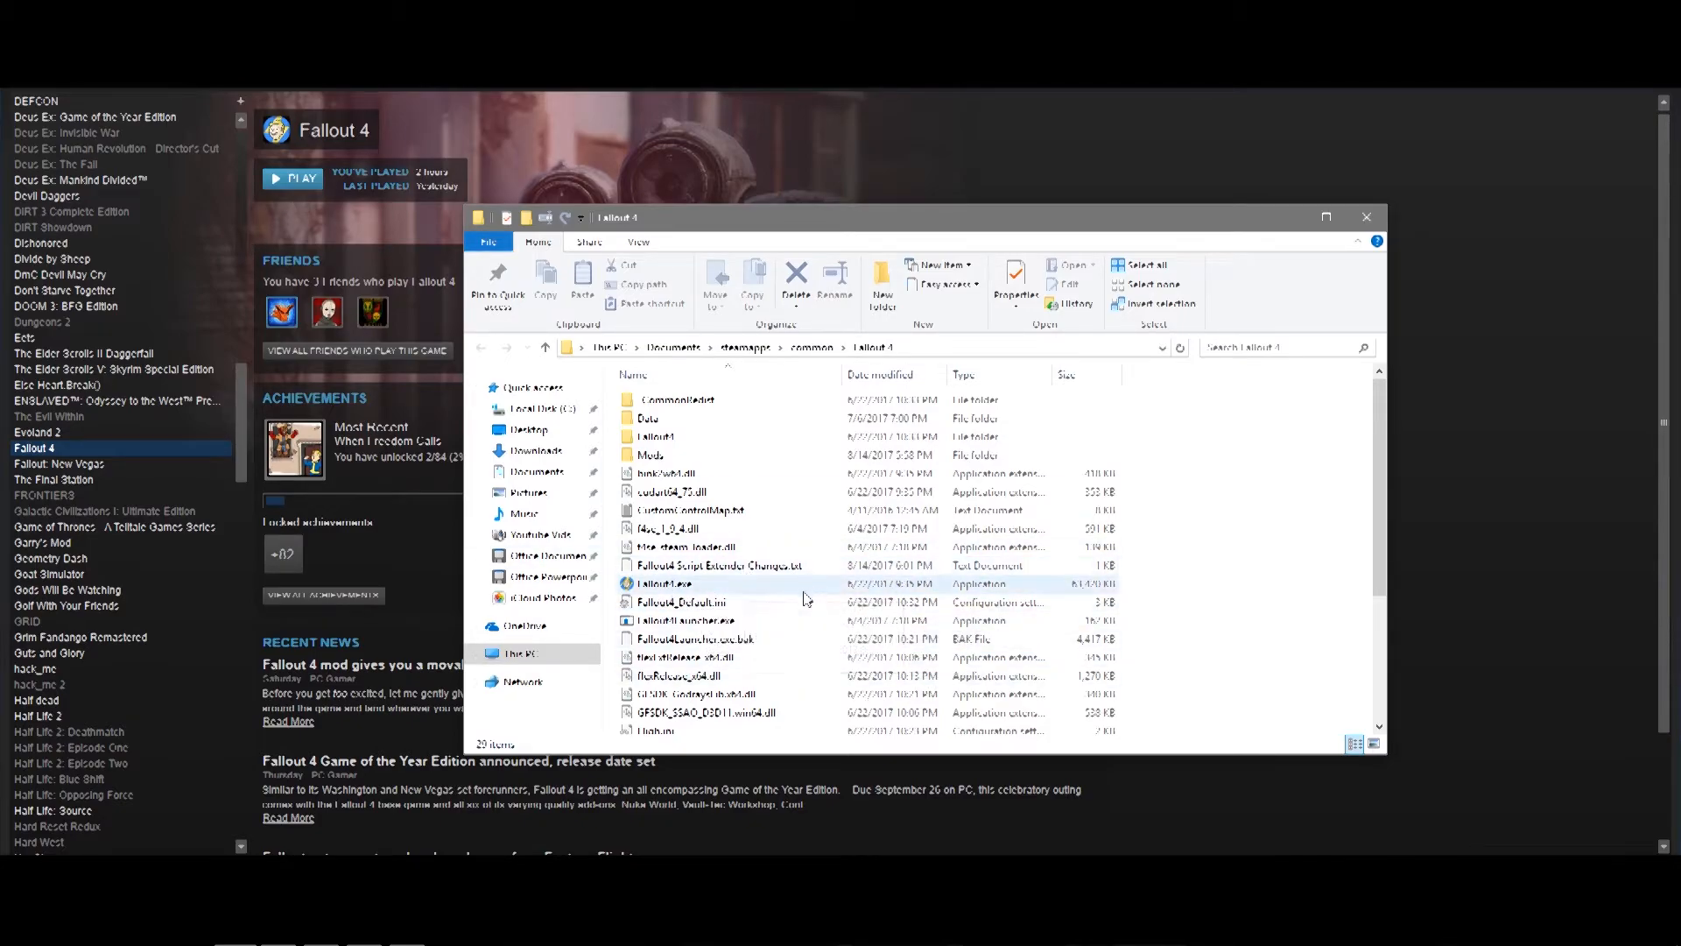
pyautogui.moveTo(888, 583)
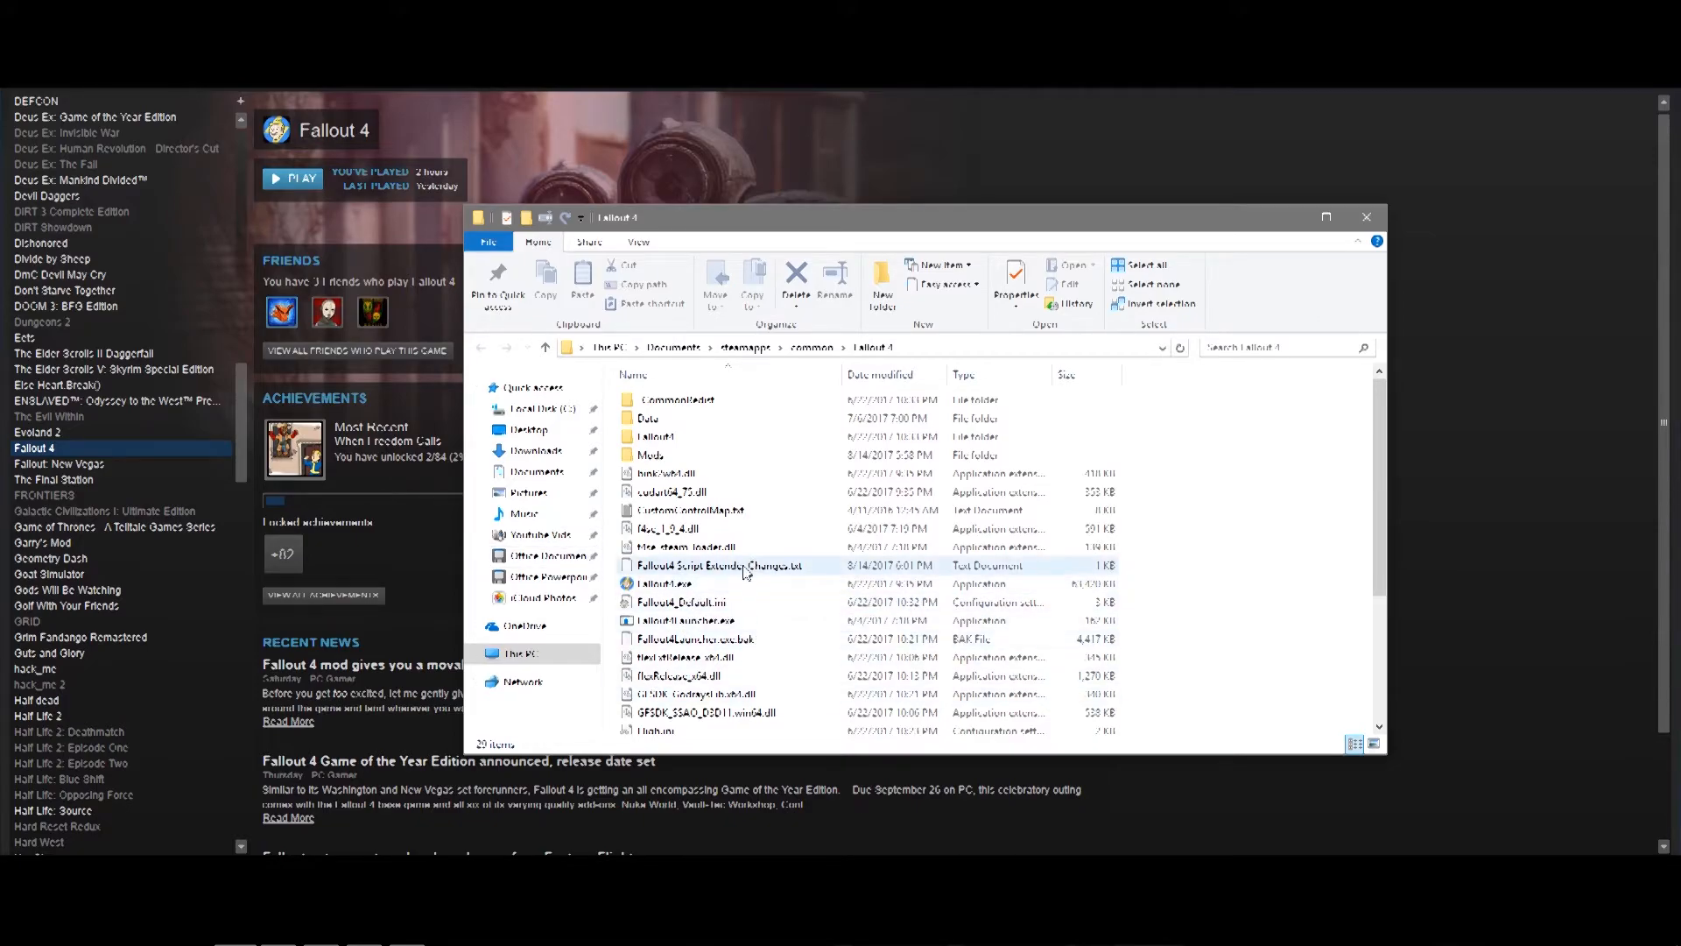
# Open 'Fallout4 Script Extender Changes.txt' in Notepad.
pyautogui.doubleClick(735, 564)
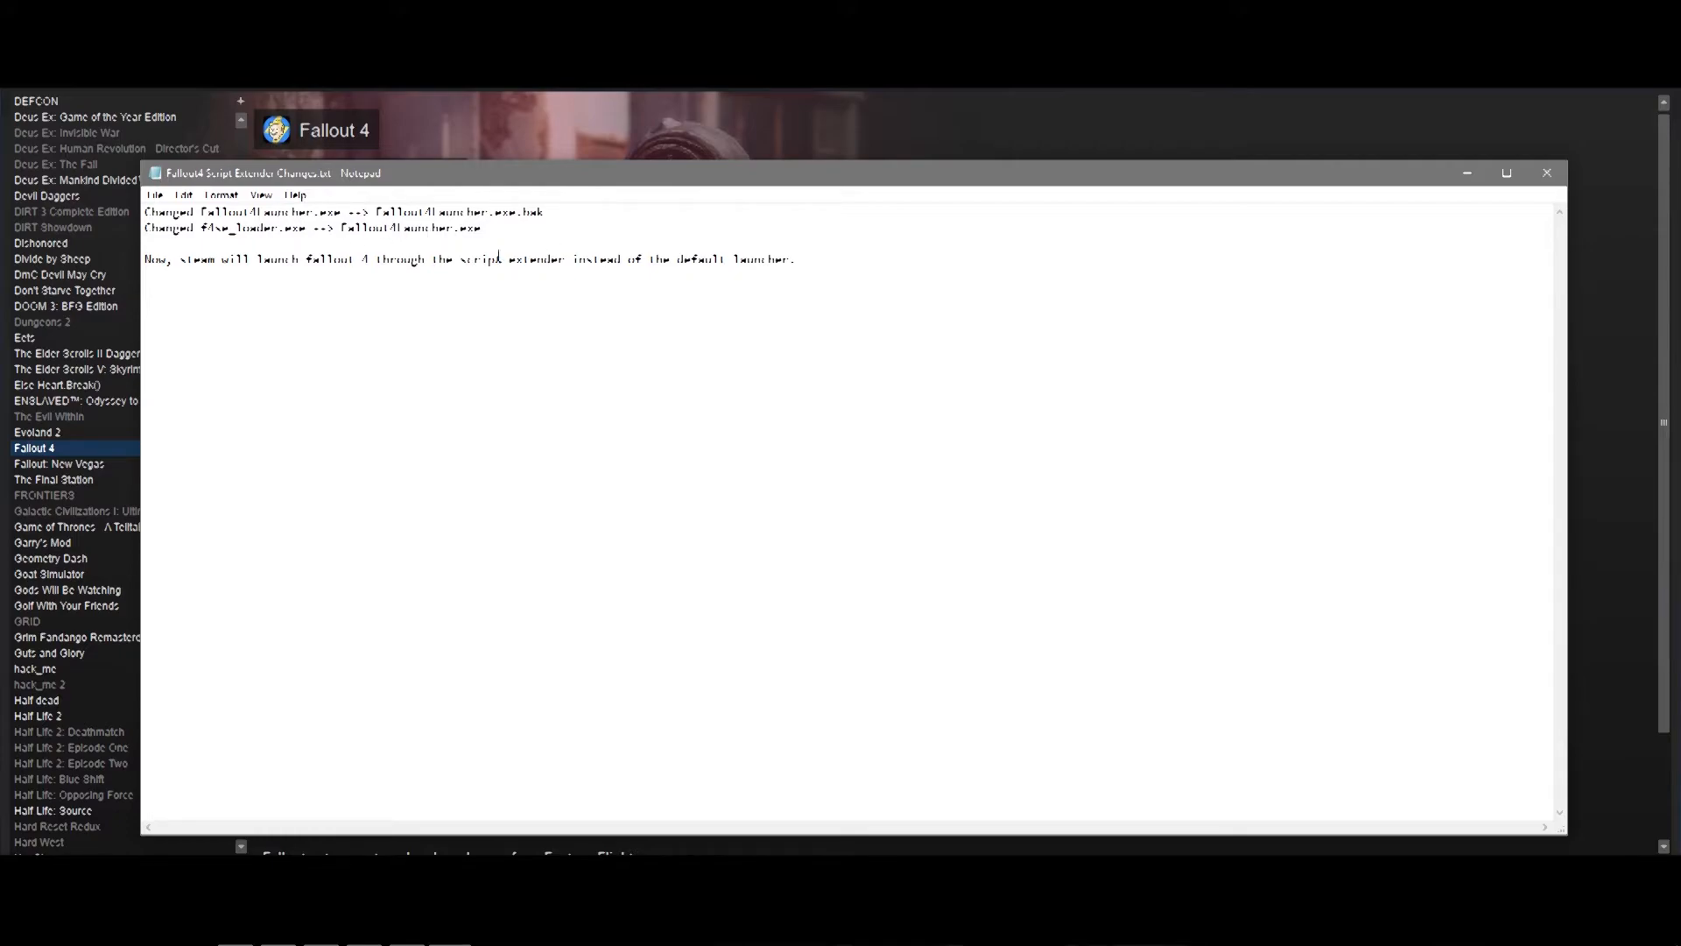
pyautogui.moveTo(390, 113)
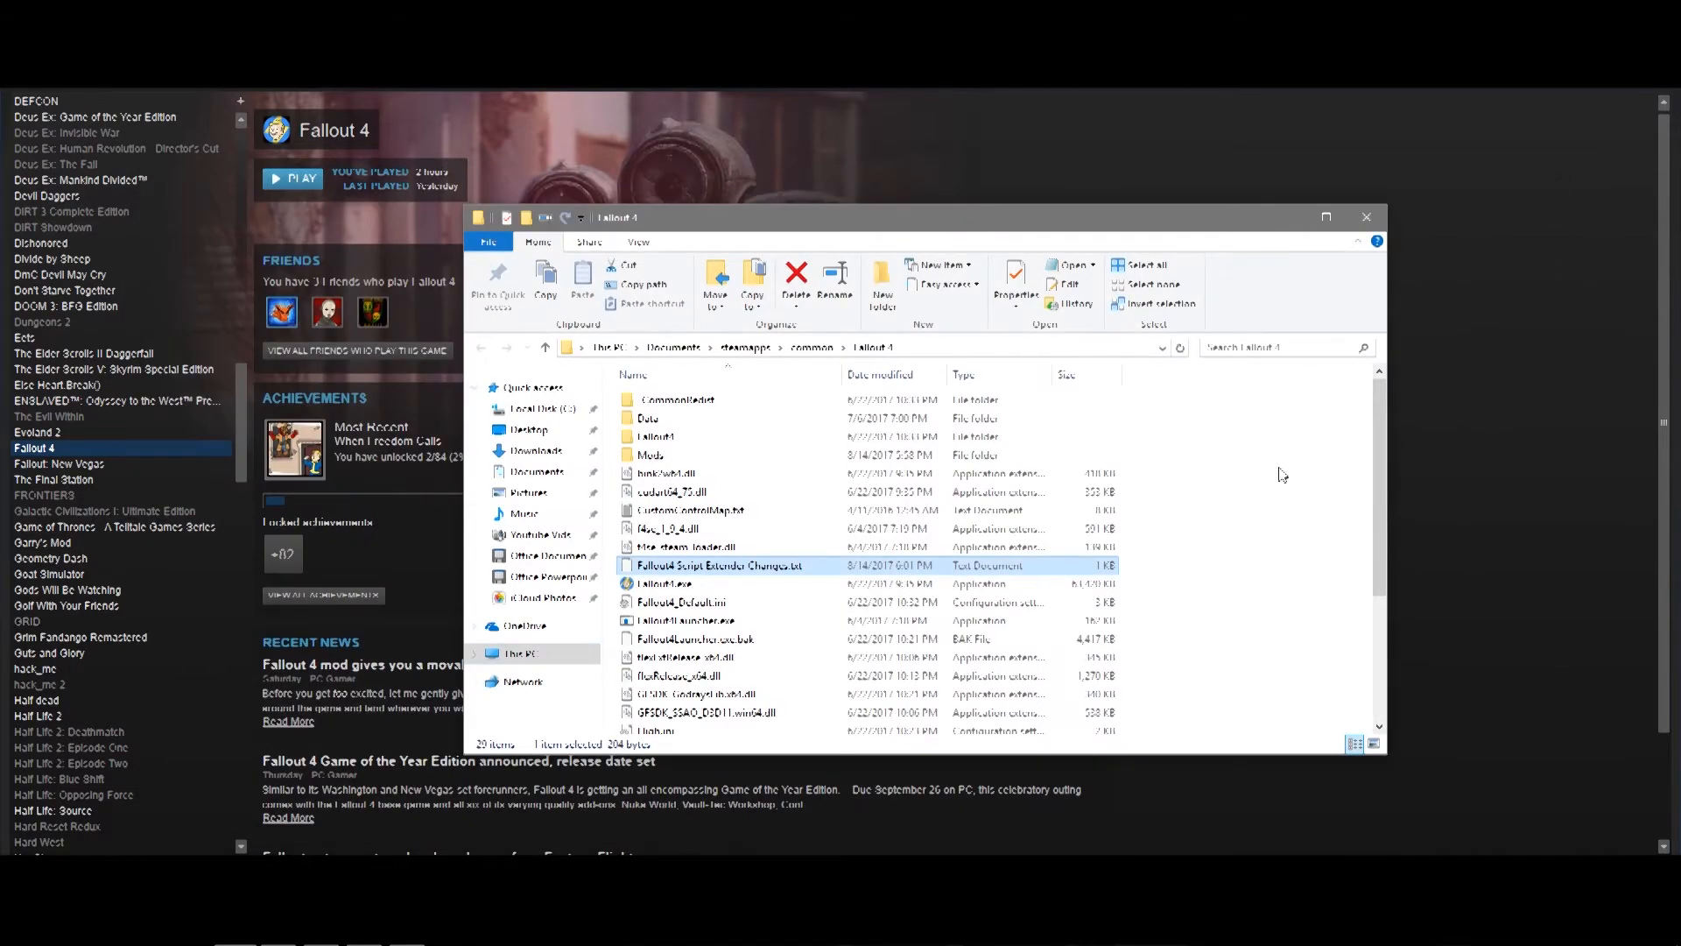
pyautogui.moveTo(1401, 228)
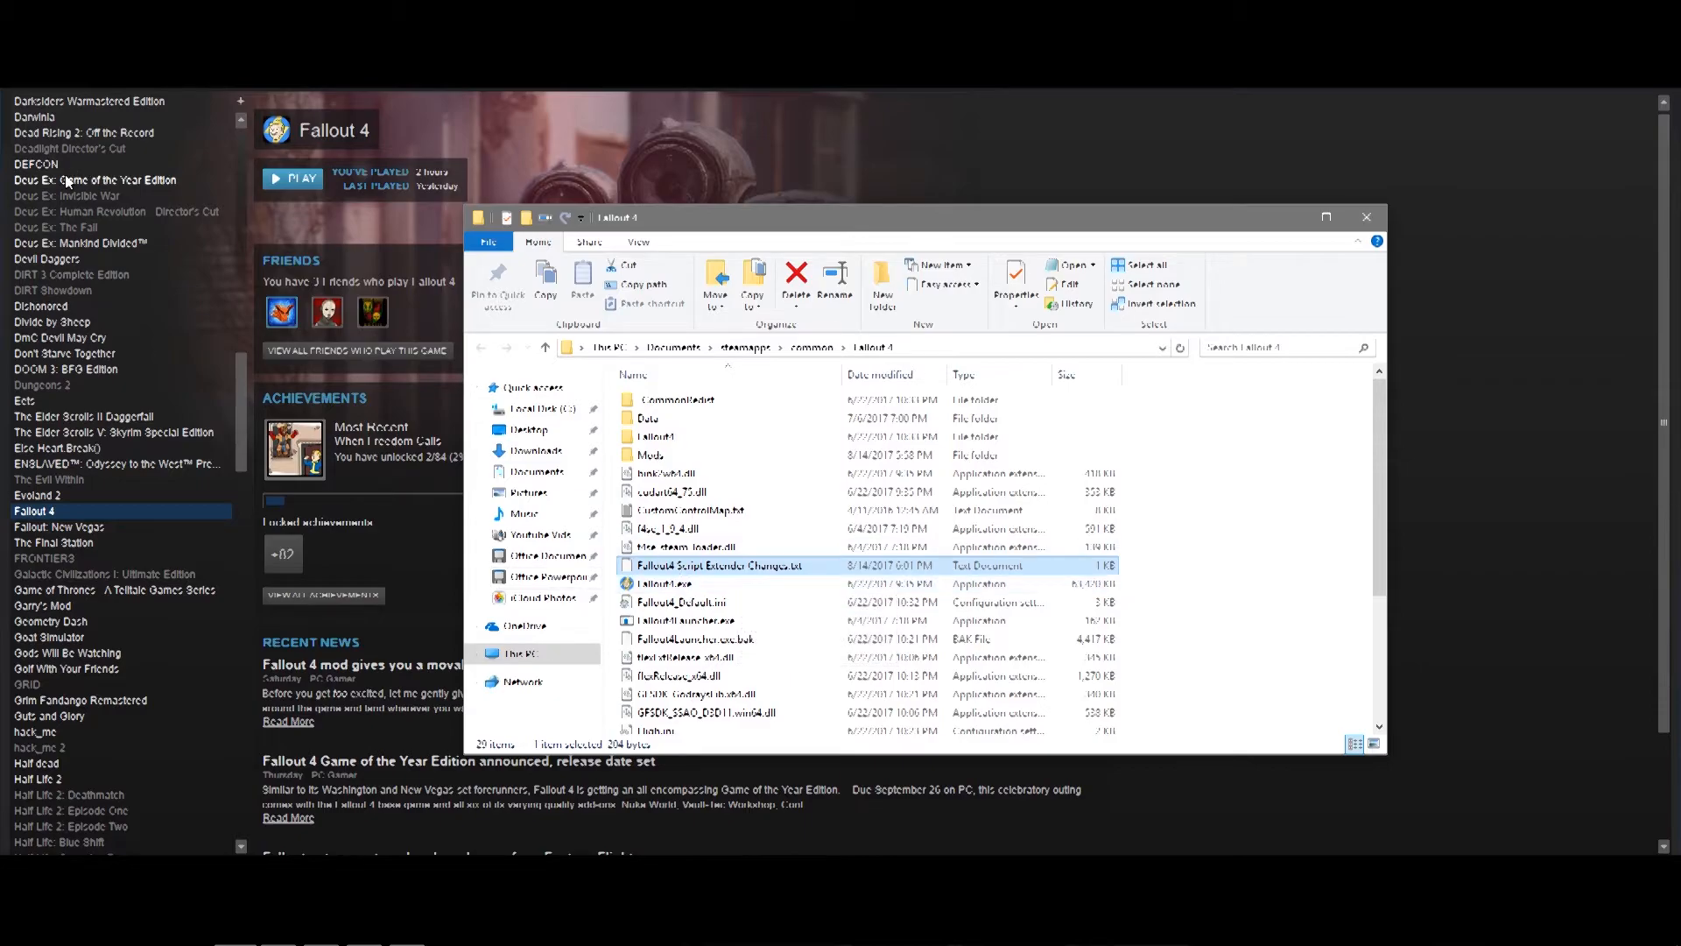
pyautogui.moveTo(189, 198)
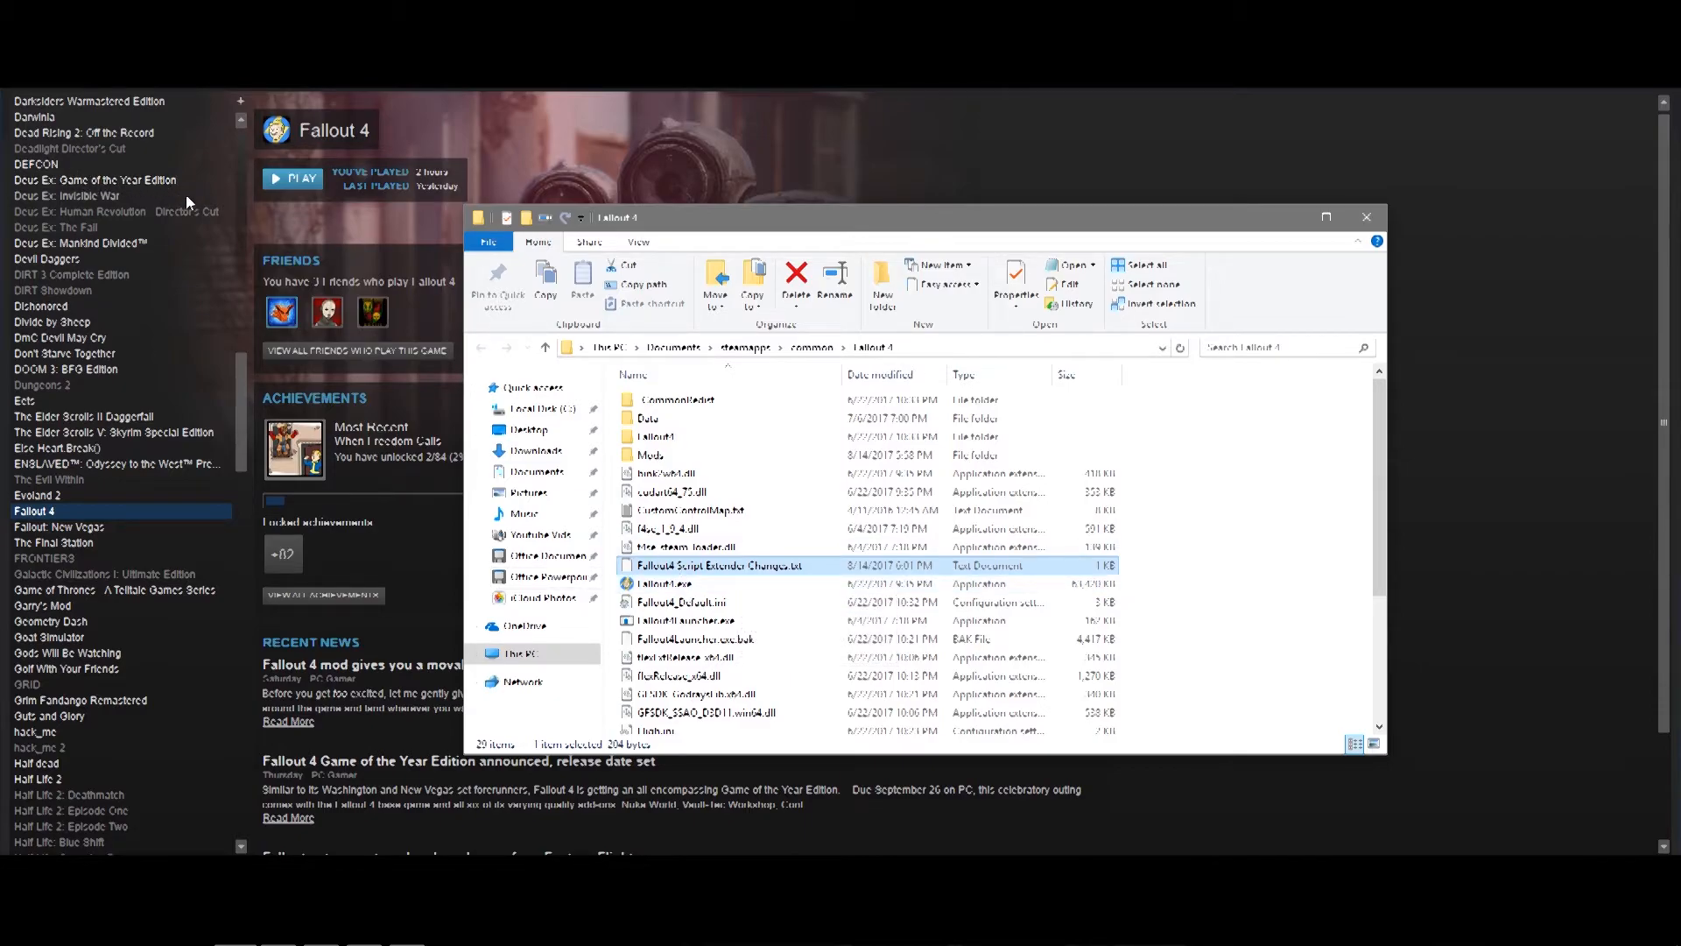
pyautogui.moveTo(750, 449)
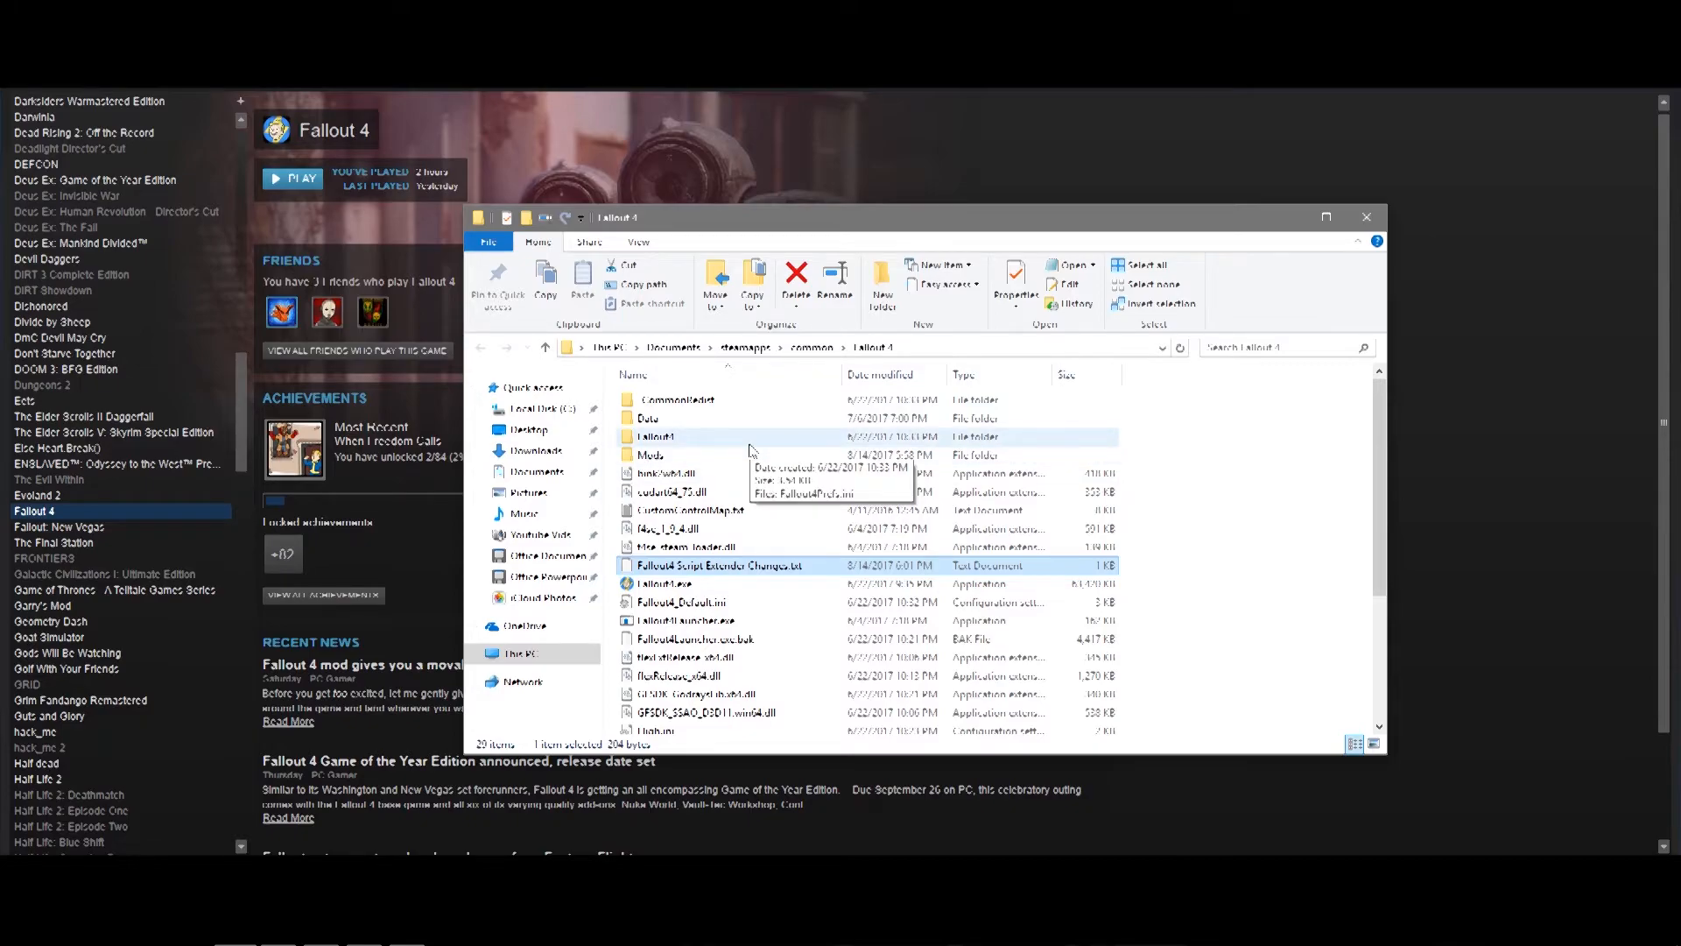
# Show the Local Files section of Fallout: New Vegas's Steam properties.
pyautogui.click(1365, 217)
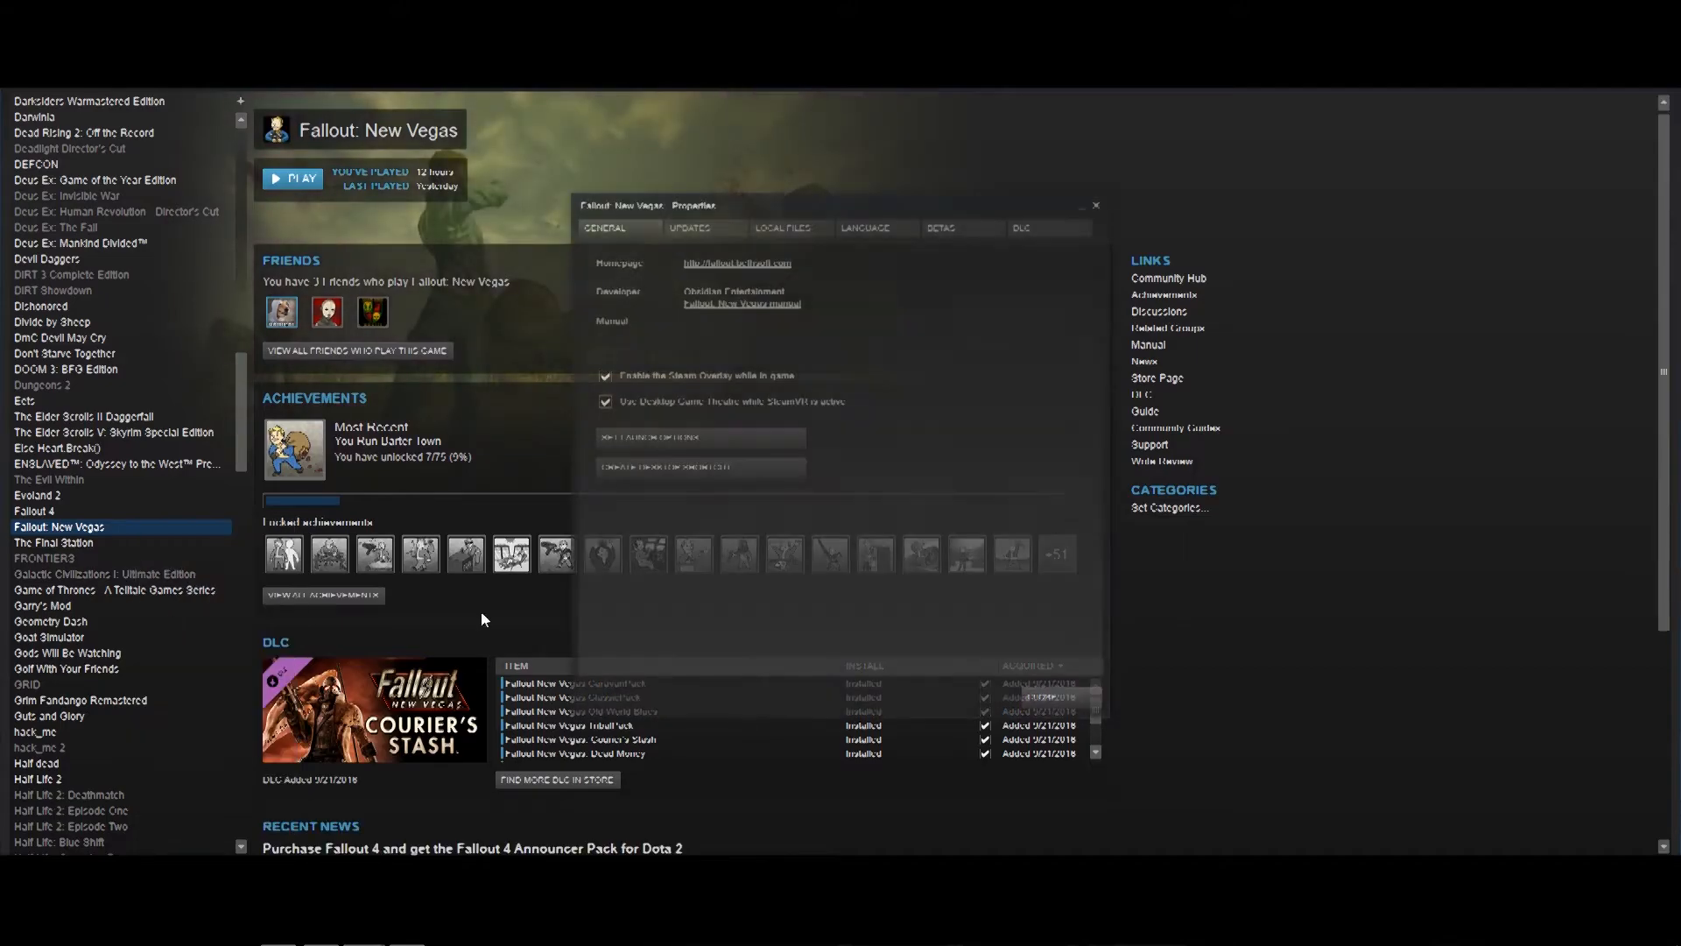
pyautogui.click(785, 228)
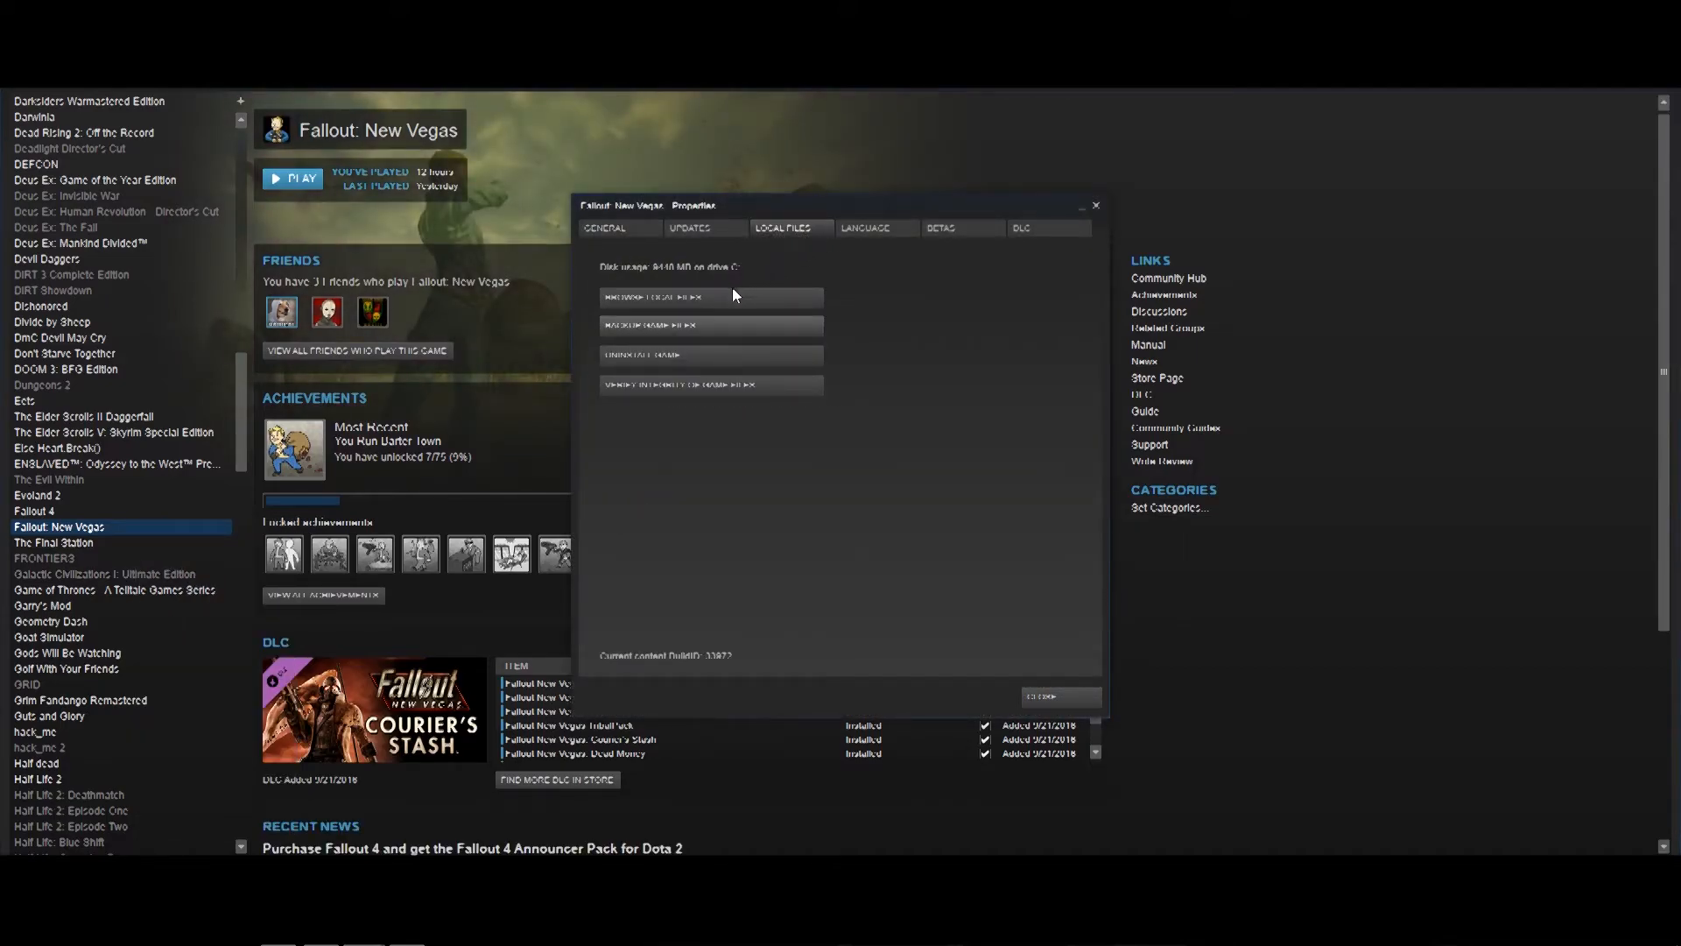
pyautogui.moveTo(722, 302)
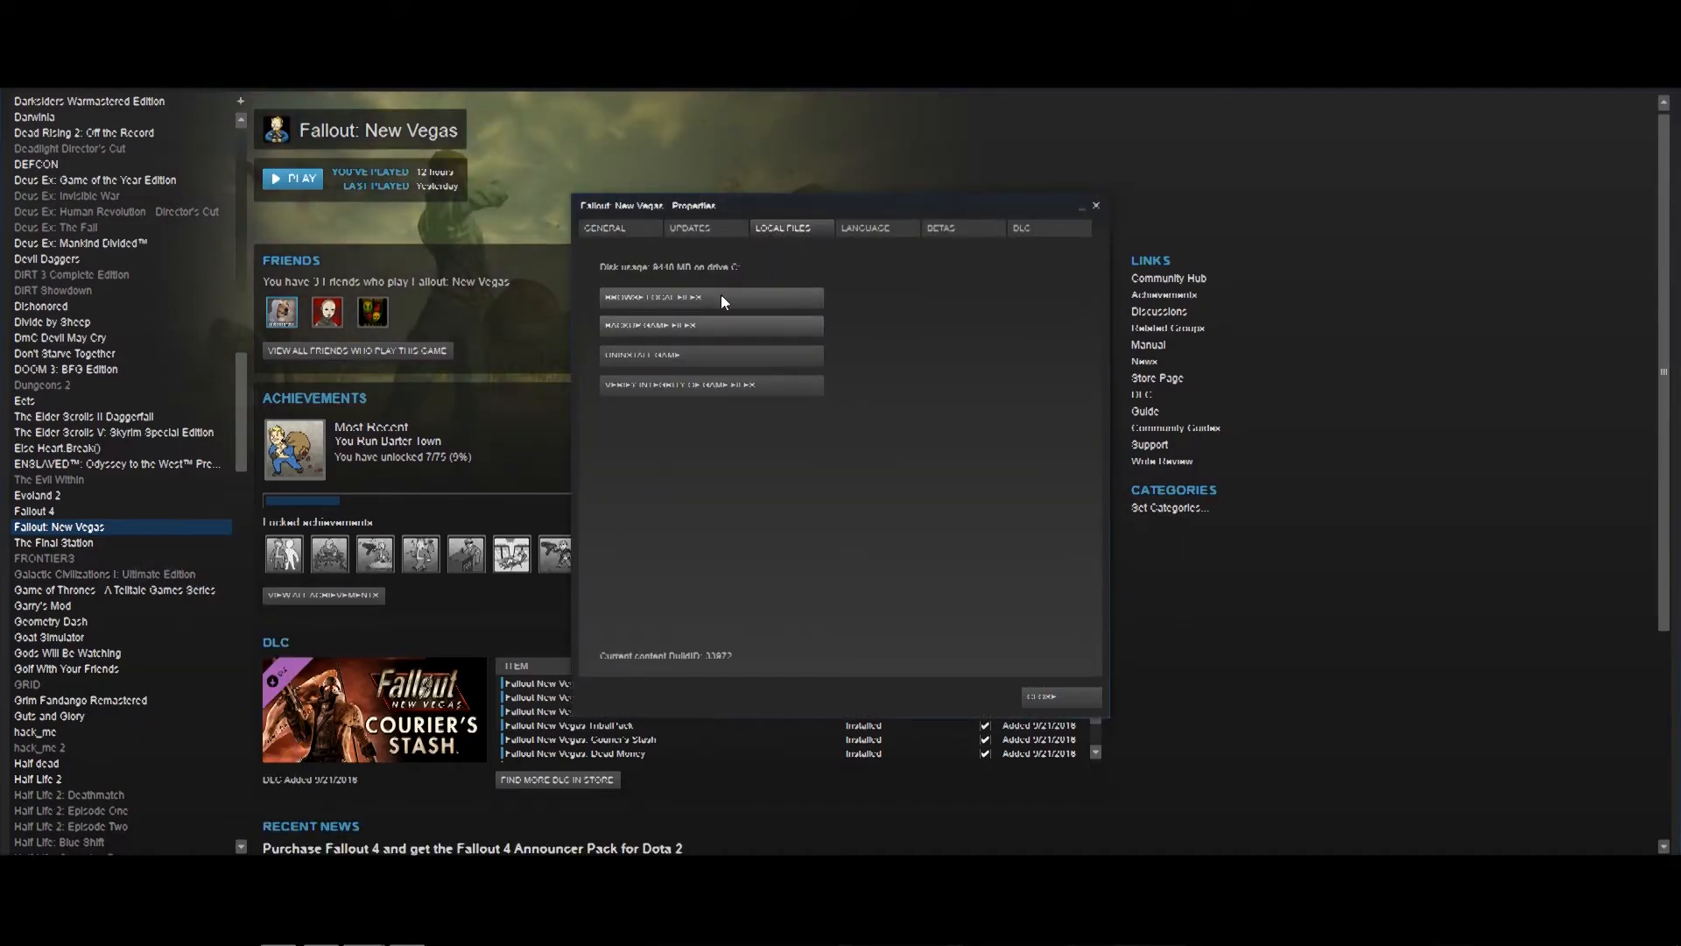
pyautogui.moveTo(791, 295)
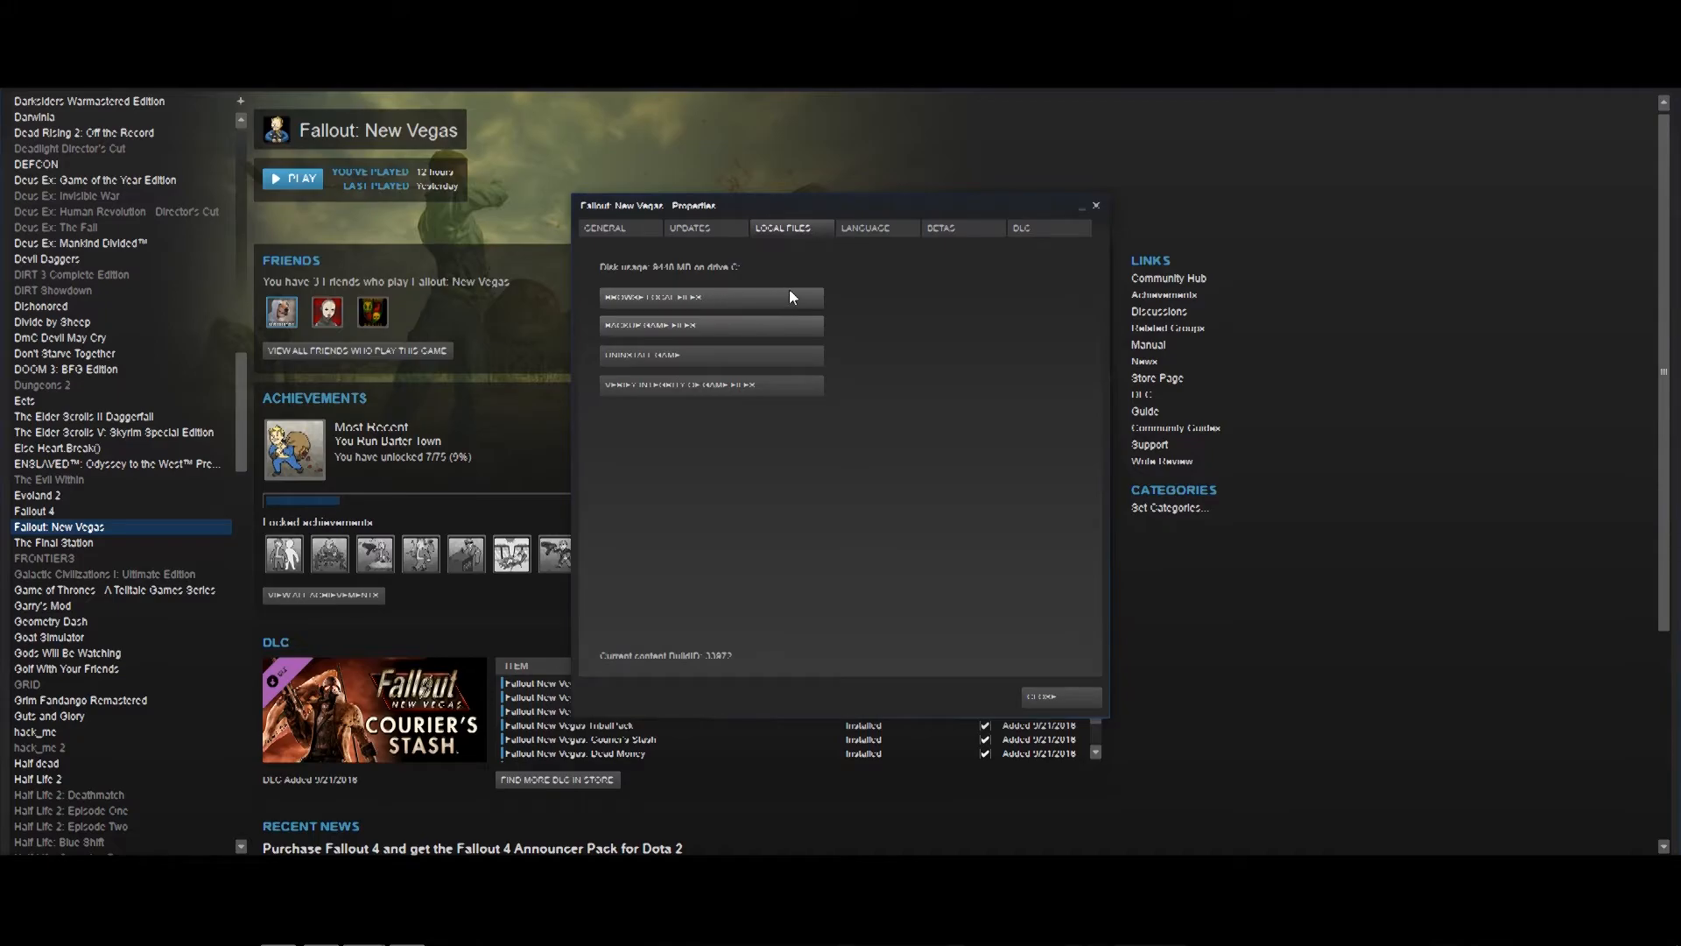
pyautogui.moveTo(681, 369)
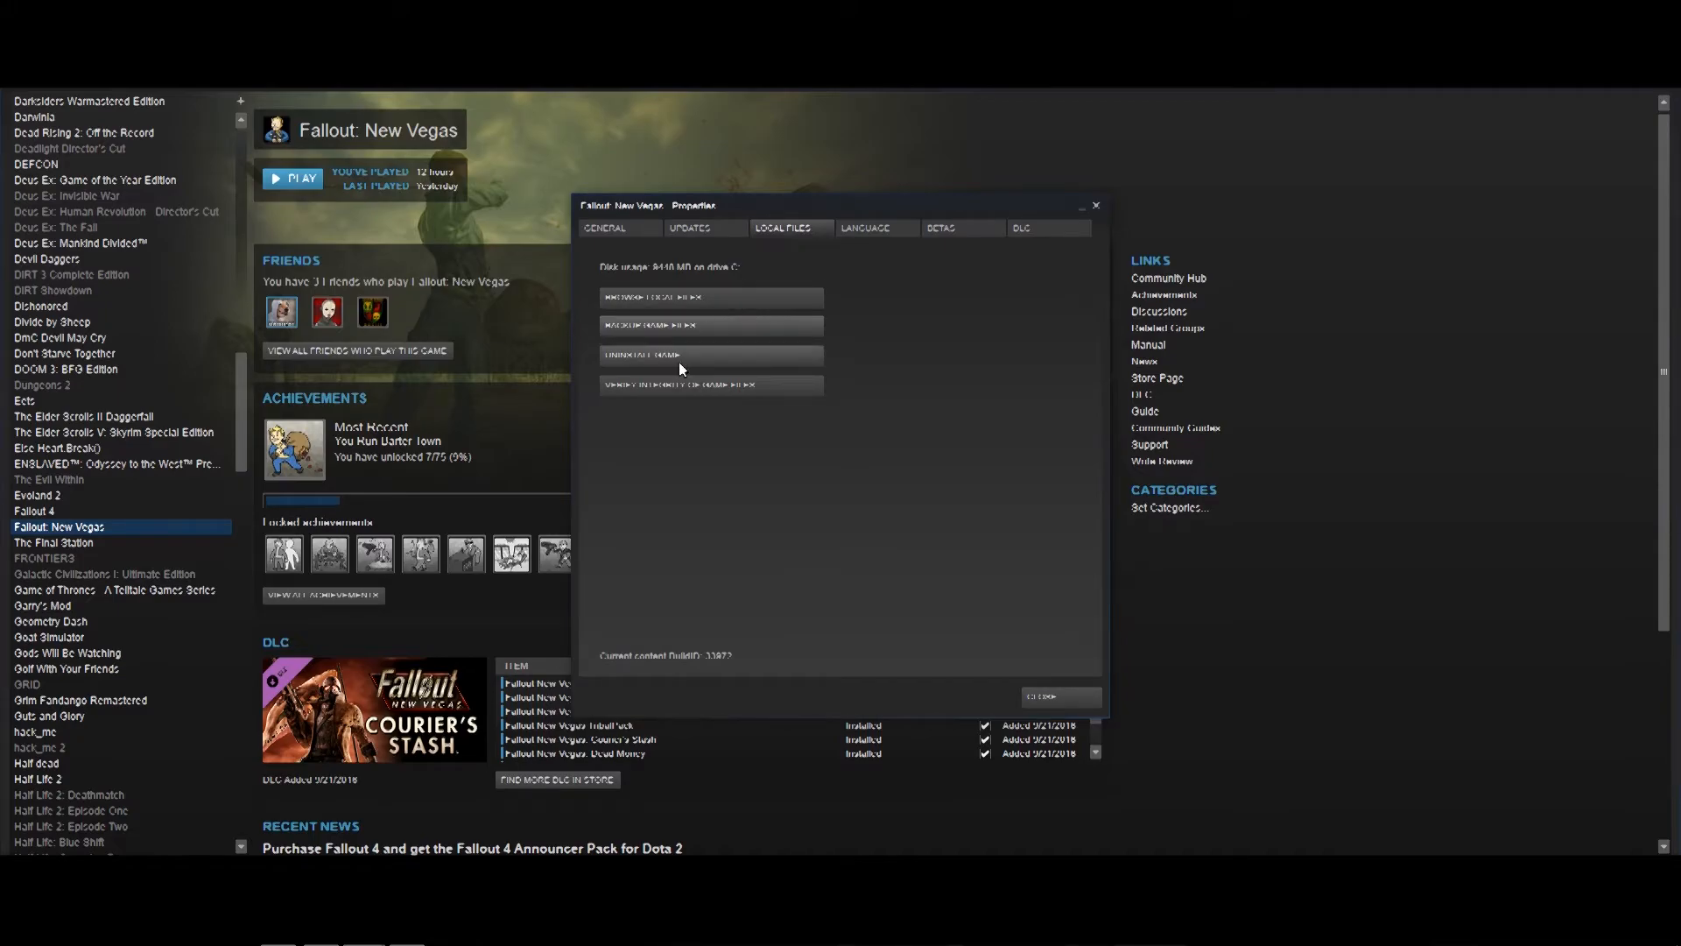
pyautogui.moveTo(685, 293)
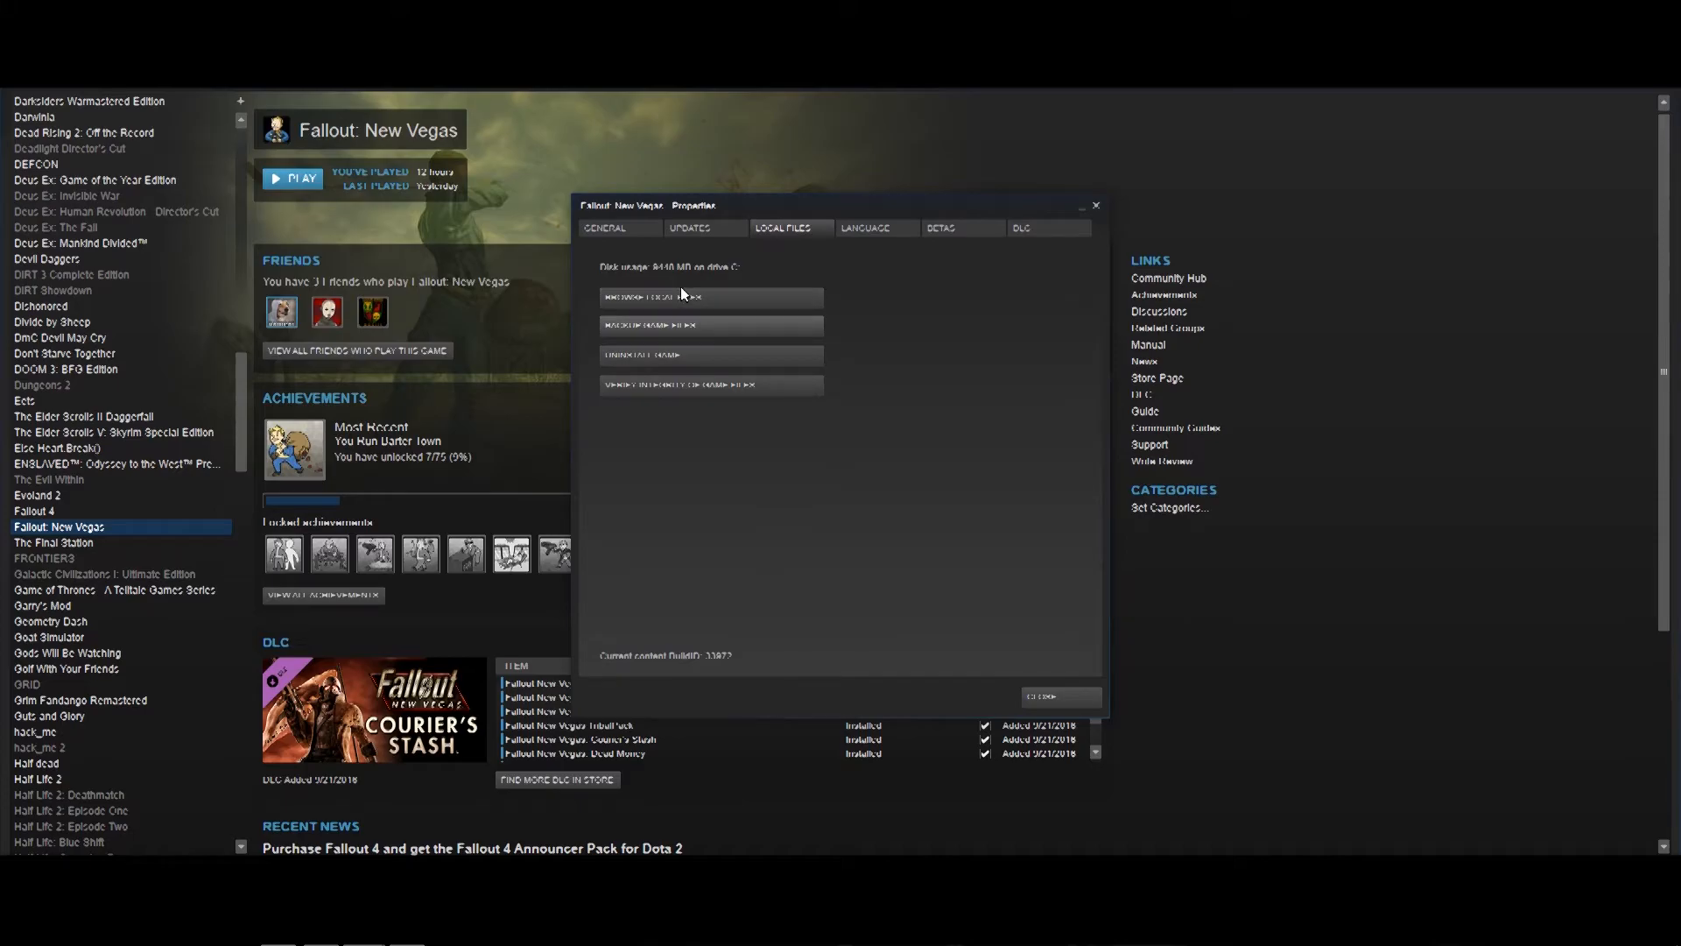
pyautogui.moveTo(858, 438)
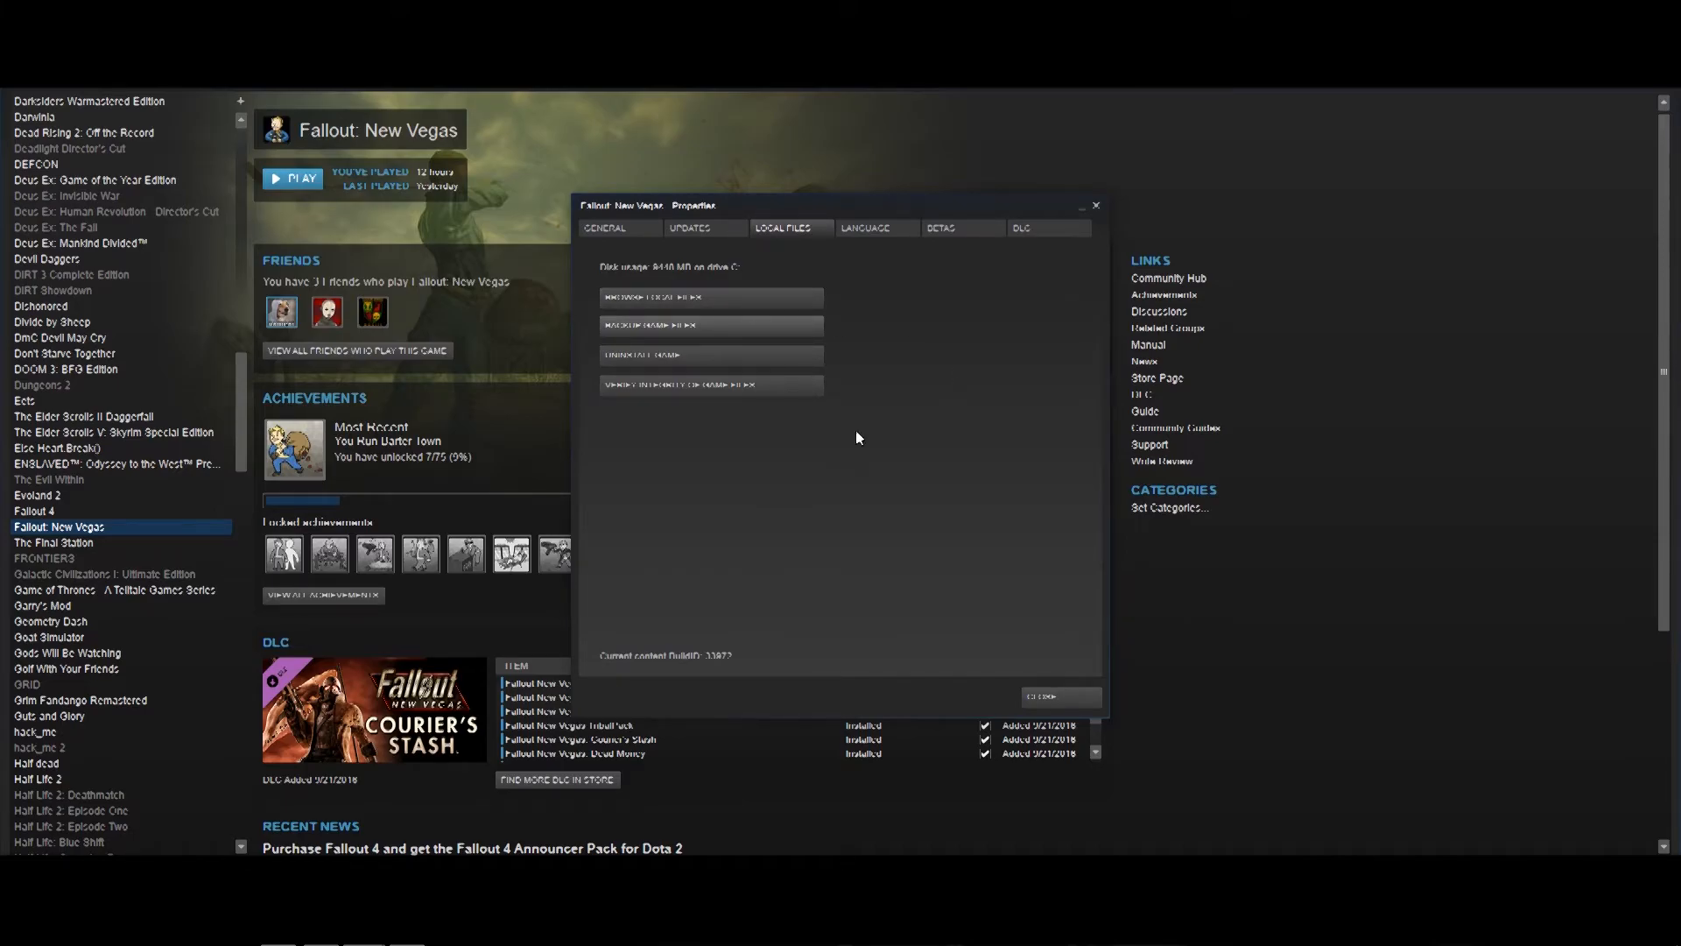
pyautogui.moveTo(812, 278)
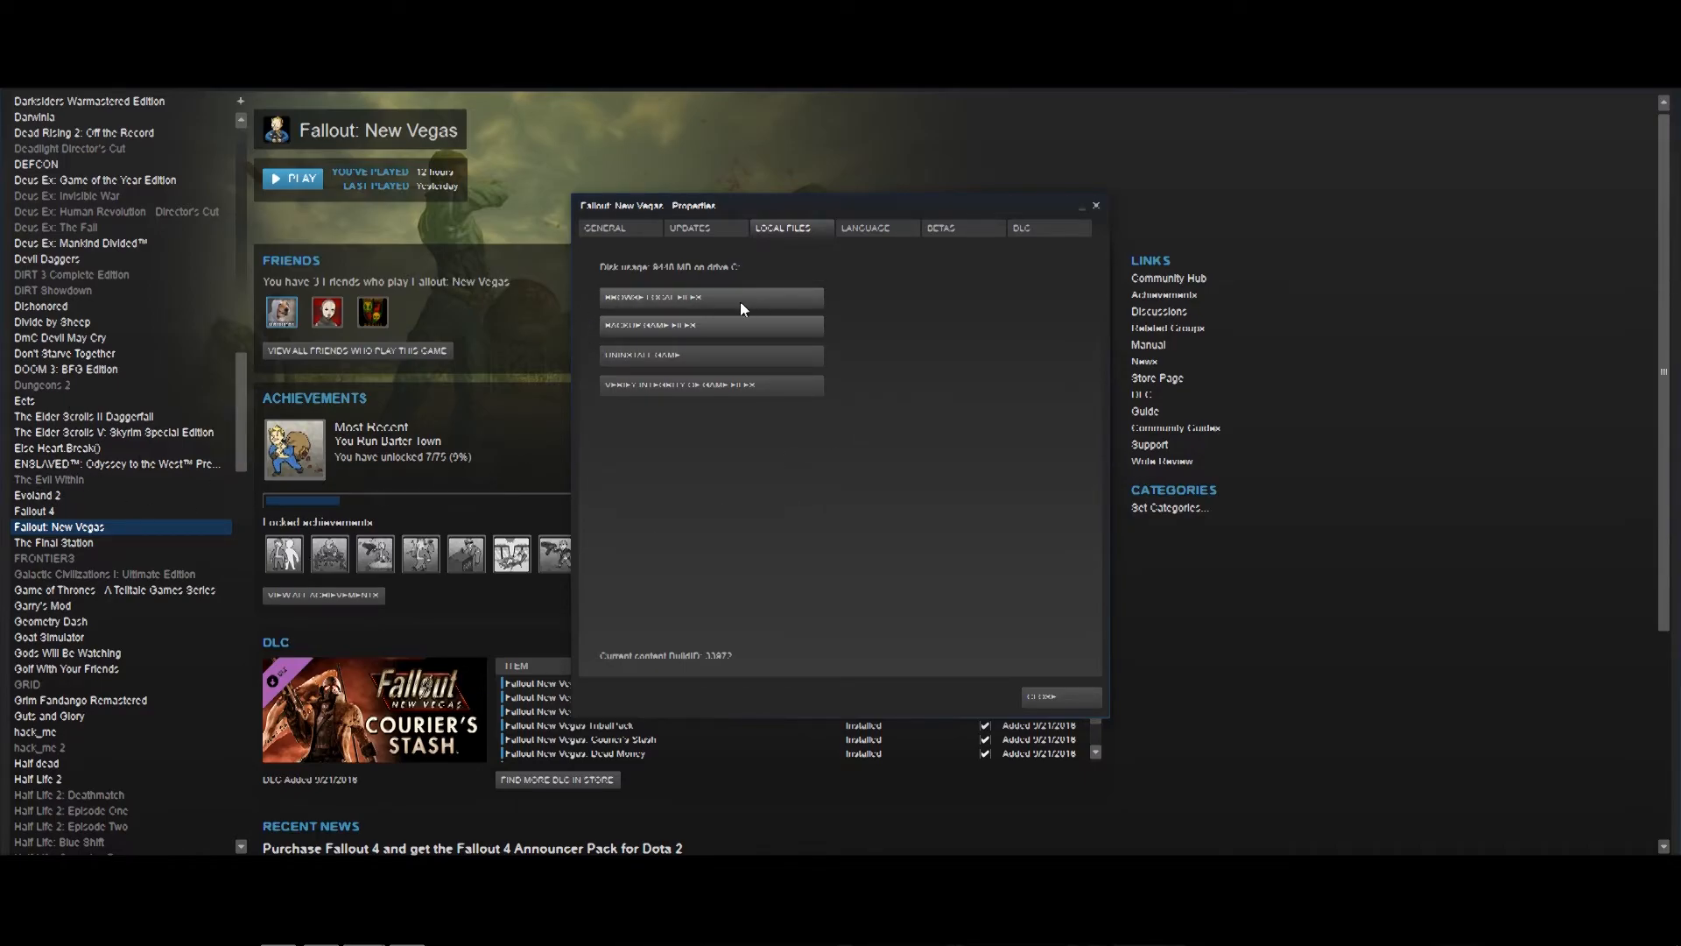
# Browse the New Vegas install folder and check its renamed launcher files.
pyautogui.click(711, 298)
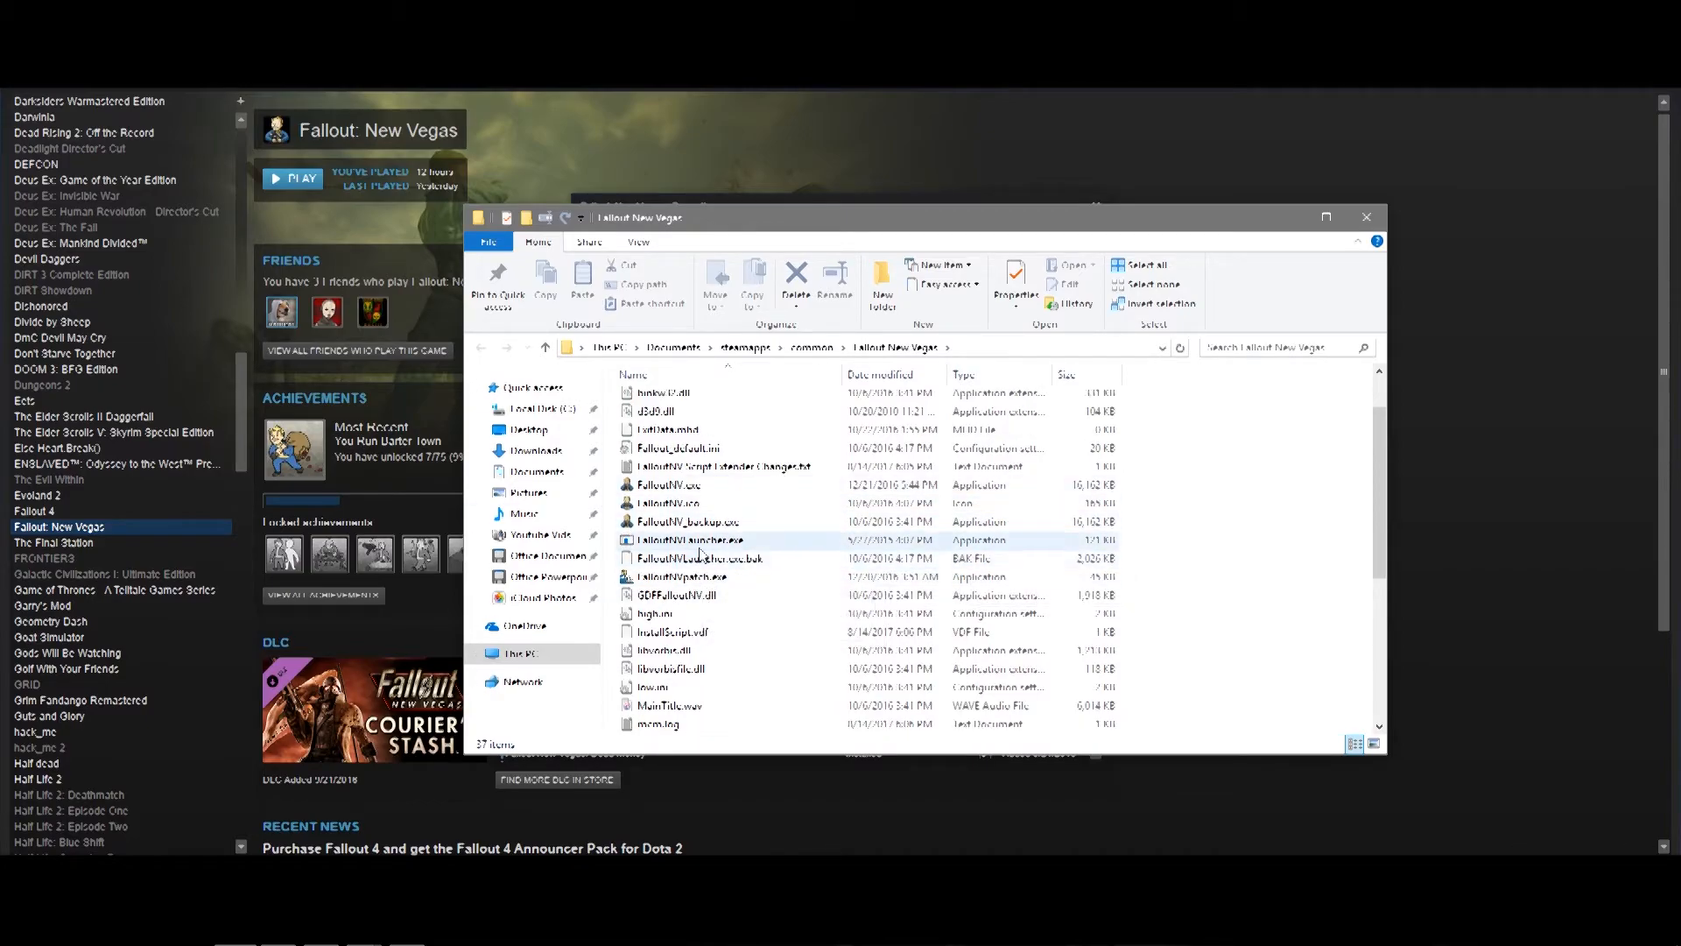
pyautogui.moveTo(731, 547)
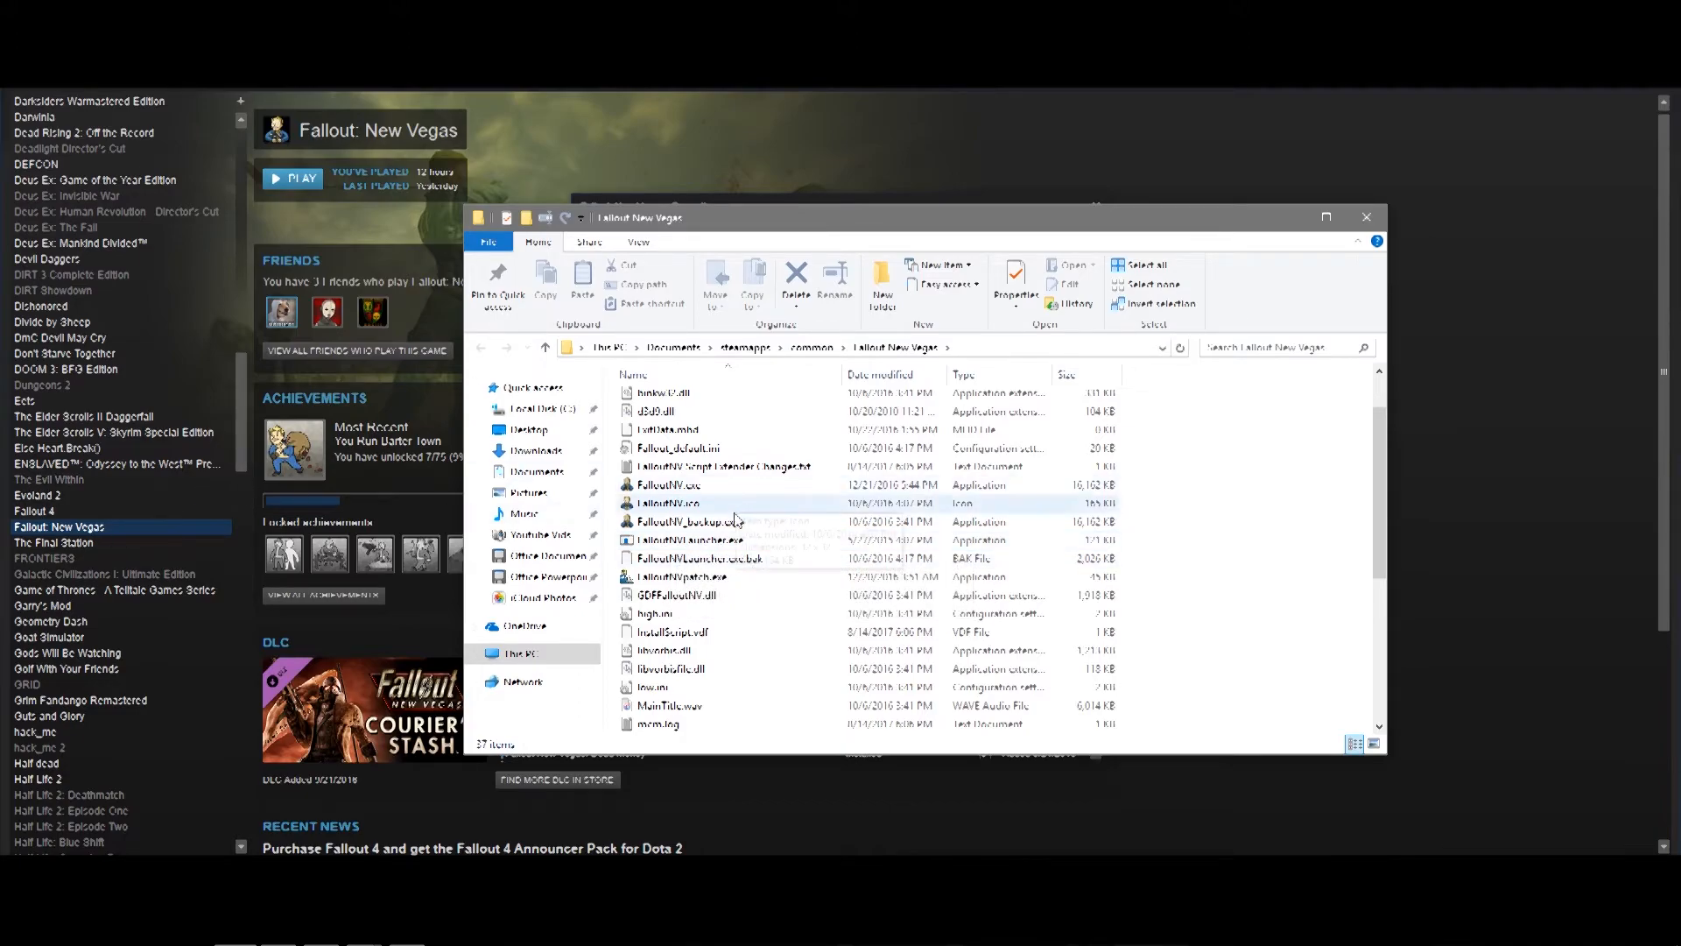
pyautogui.click(687, 539)
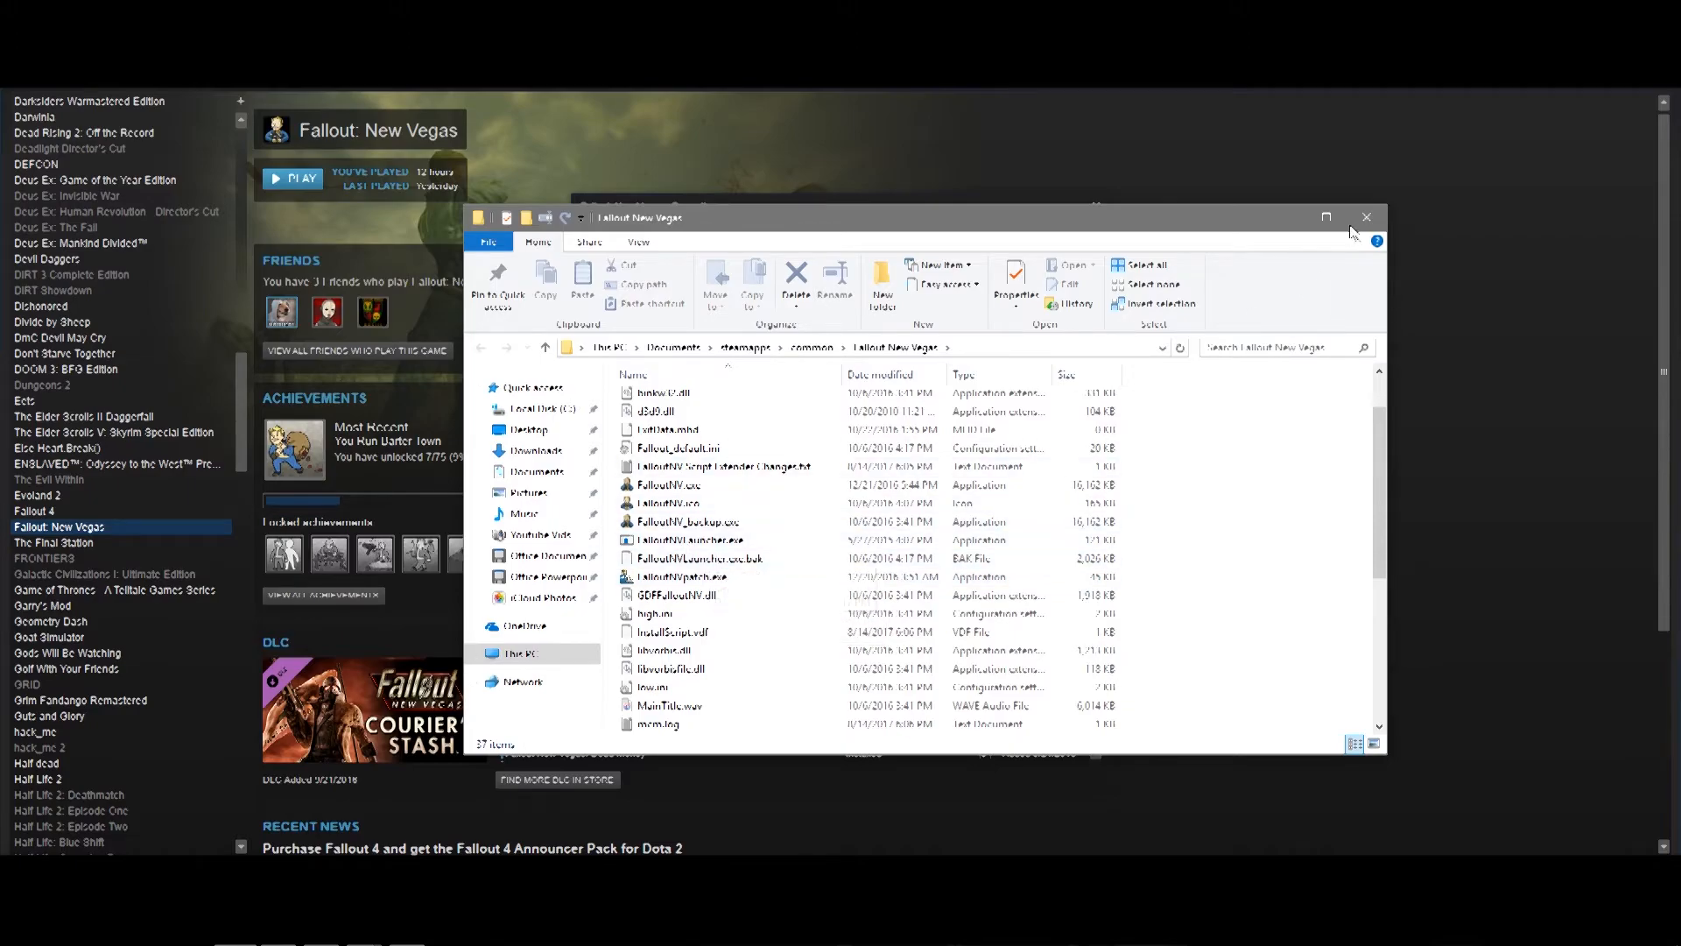
pyautogui.moveTo(1367, 218)
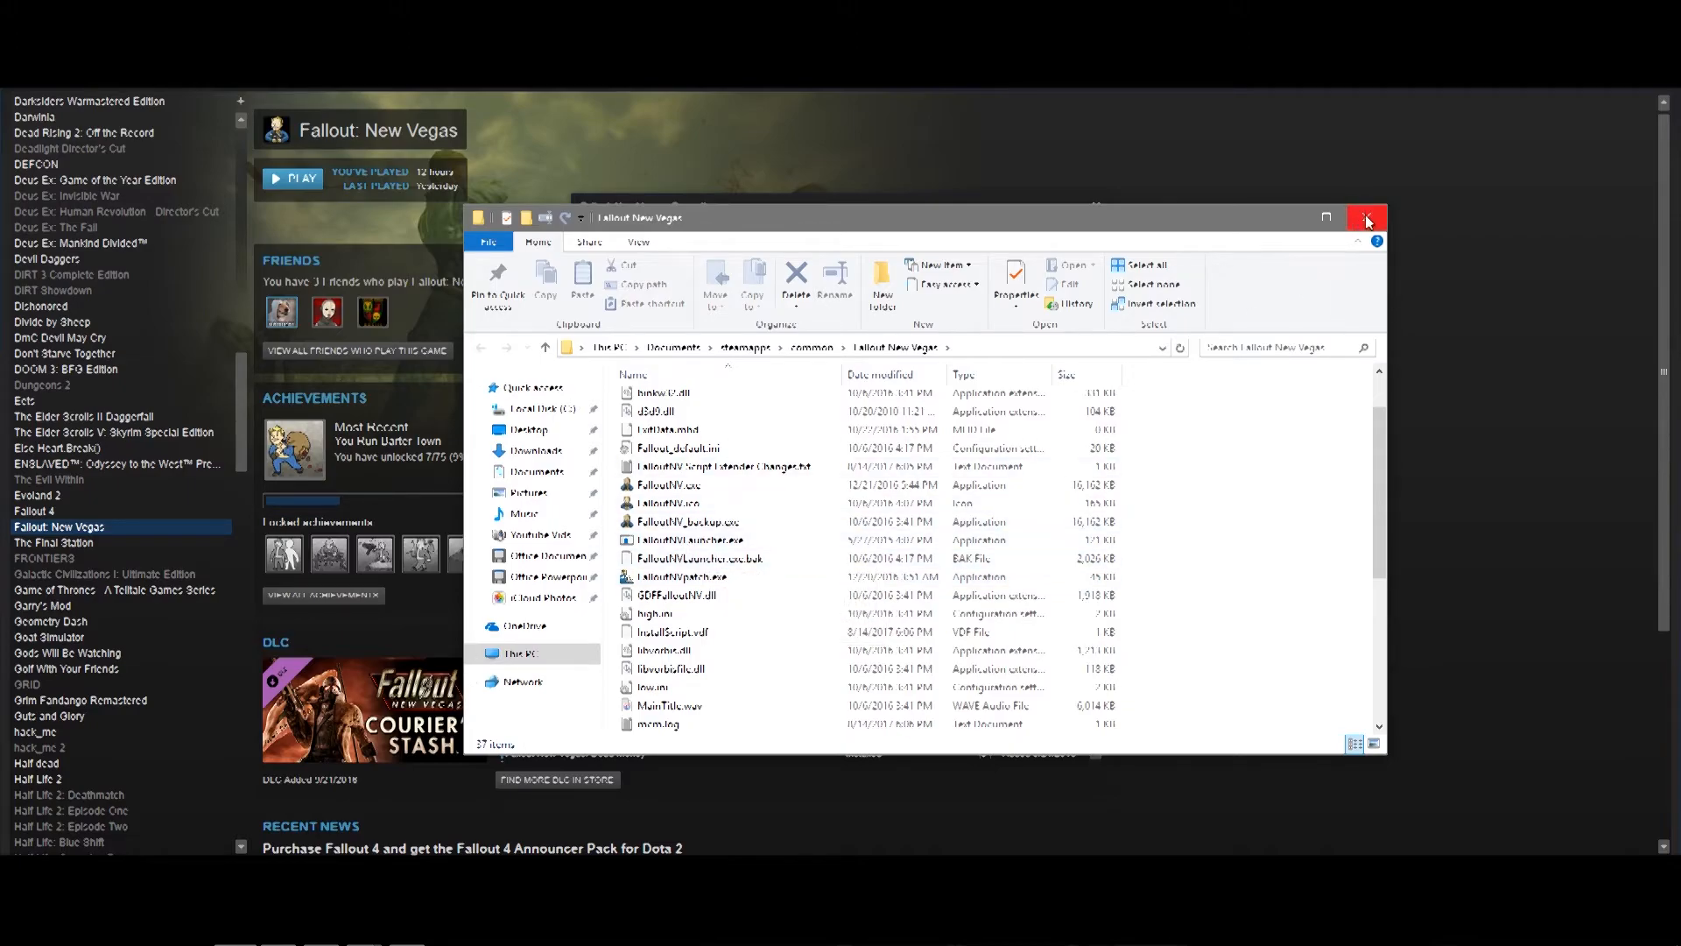
# Close the New Vegas folder window.
pyautogui.click(1367, 217)
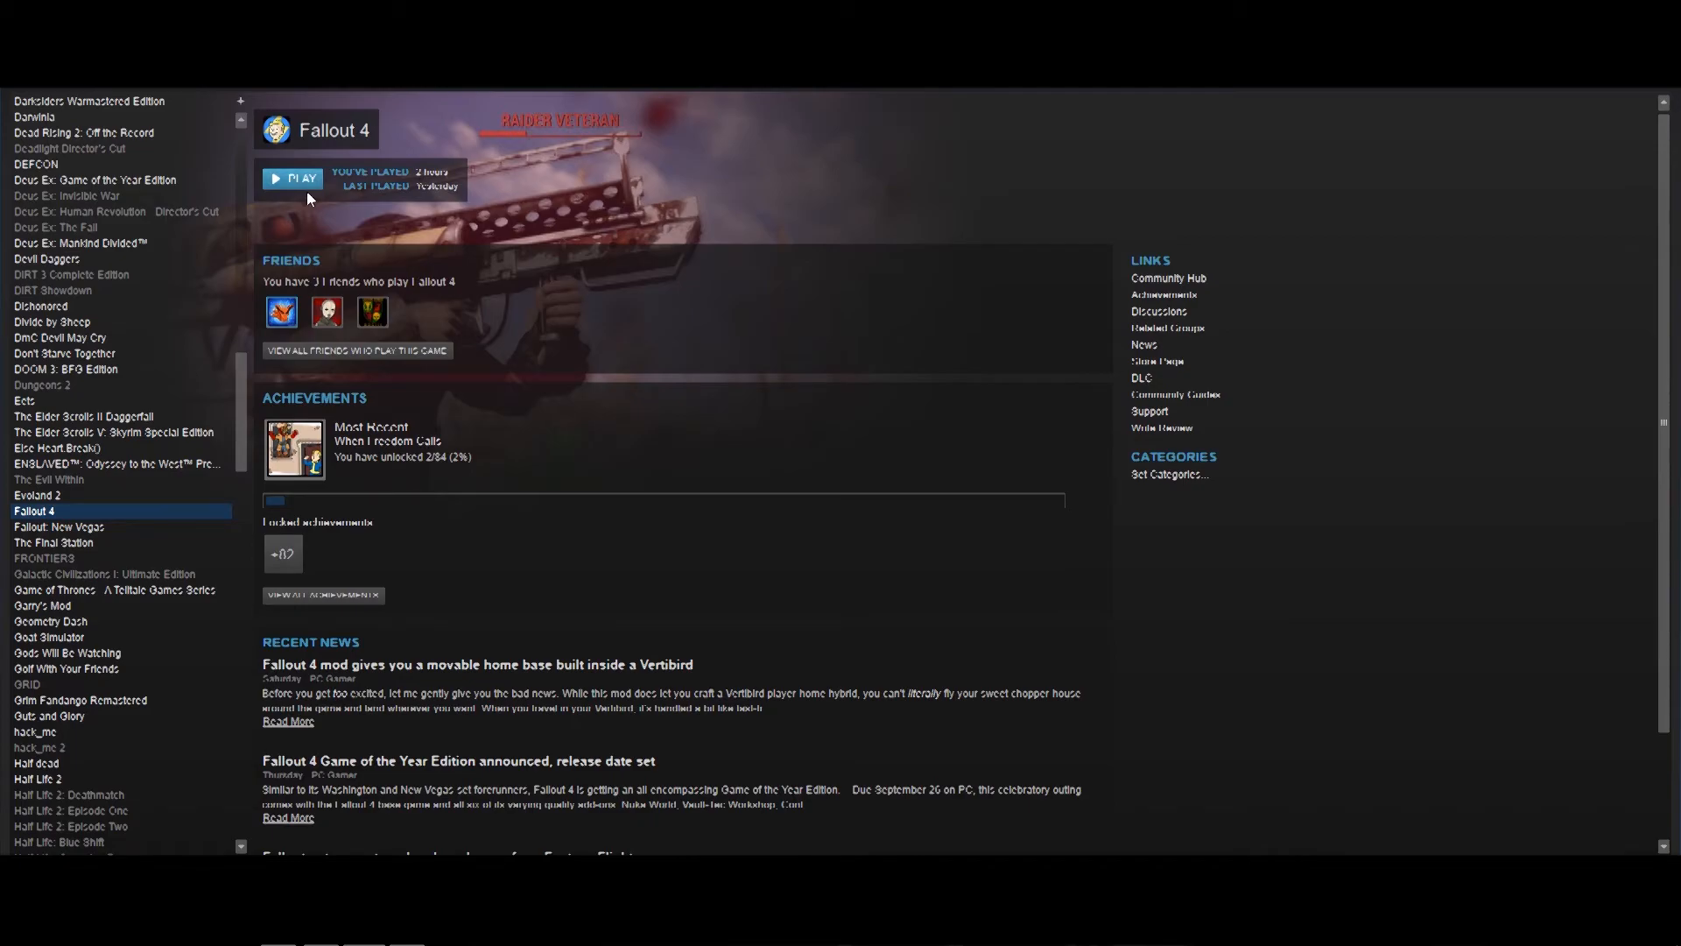
pyautogui.moveTo(965, 300)
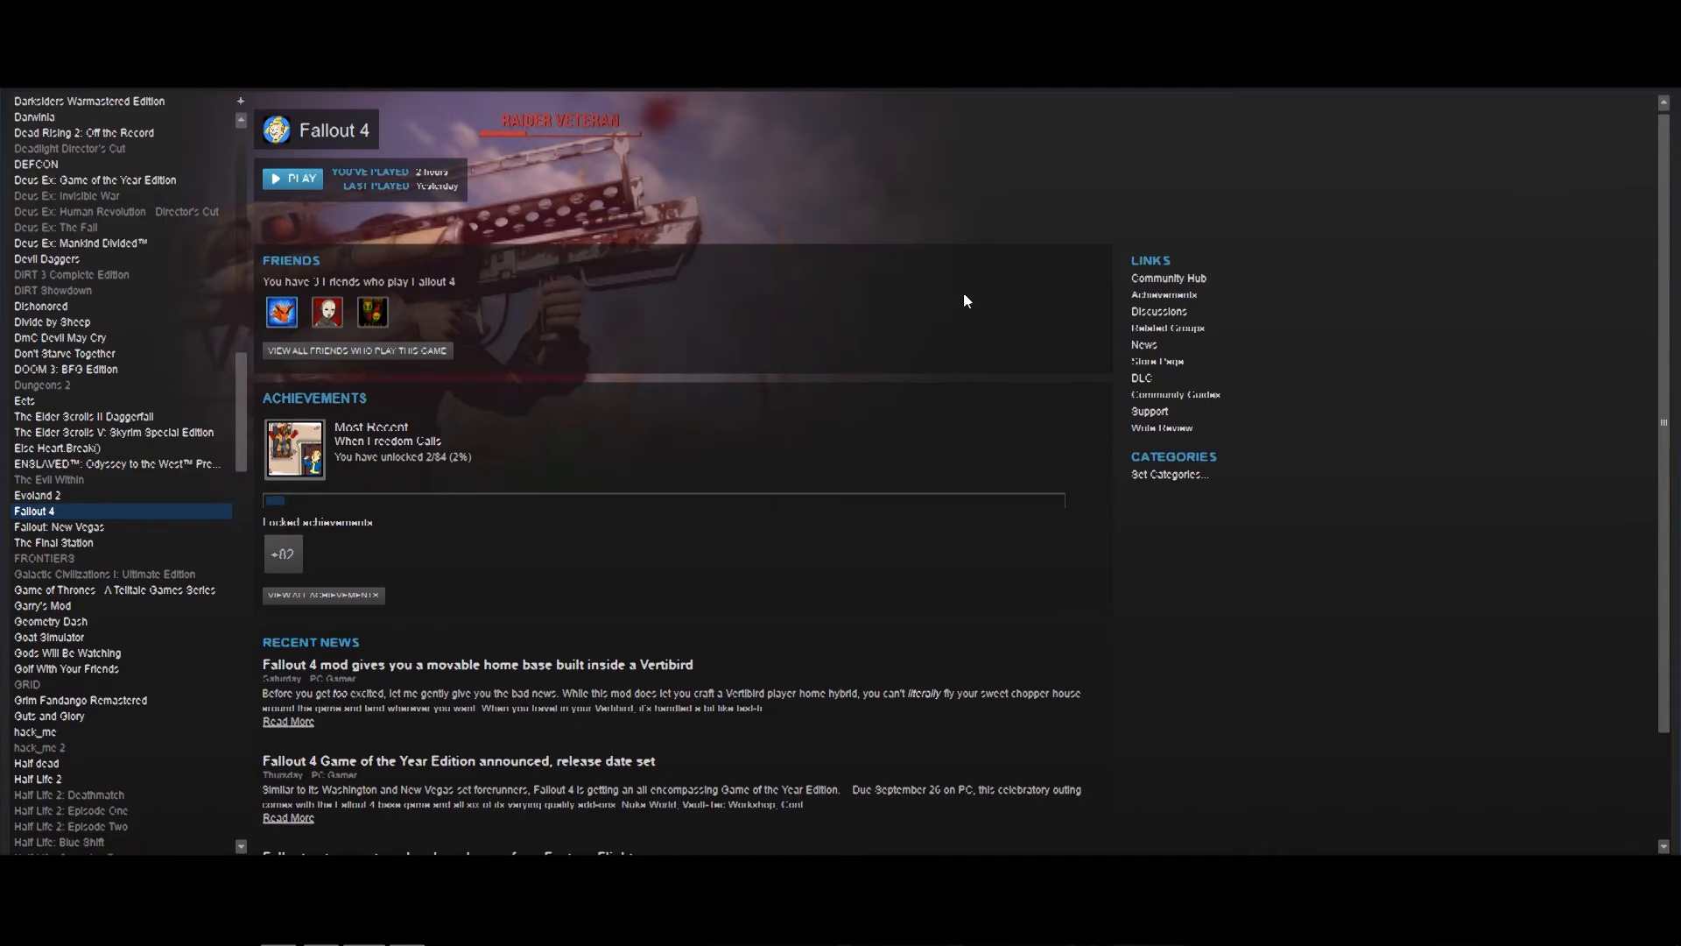
pyautogui.moveTo(1061, 375)
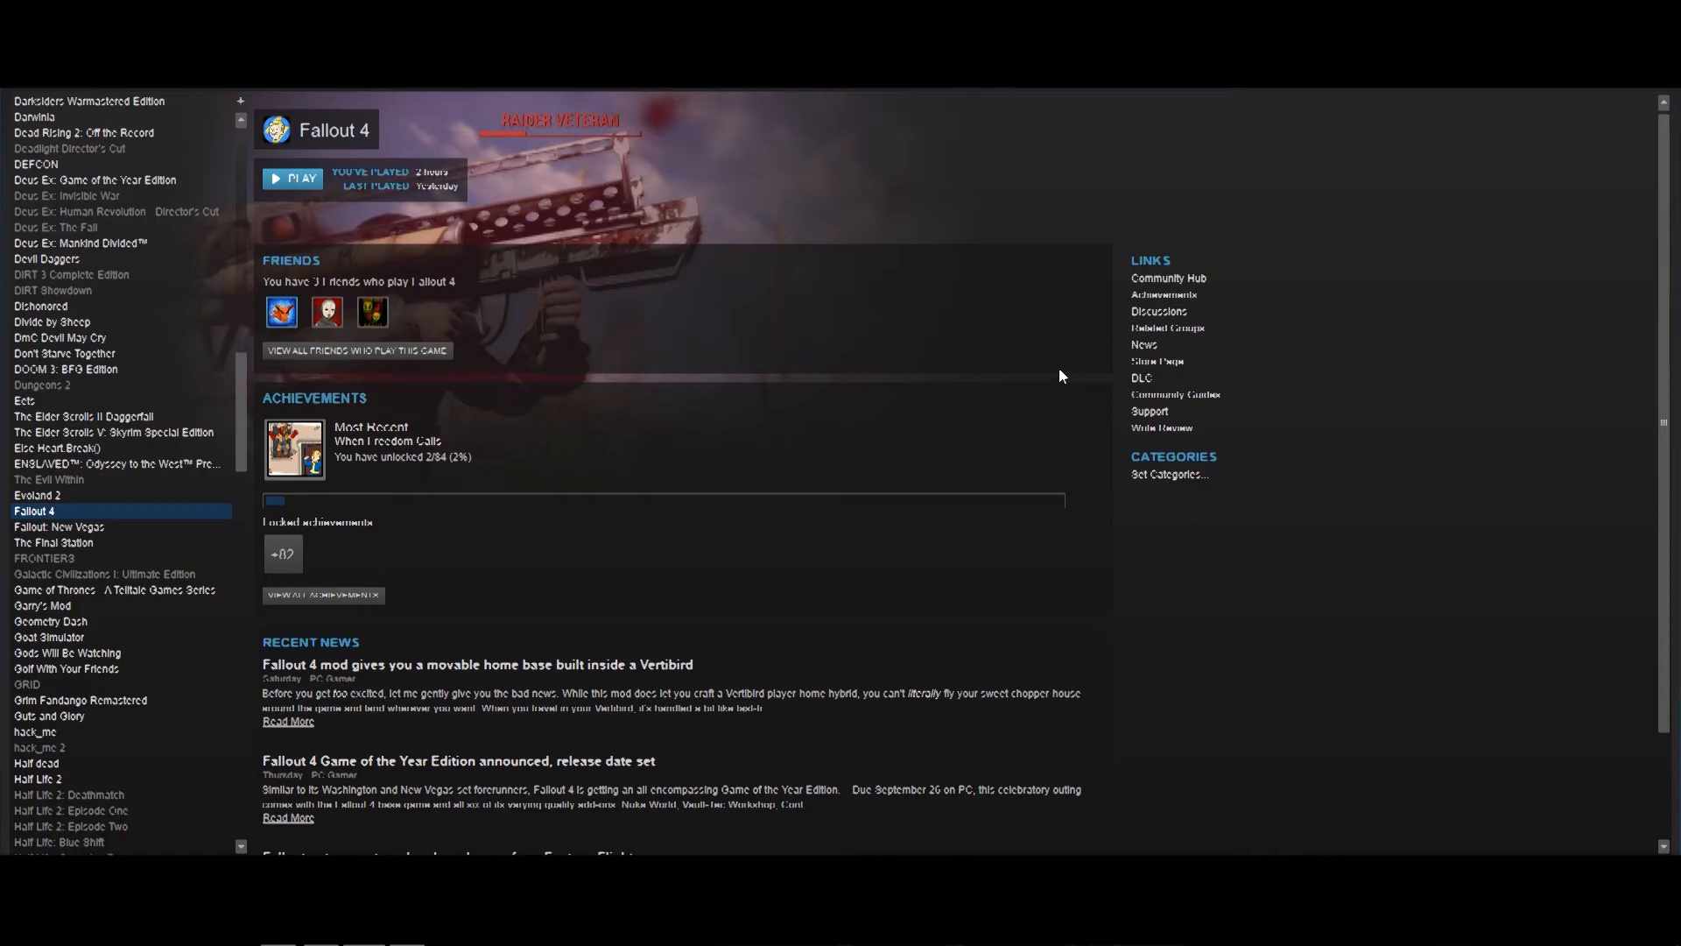
pyautogui.moveTo(851, 400)
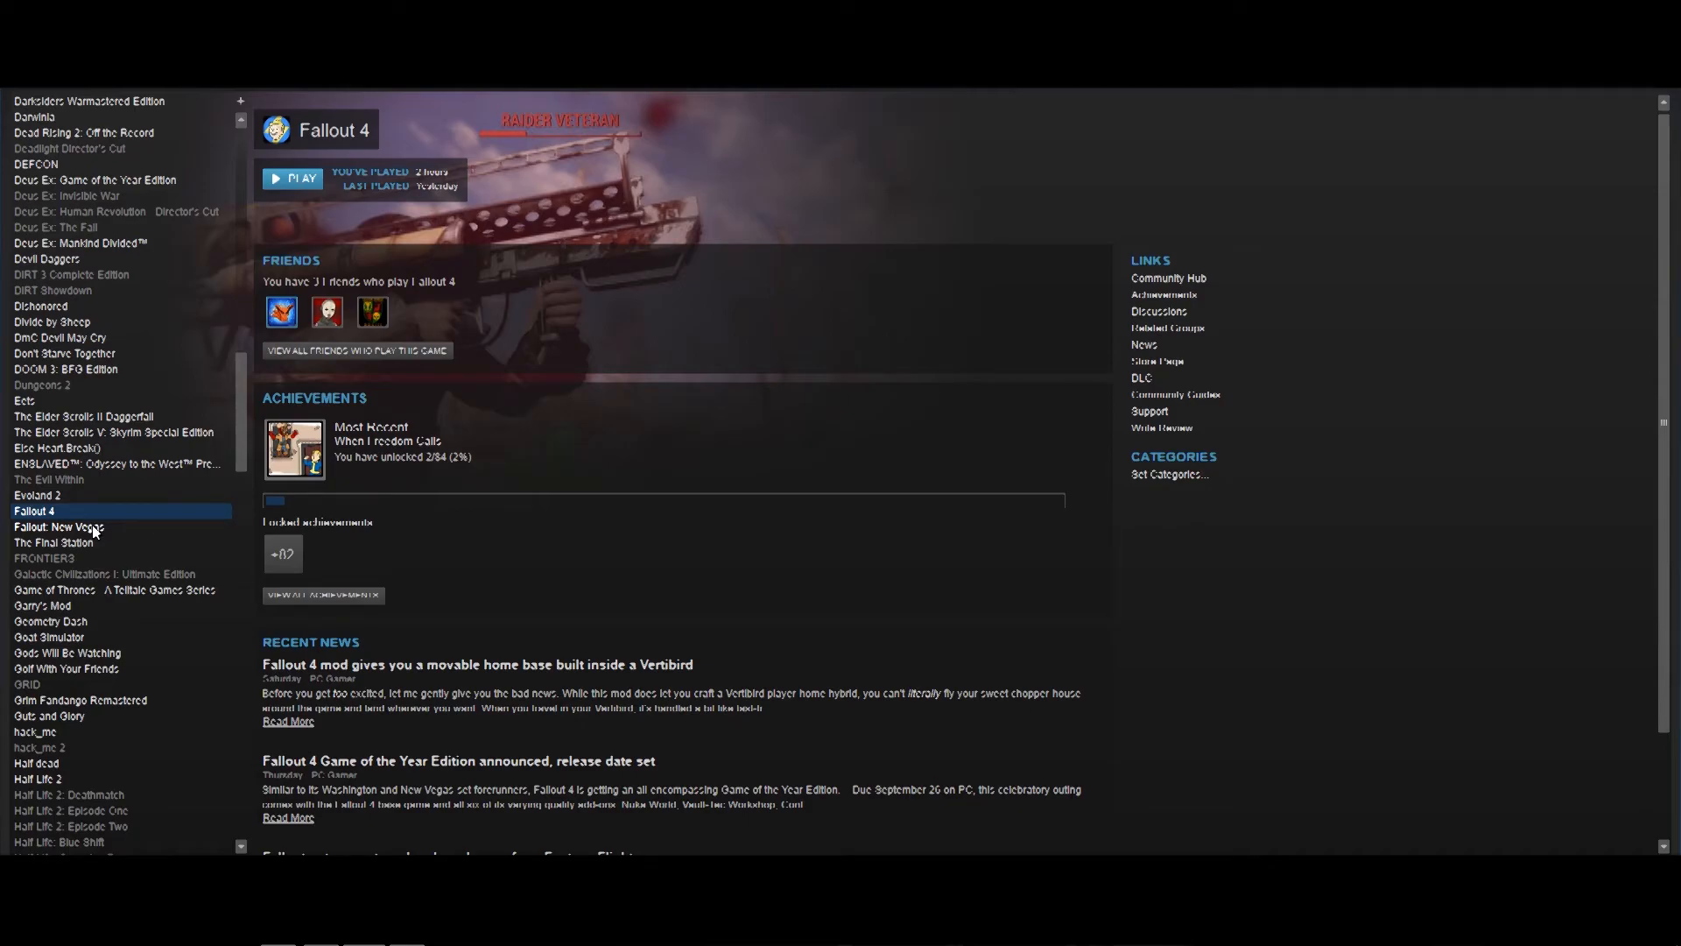
pyautogui.moveTo(182, 520)
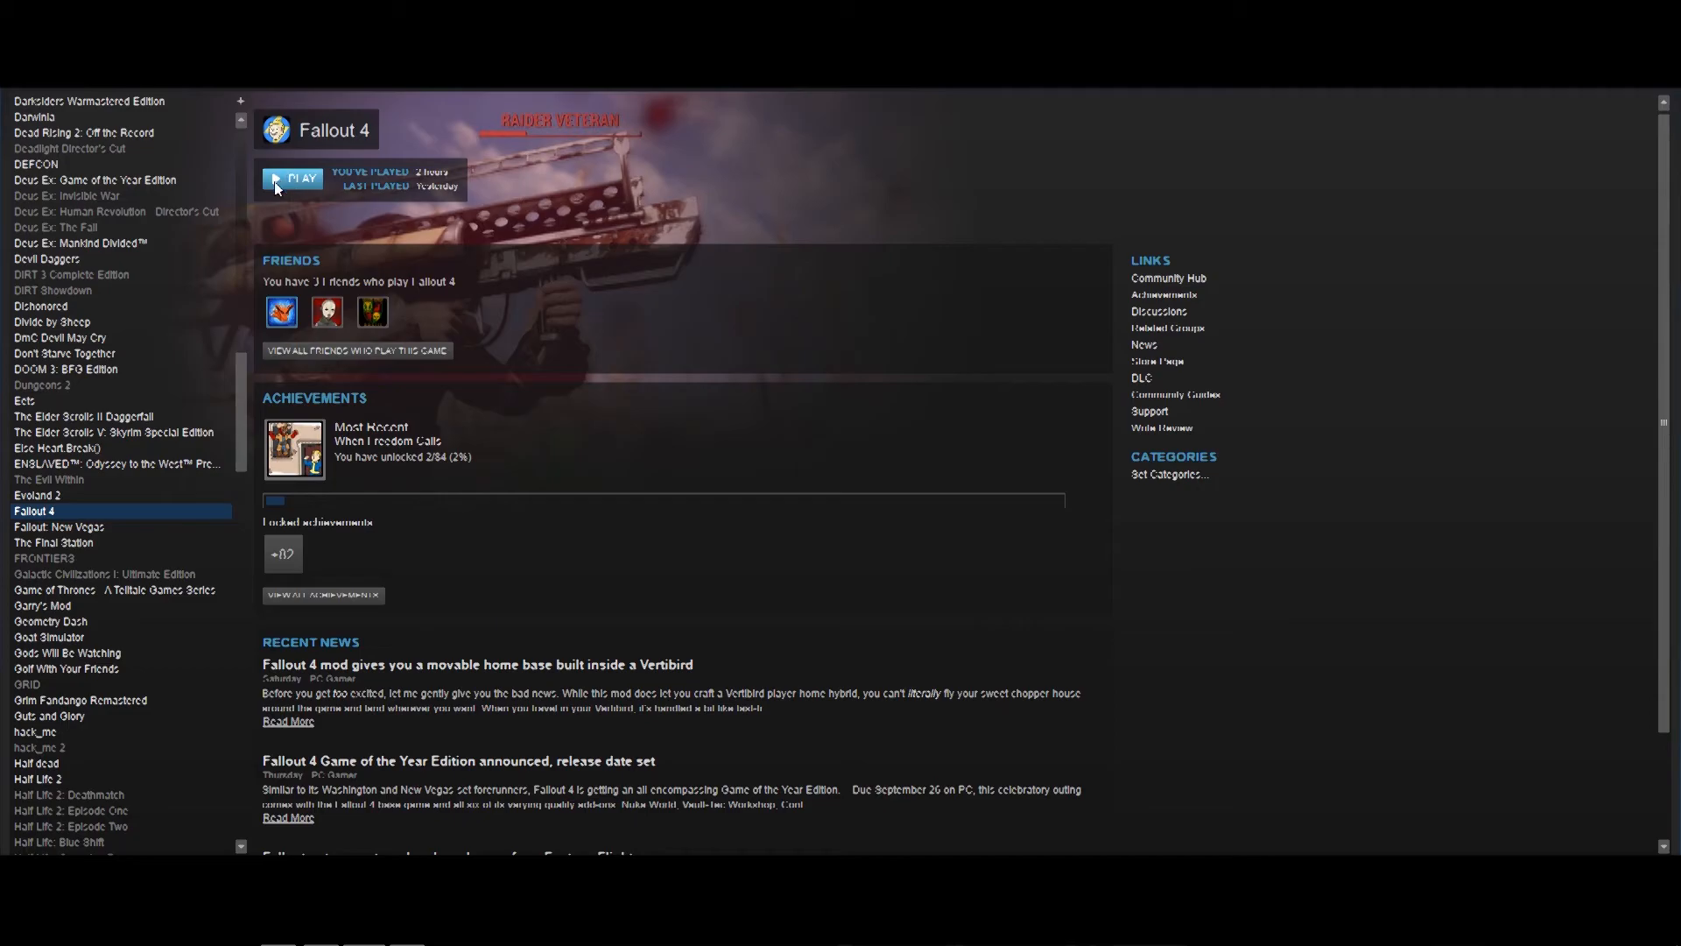
# Launch Fallout 4 from Steam to test the script extender launcher.
pyautogui.click(292, 179)
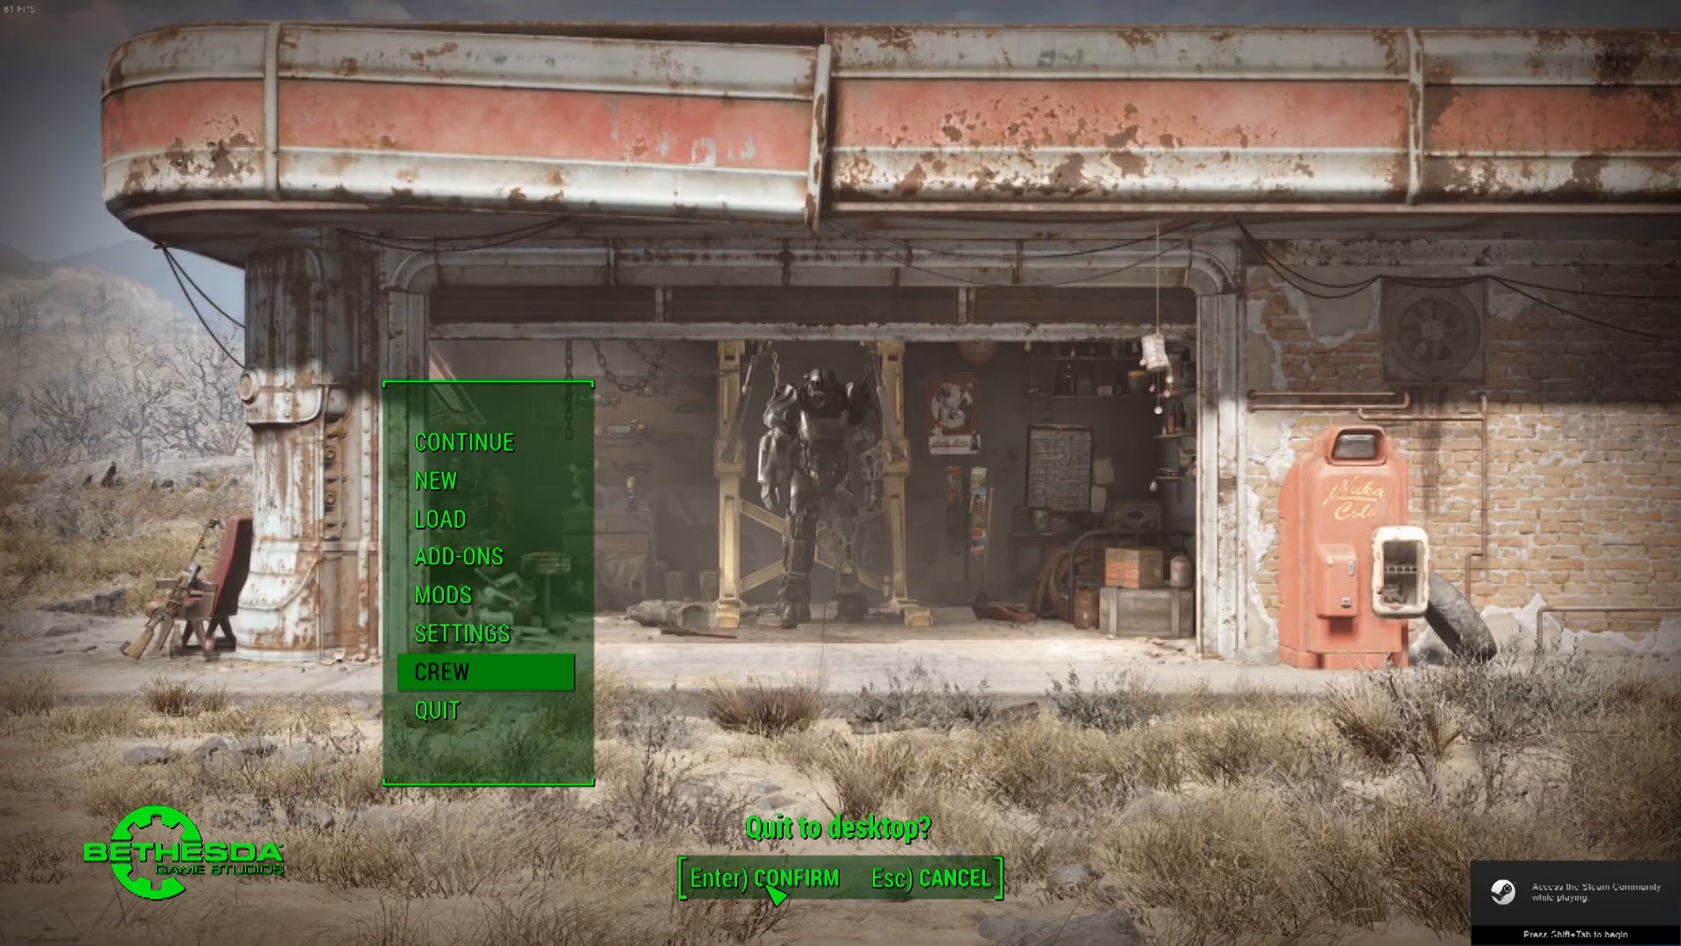
# Confirm quitting Fallout 4 to the desktop.
pyautogui.press('Enter')
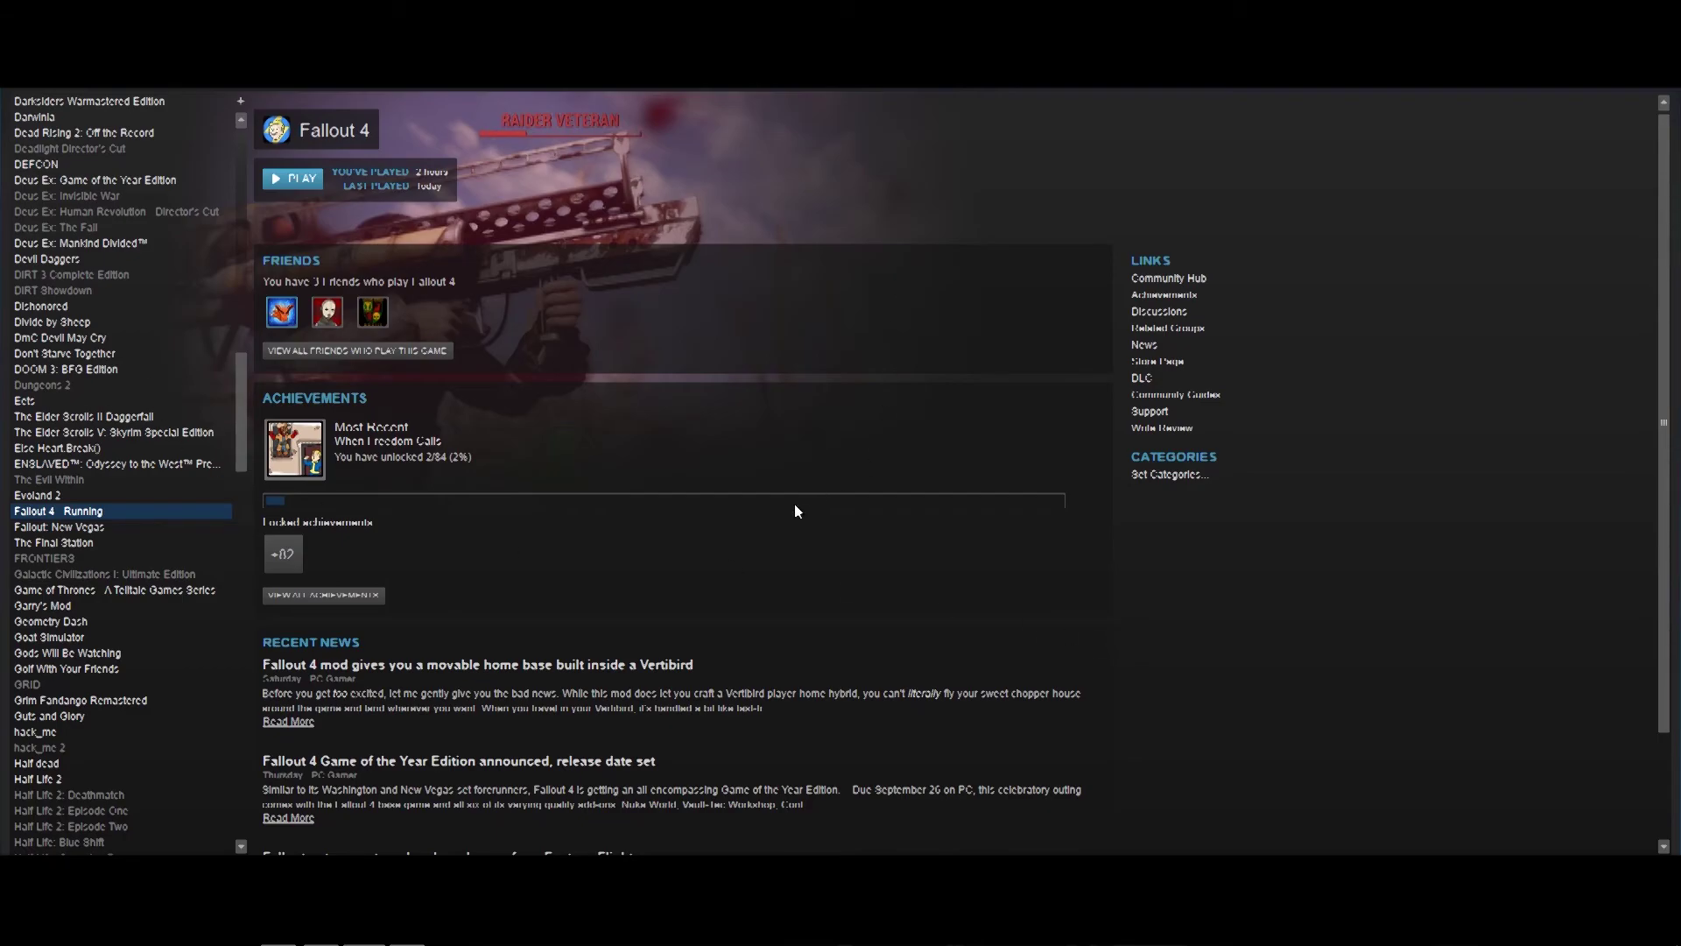
pyautogui.moveTo(880, 530)
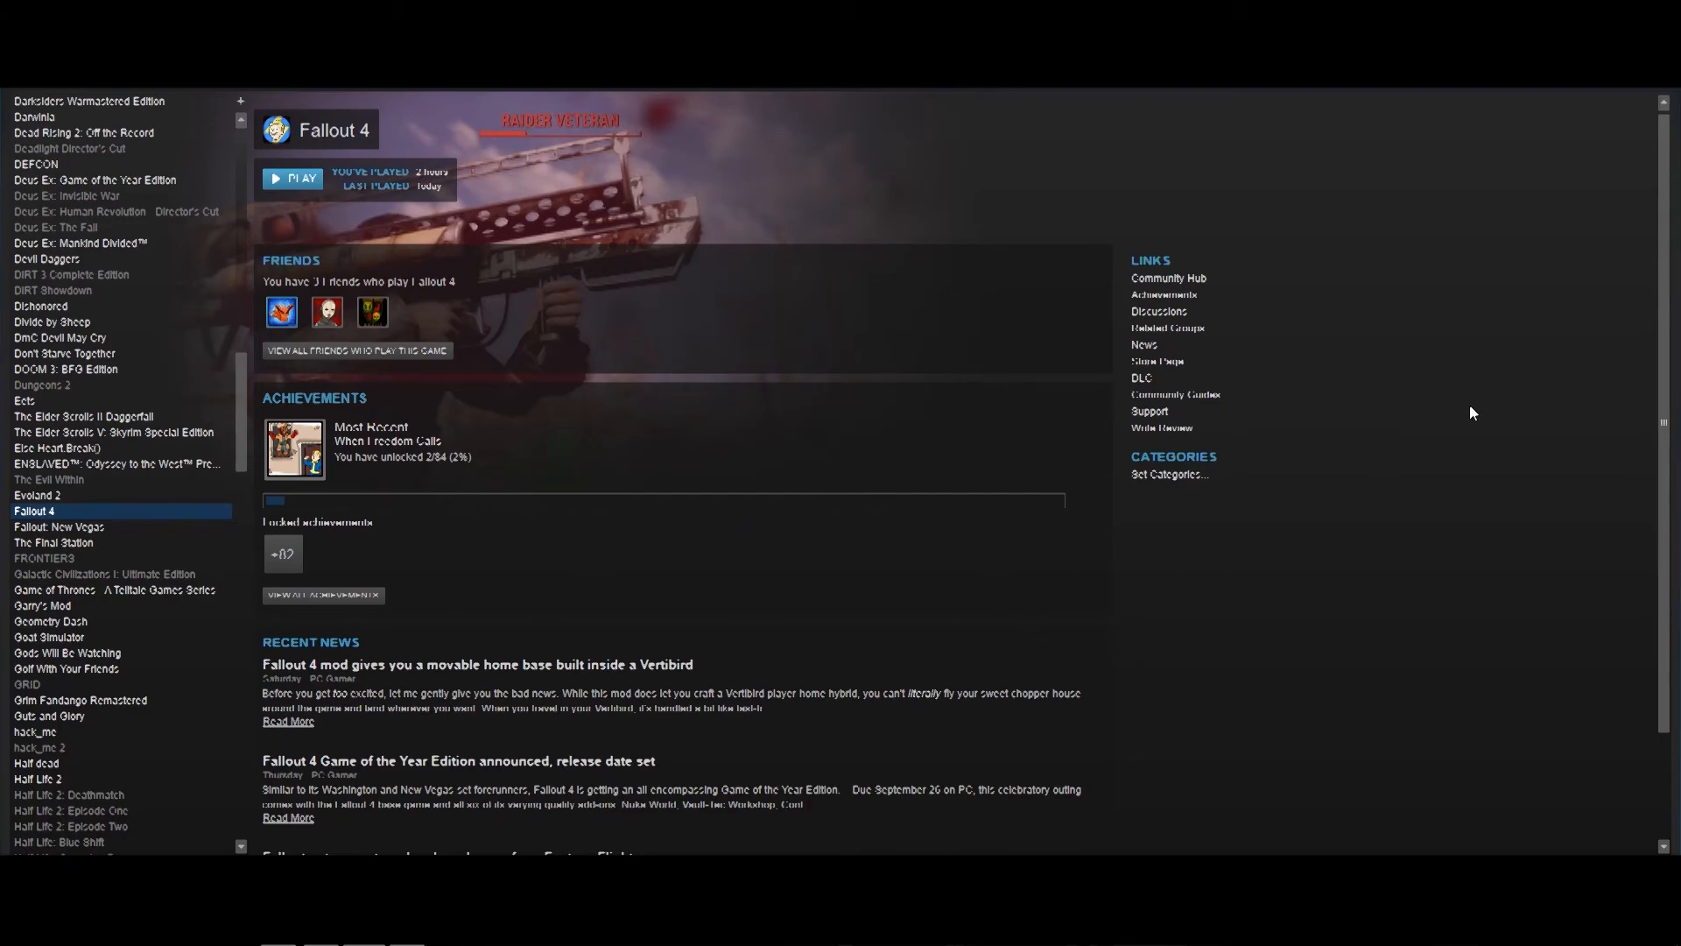
pyautogui.moveTo(1158, 582)
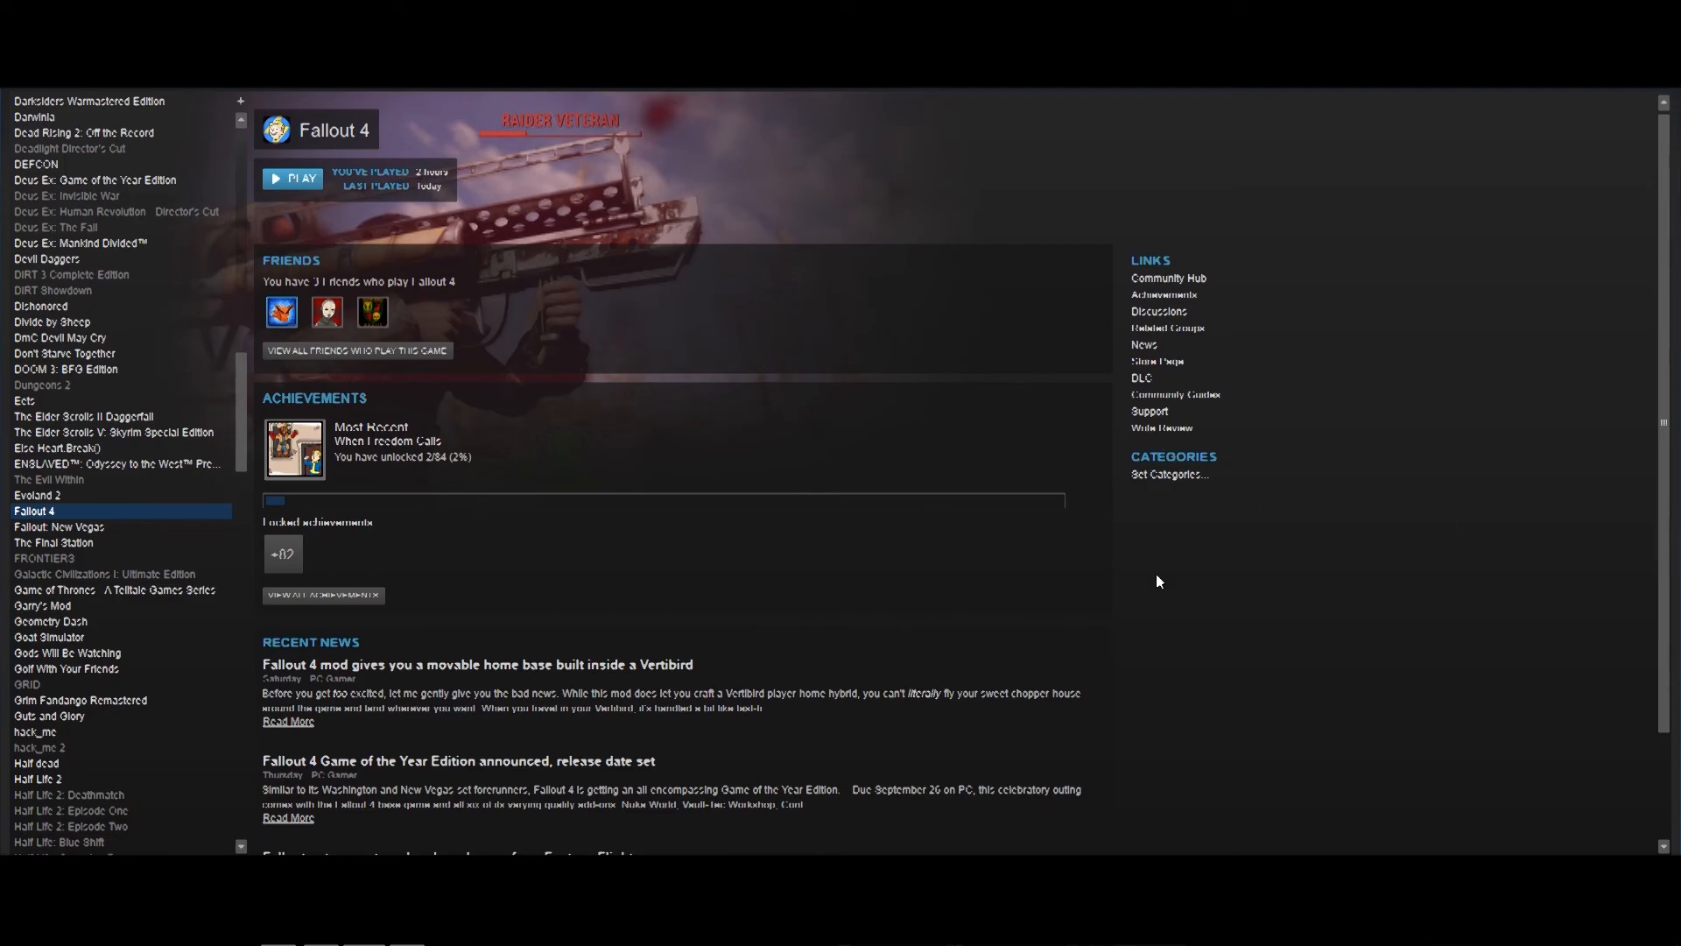
pyautogui.moveTo(471, 406)
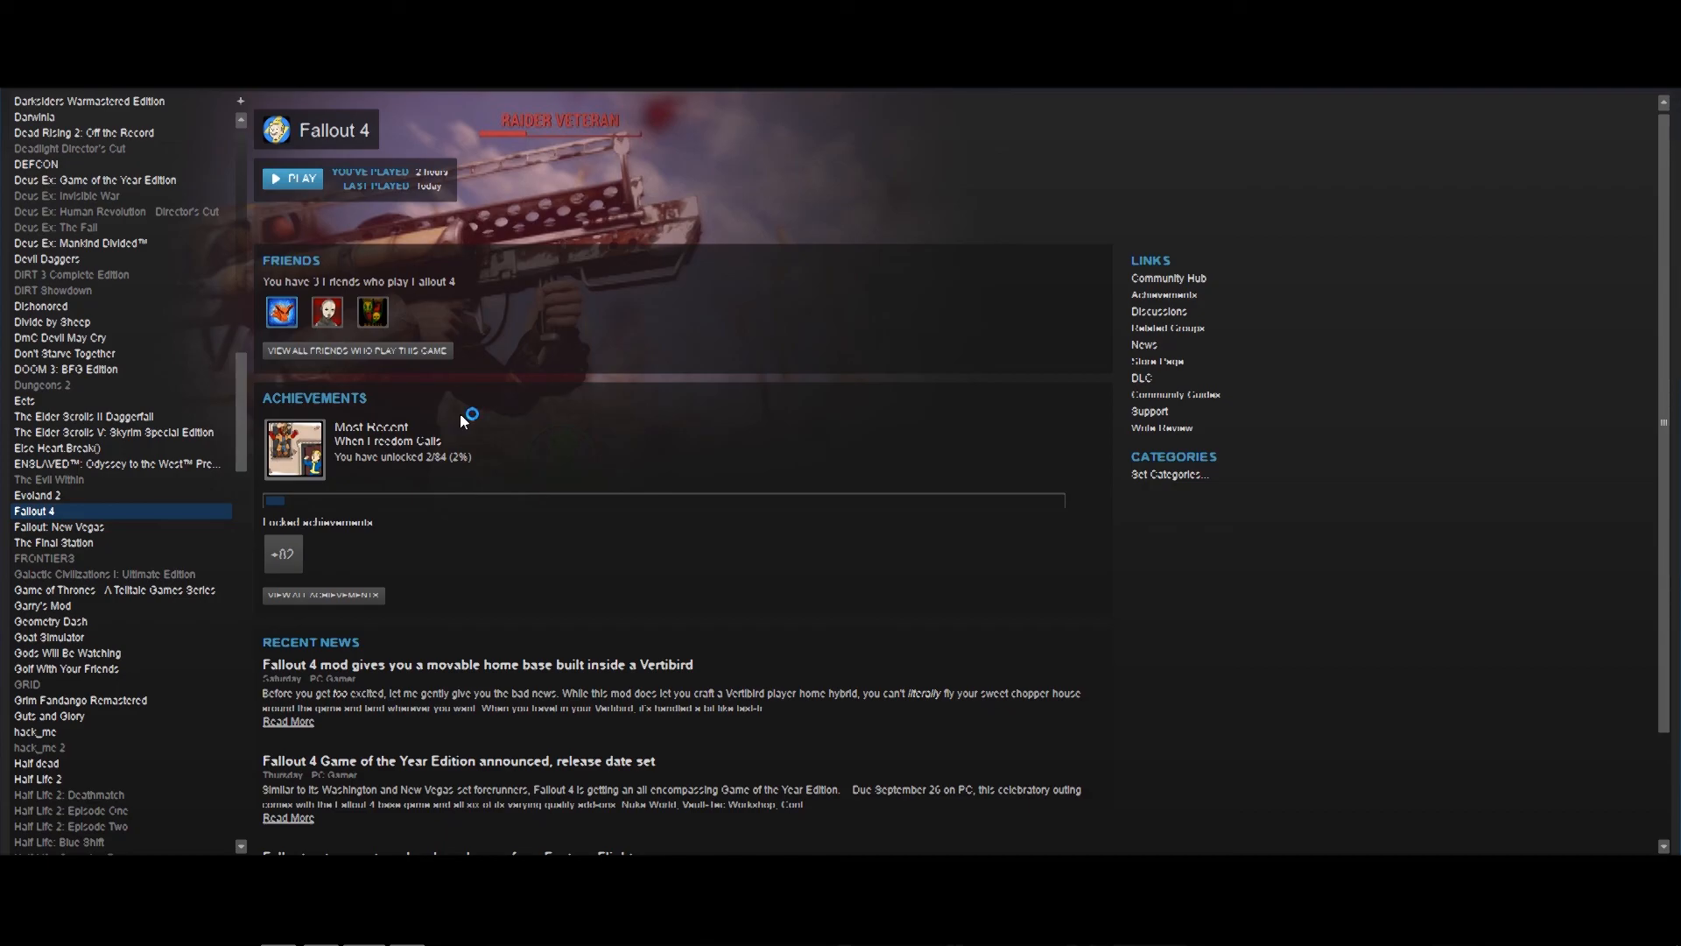
pyautogui.moveTo(888, 375)
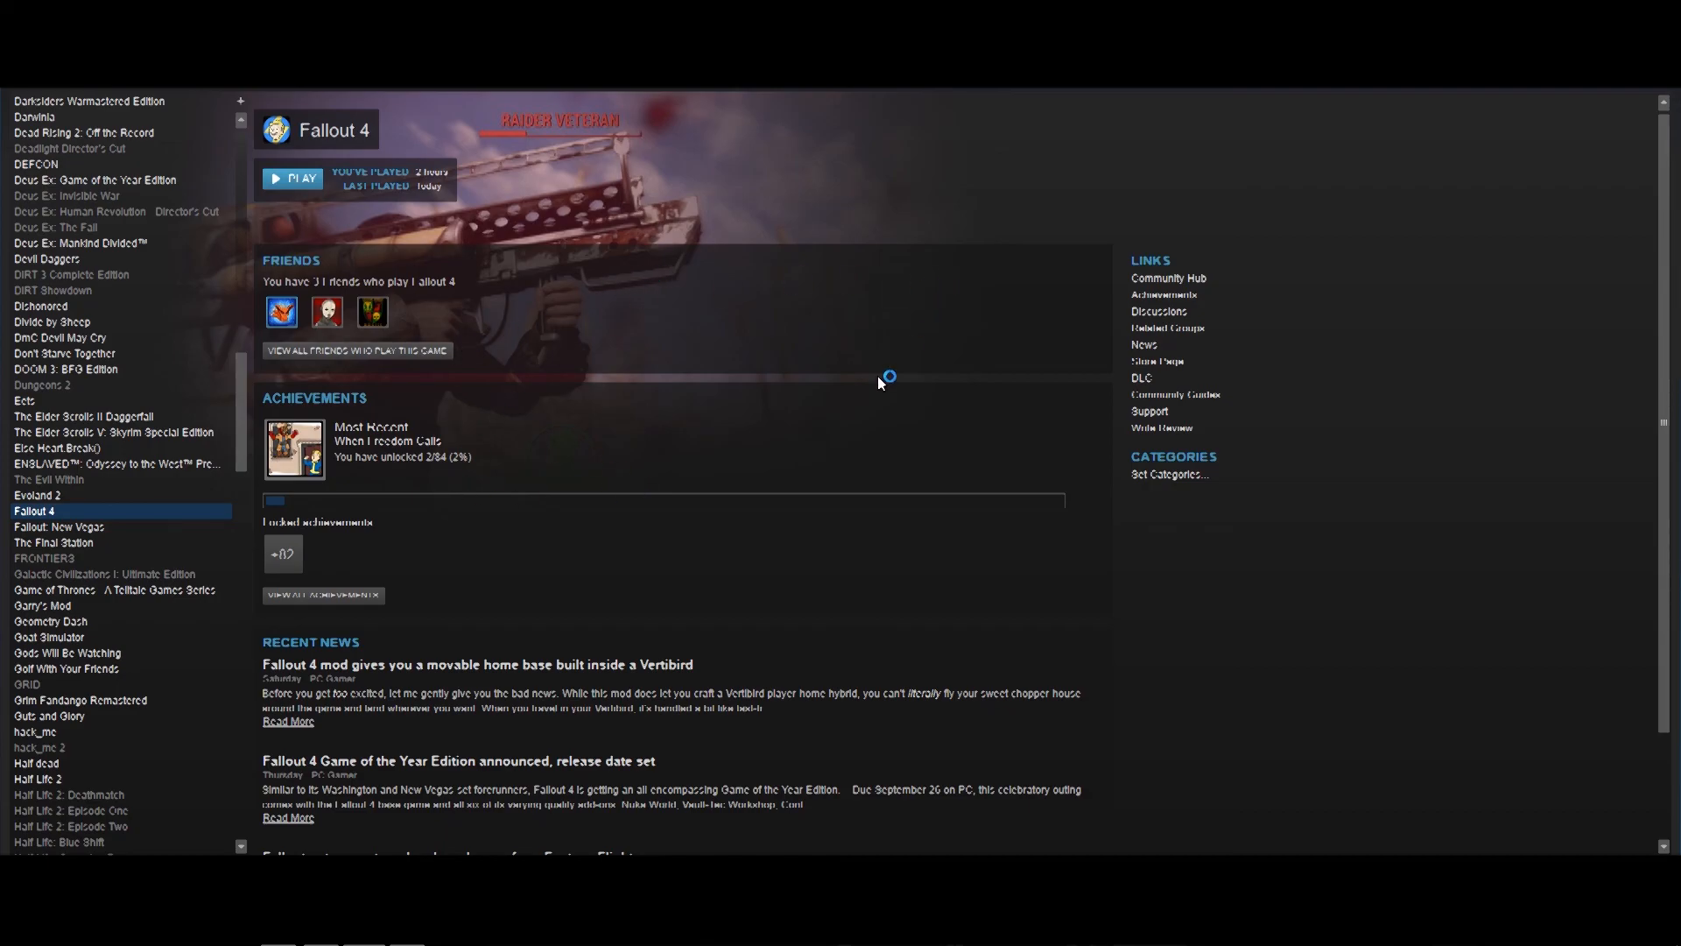
pyautogui.moveTo(423, 473)
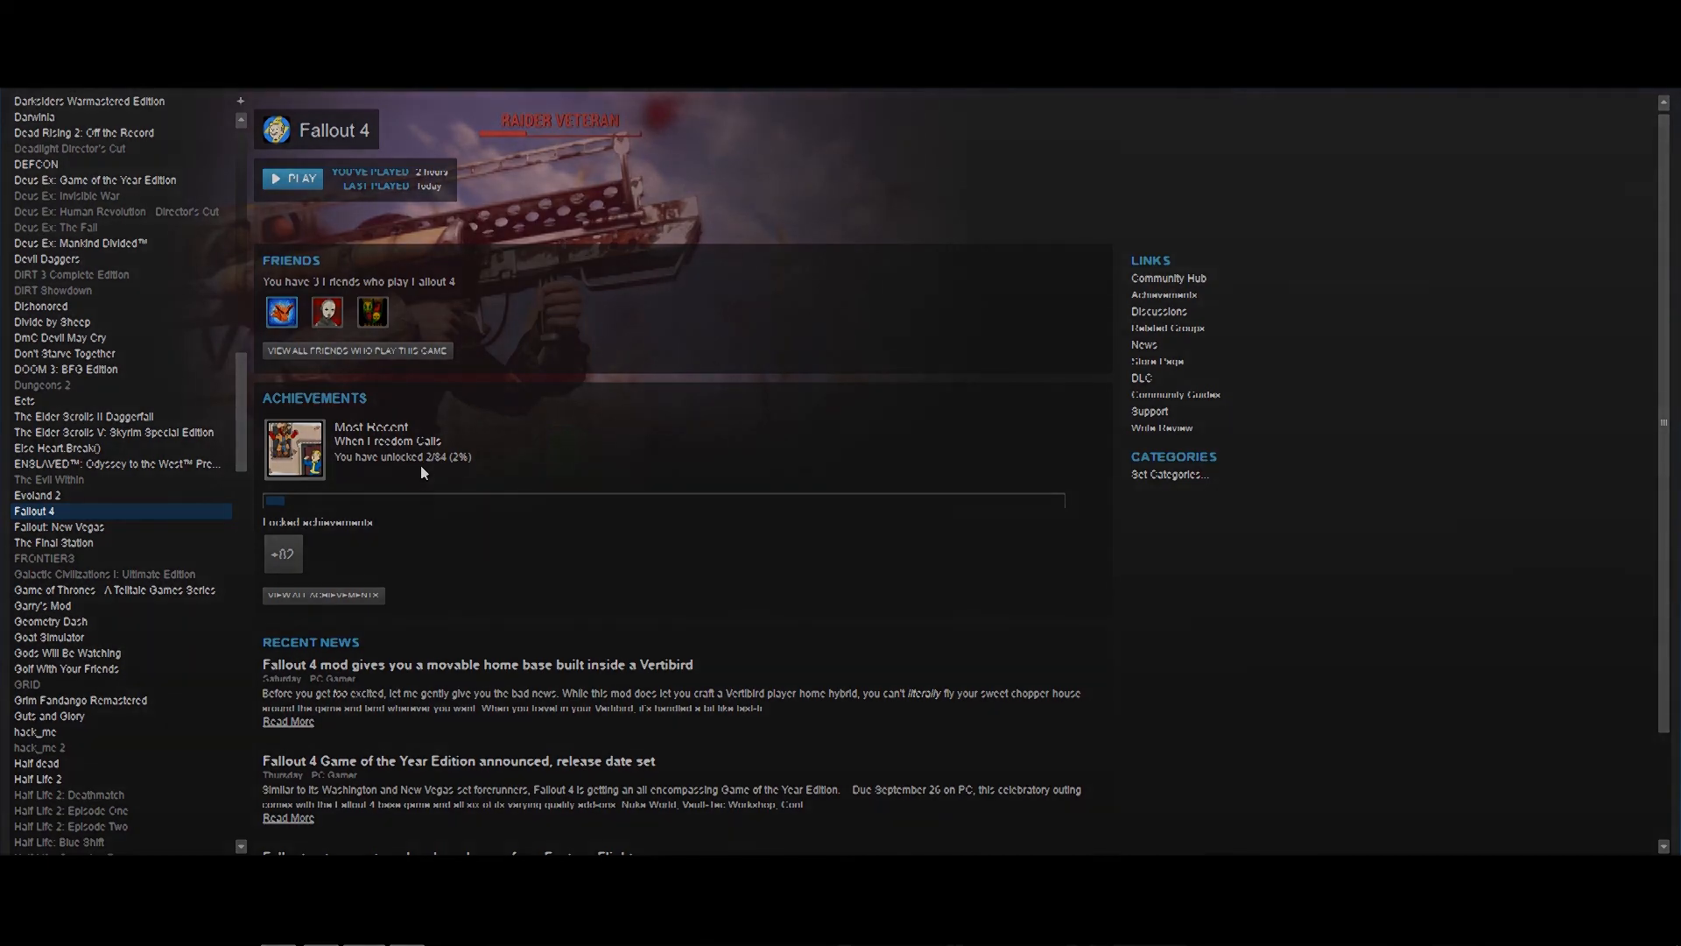